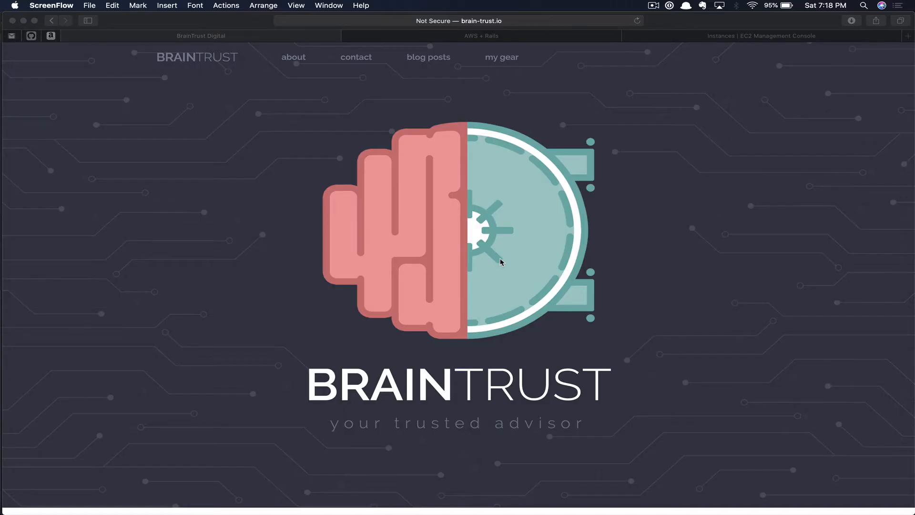
{"action": "mouse_move", "coordinate": [442, 180]}
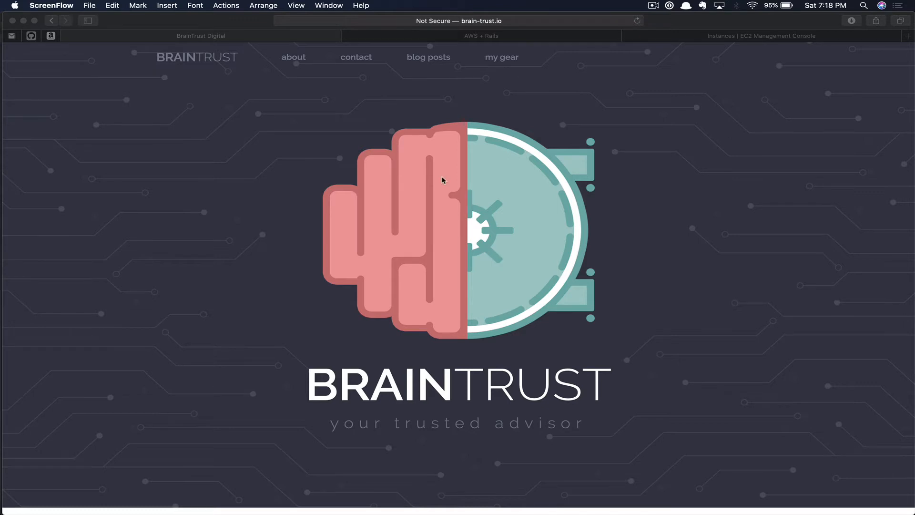
{"action": "mouse_move", "coordinate": [452, 78]}
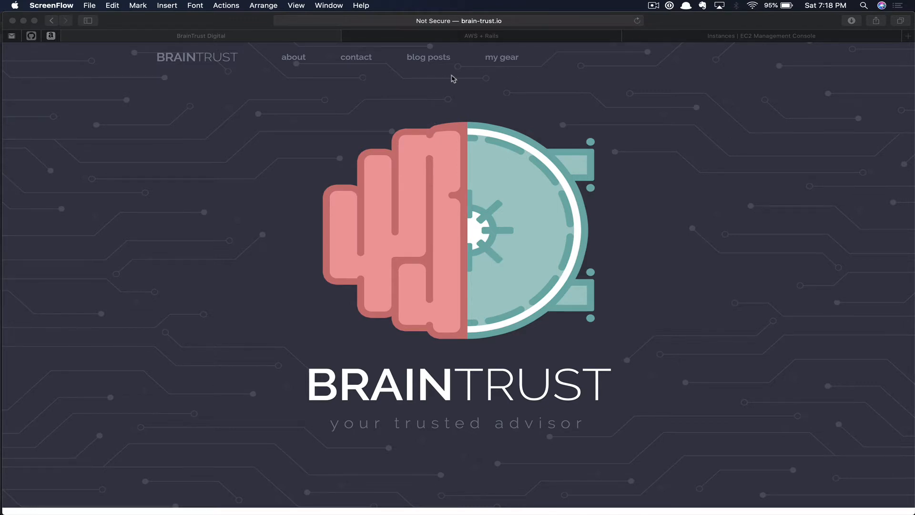
Show the AWS + Rails EC2 instances list with BrainTrust and aws-rails-prod-2 running
{"action": "left_click", "coordinate": [481, 35]}
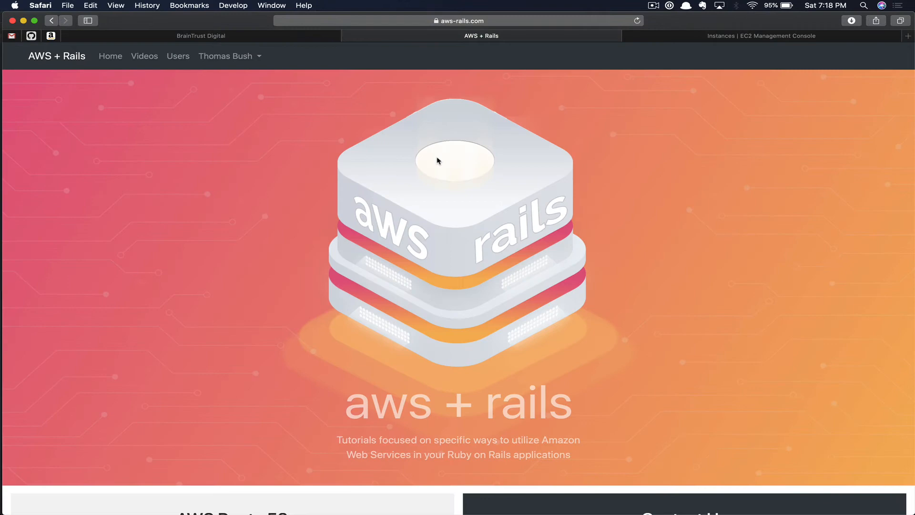
{"action": "left_click", "coordinate": [761, 36]}
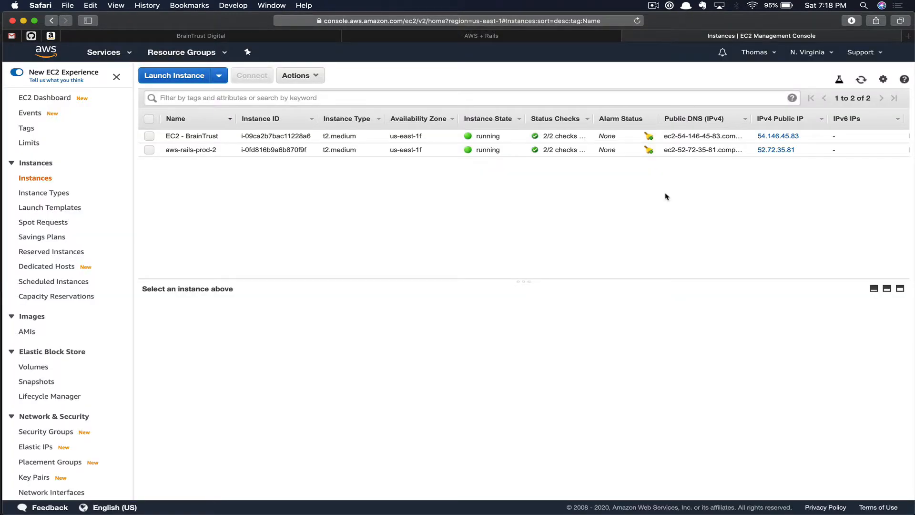
{"action": "mouse_move", "coordinate": [546, 203]}
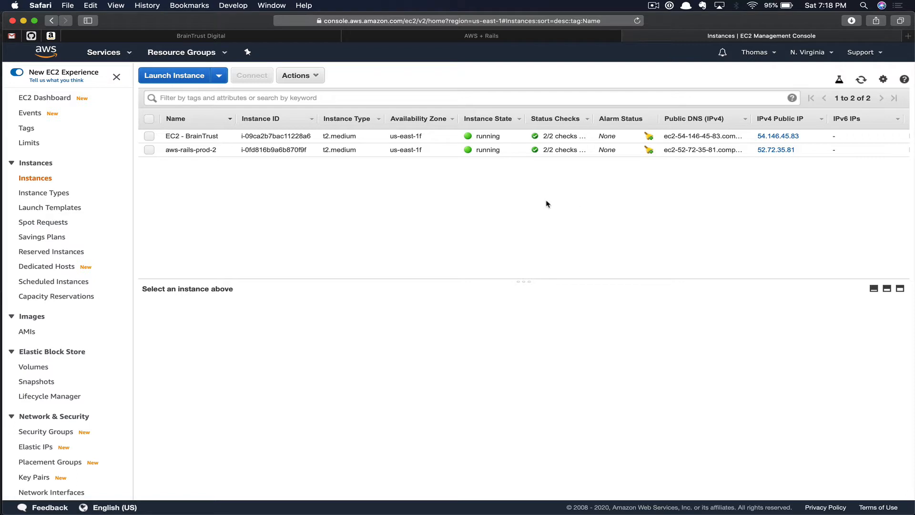
{"action": "mouse_move", "coordinate": [449, 207]}
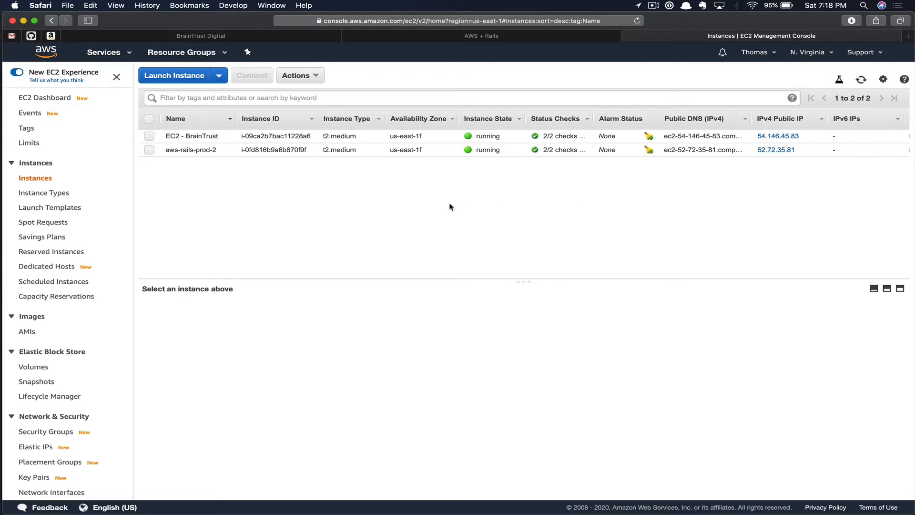
Switch to iTerm2 and SSH into aws-rails as the deploy user
{"action": "left_click", "coordinate": [200, 36]}
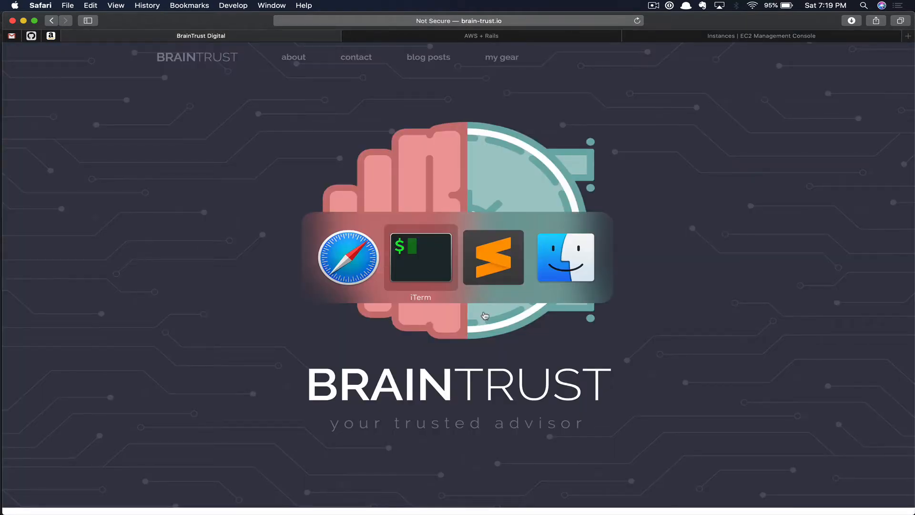
{"action": "left_click", "coordinate": [420, 256]}
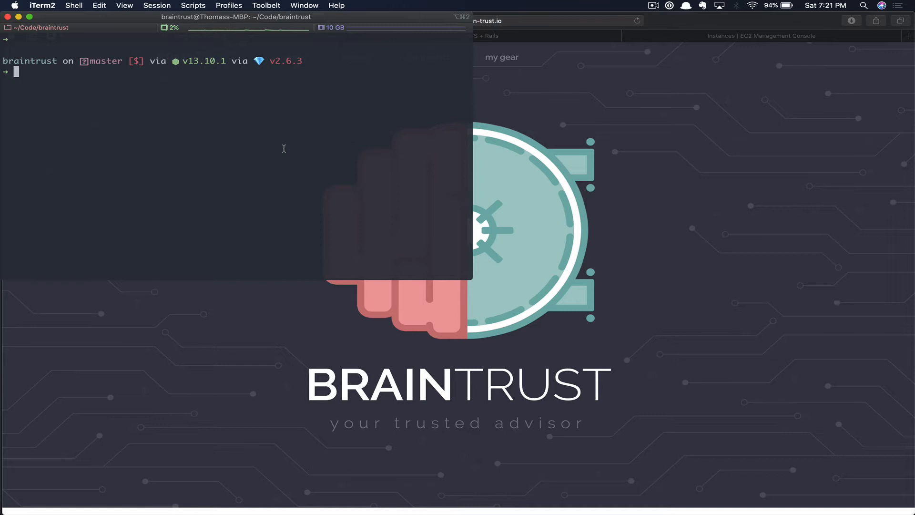
{"action": "type", "text": "ssh aws-rails"}
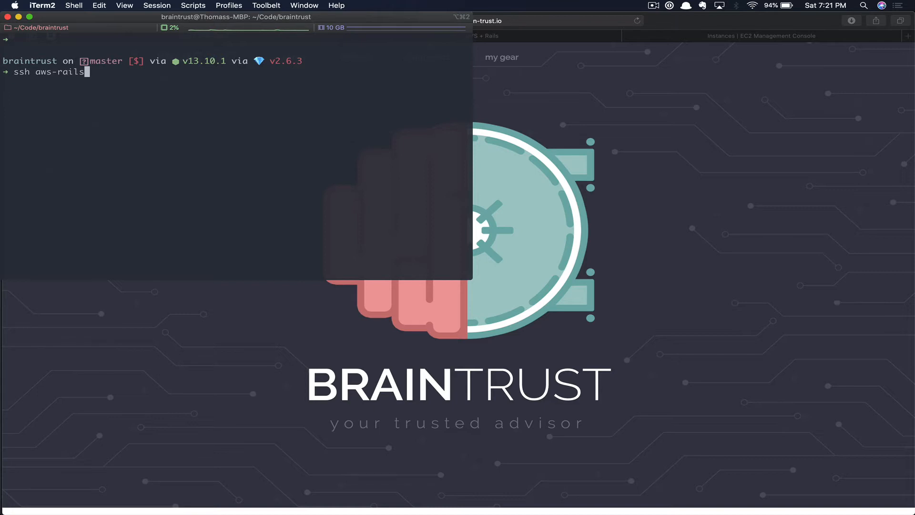
{"action": "key", "text": "Return"}
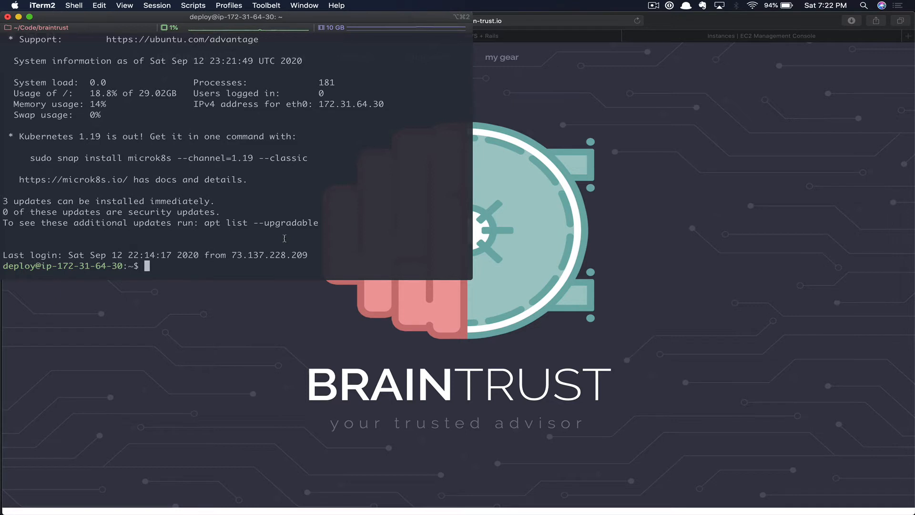
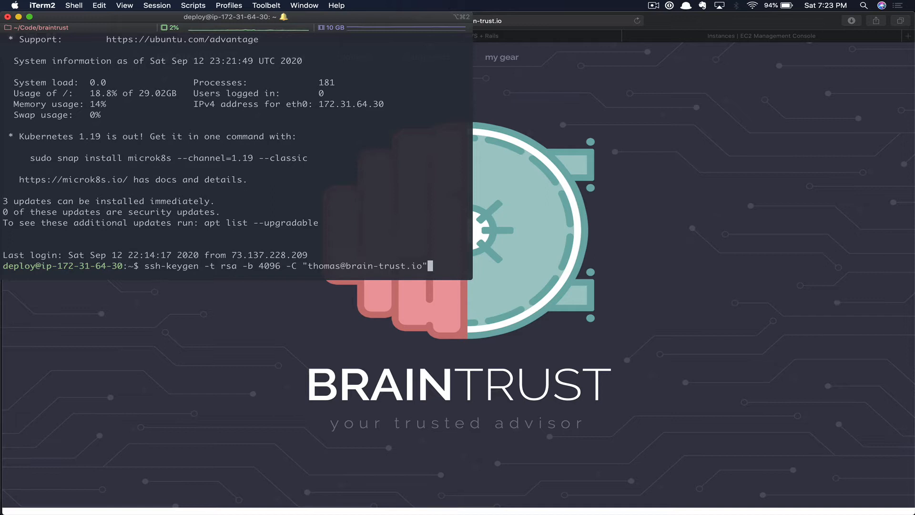
{"action": "key", "text": "Return"}
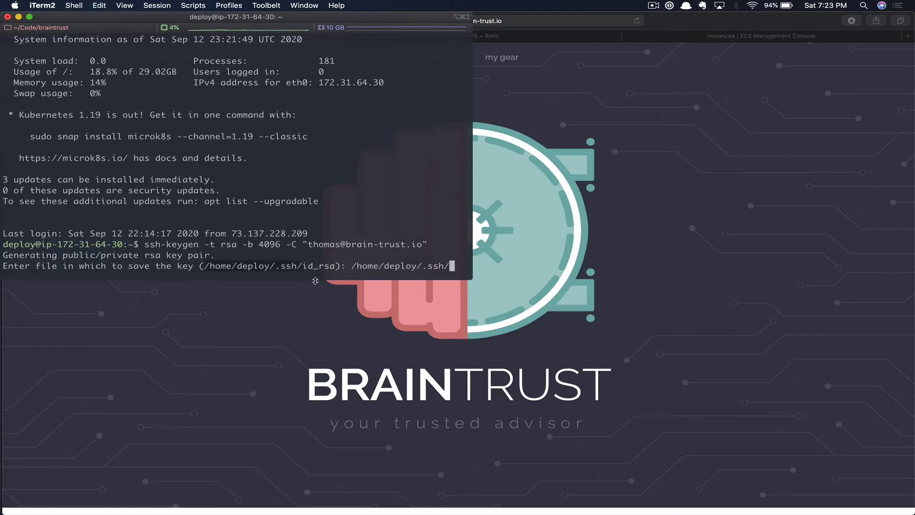
{"action": "mouse_move", "coordinate": [400, 263]}
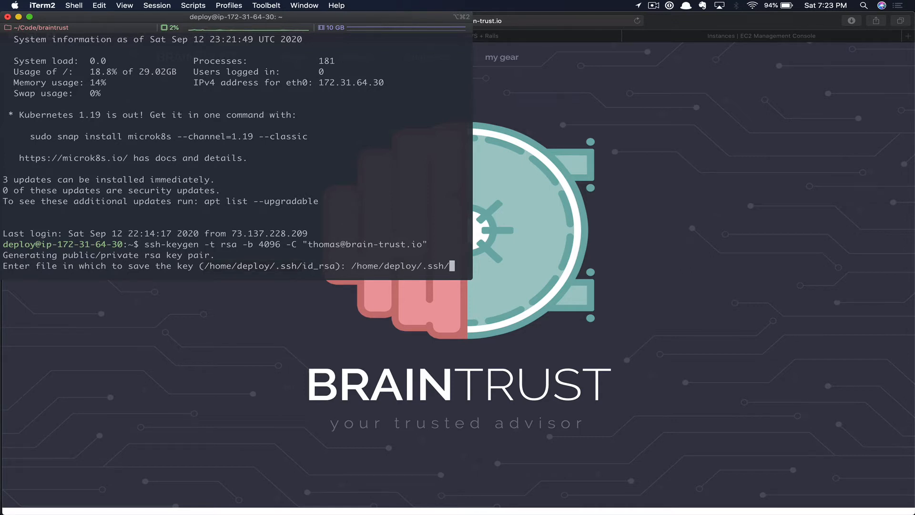
{"action": "type", "text": "braintrust_rsa"}
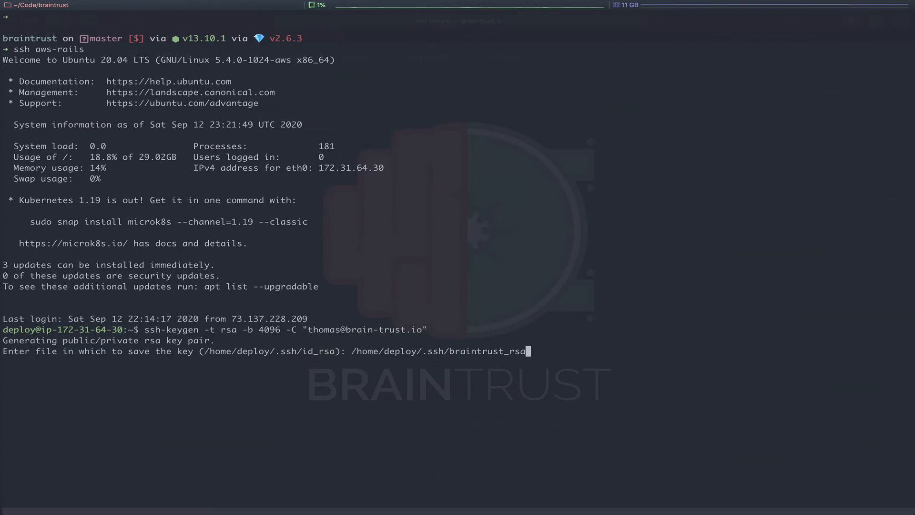
{"action": "key", "text": "Return"}
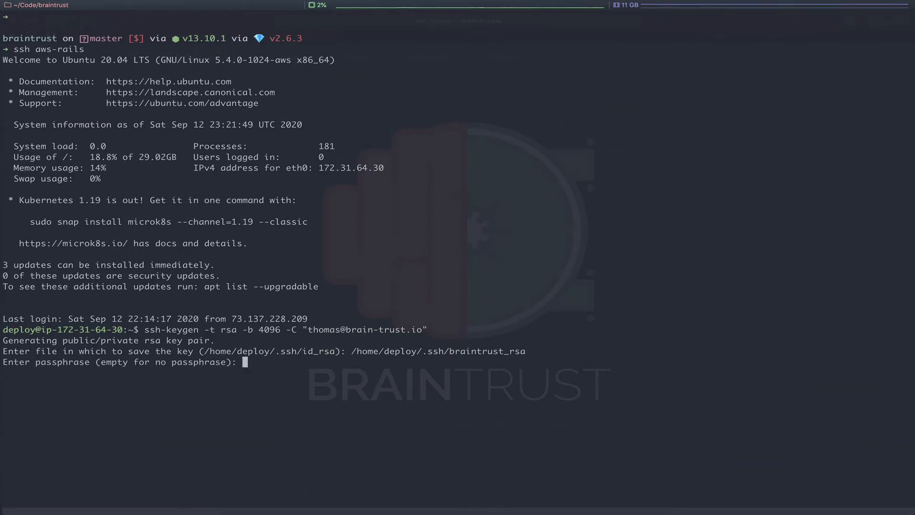
{"action": "key", "text": "Return"}
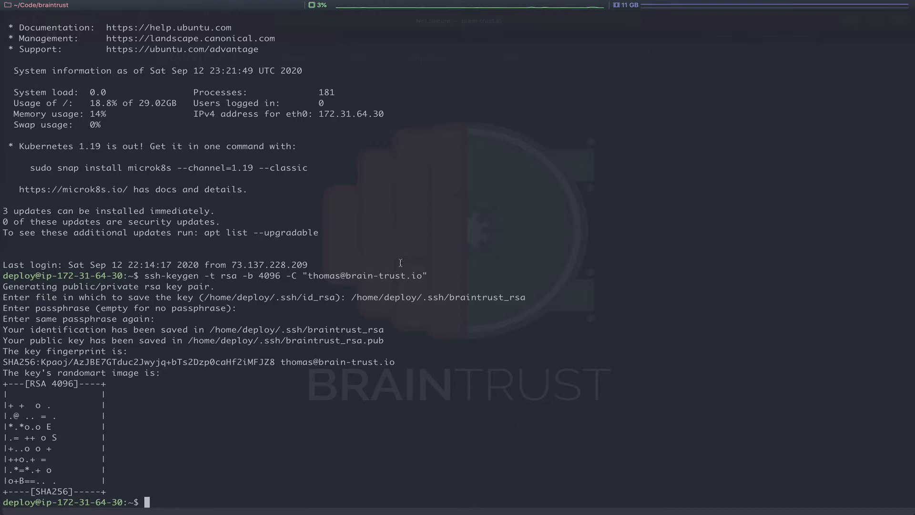
{"action": "type", "text": "cat ~/.ssh/braintrust_rsa.pub"}
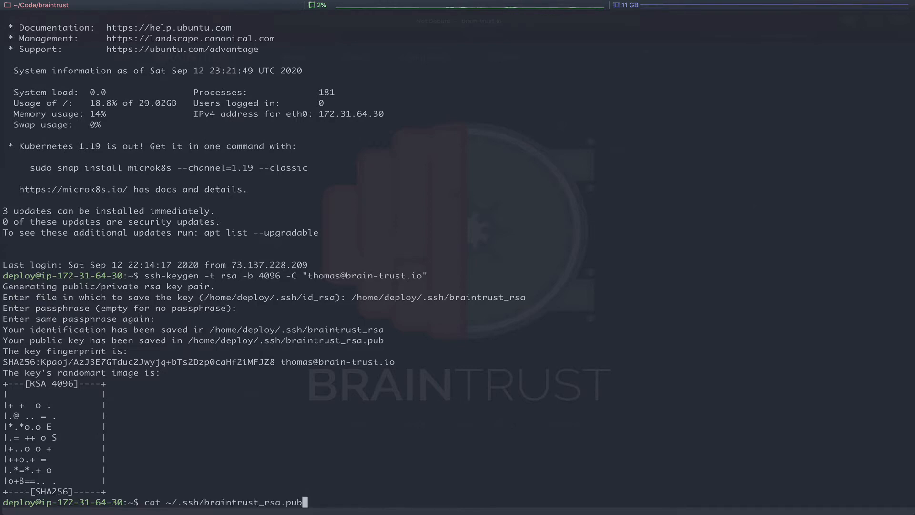
{"action": "key", "text": "Return"}
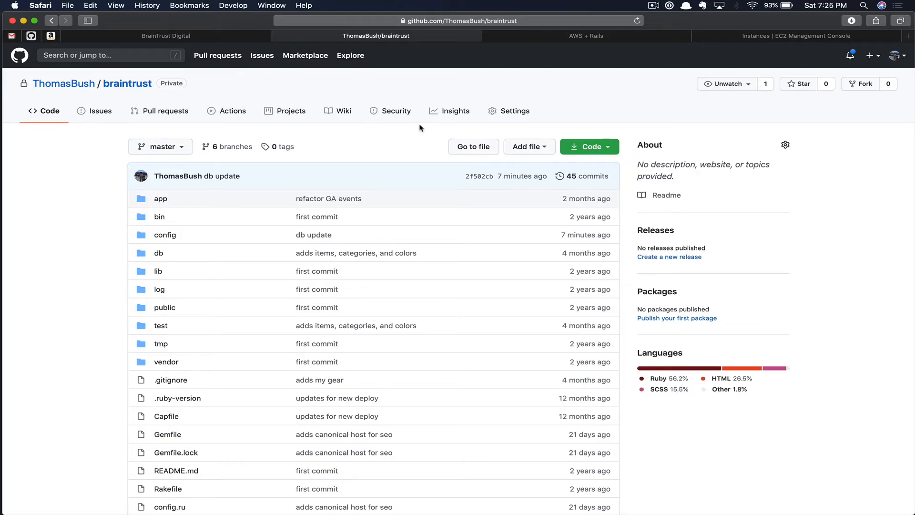
Add the server public key as deploy key 'braintrust-aws-rails-server' in the braintrust repo
{"action": "left_click", "coordinate": [513, 111]}
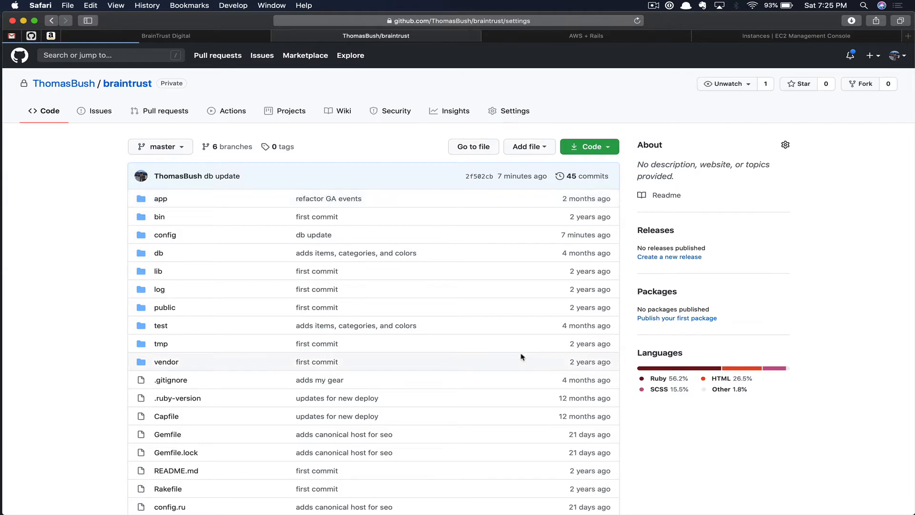
{"action": "left_click", "coordinate": [514, 111]}
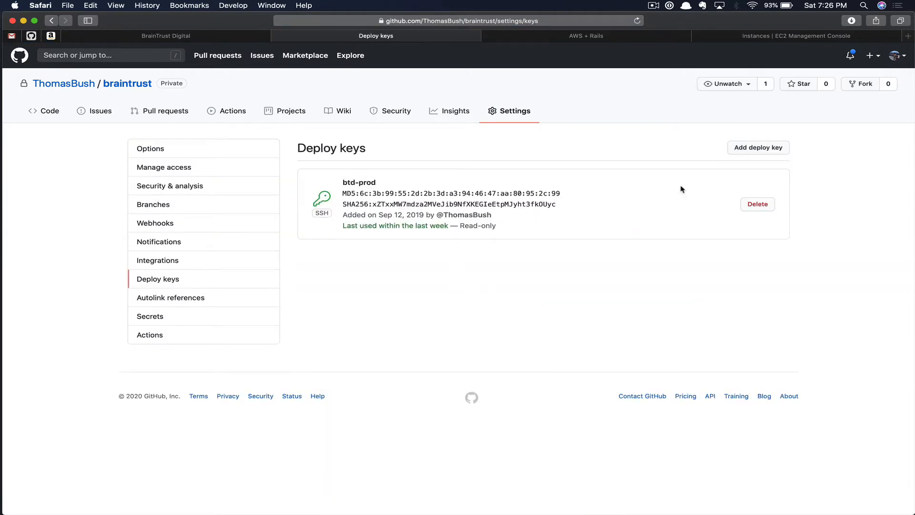
{"action": "left_click", "coordinate": [757, 147]}
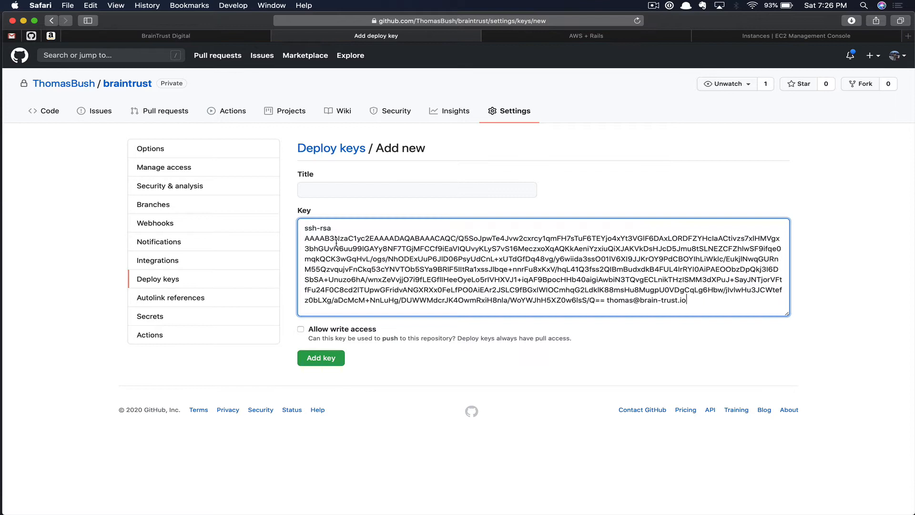
{"action": "type", "text": "braintrust-aws-rails-server"}
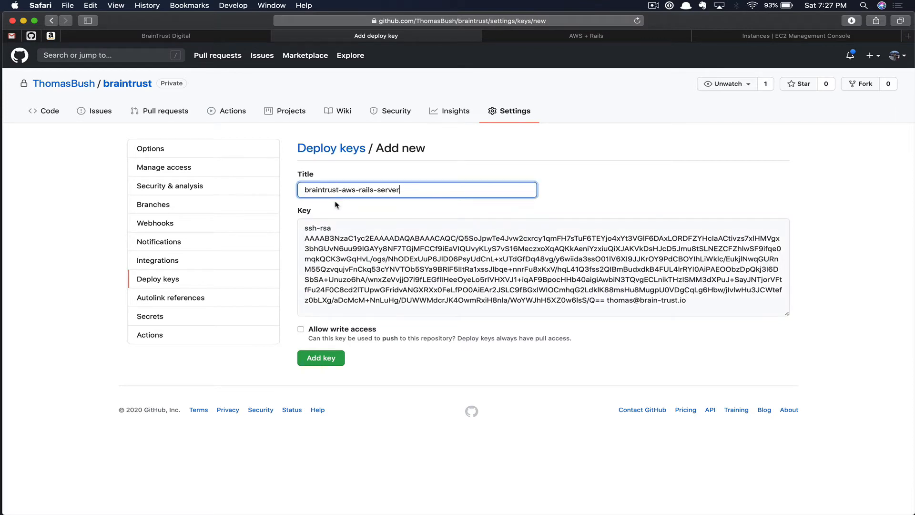
{"action": "mouse_move", "coordinate": [312, 192]}
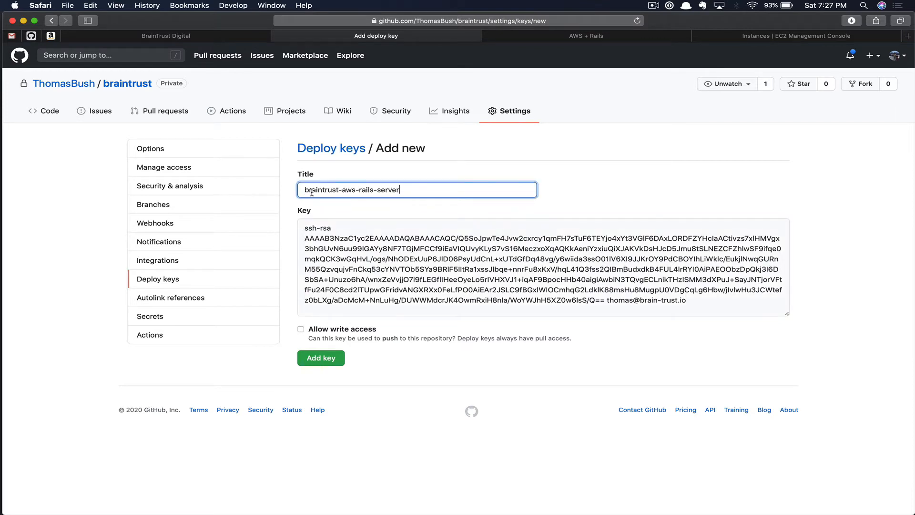
{"action": "mouse_move", "coordinate": [341, 218]}
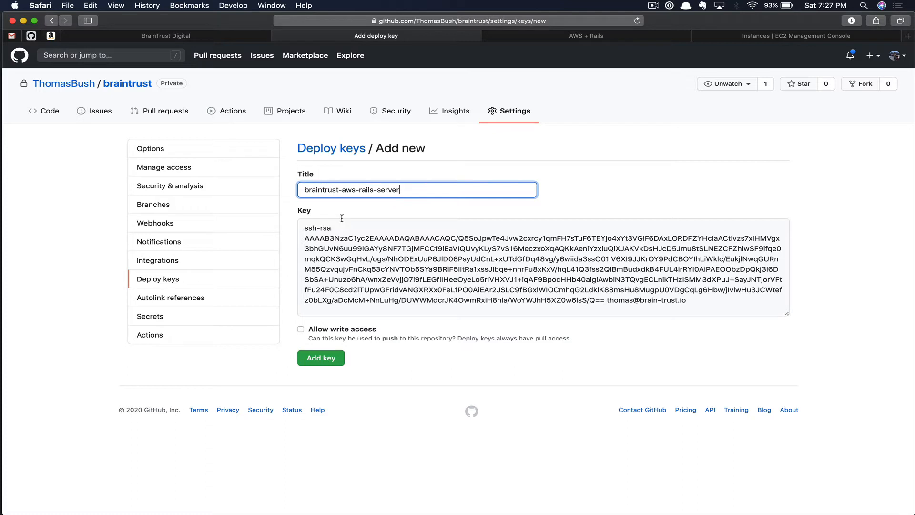
{"action": "left_click", "coordinate": [320, 357]}
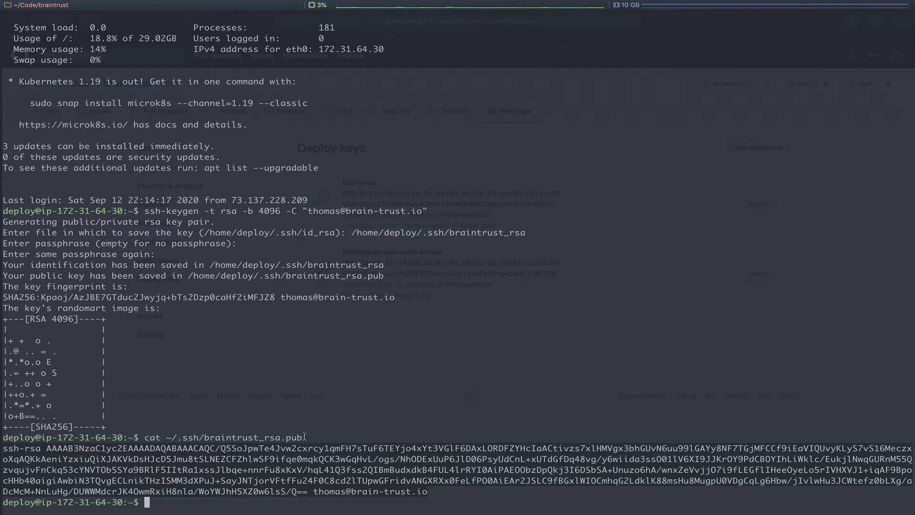
Add a BrainTrust github.com host using braintrust_rsa to ~/.ssh/config via sudo nano
{"action": "type", "text": "sudo nano ~/.ssh/config"}
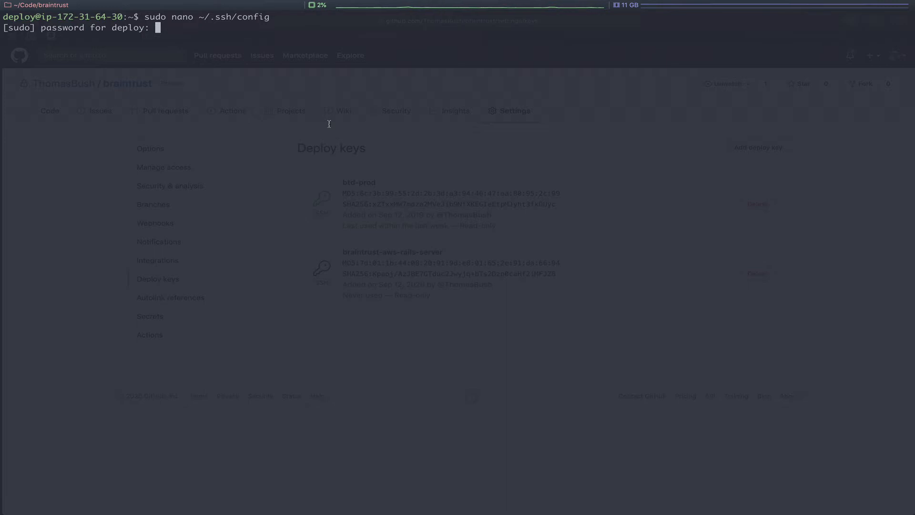
{"action": "key", "text": "Return"}
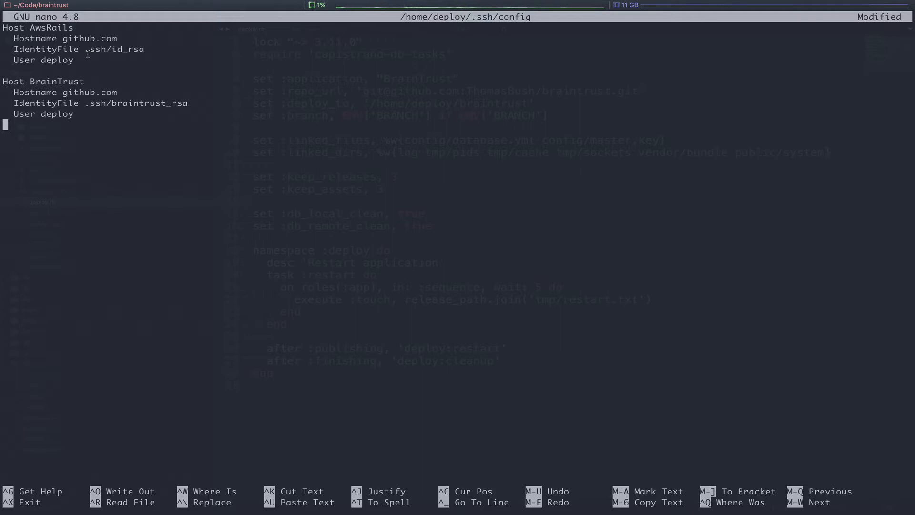
{"action": "key", "text": "ctrl+x"}
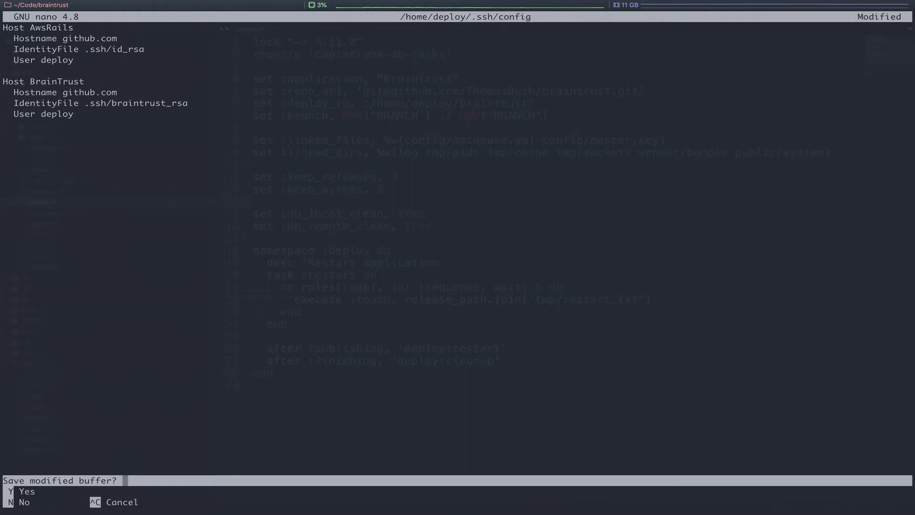
{"action": "key", "text": "y"}
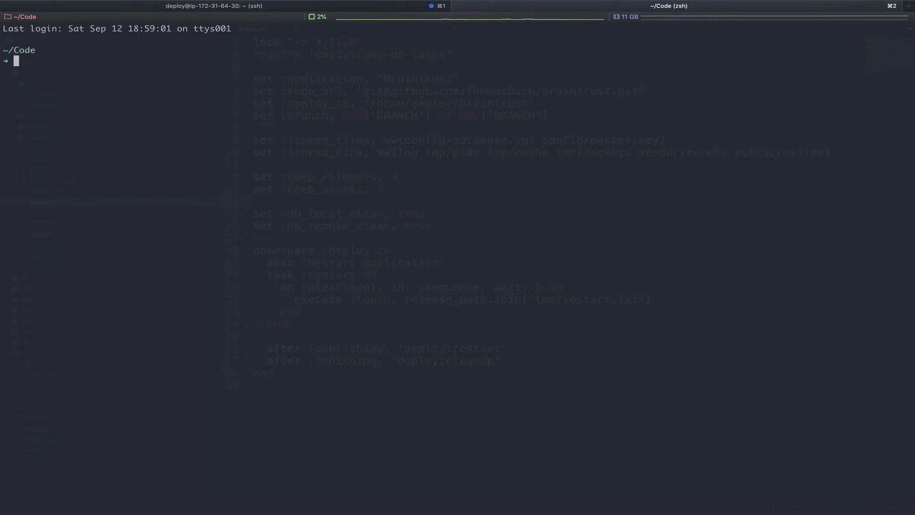
Move into aws-rails and select 'github' in deploy.rb's repo_url for replacement
{"action": "type", "text": "cd aws-rails"}
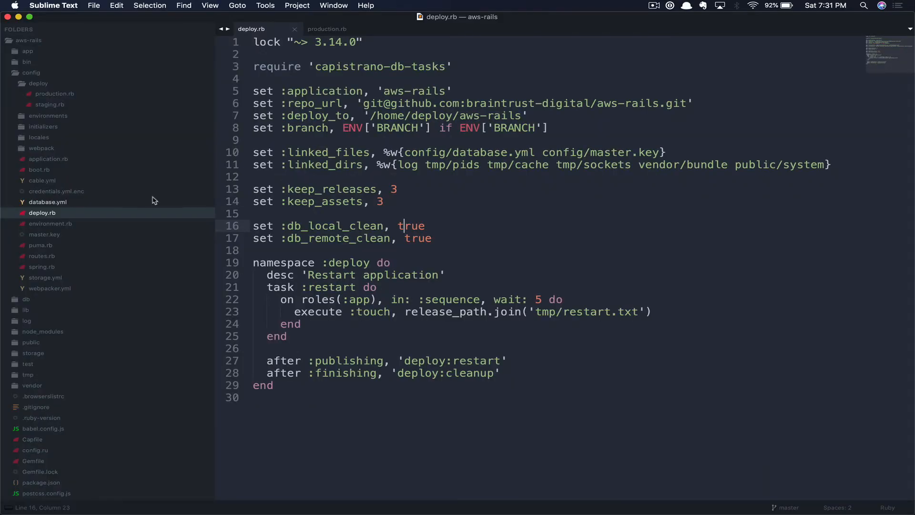
{"action": "mouse_move", "coordinate": [430, 275]}
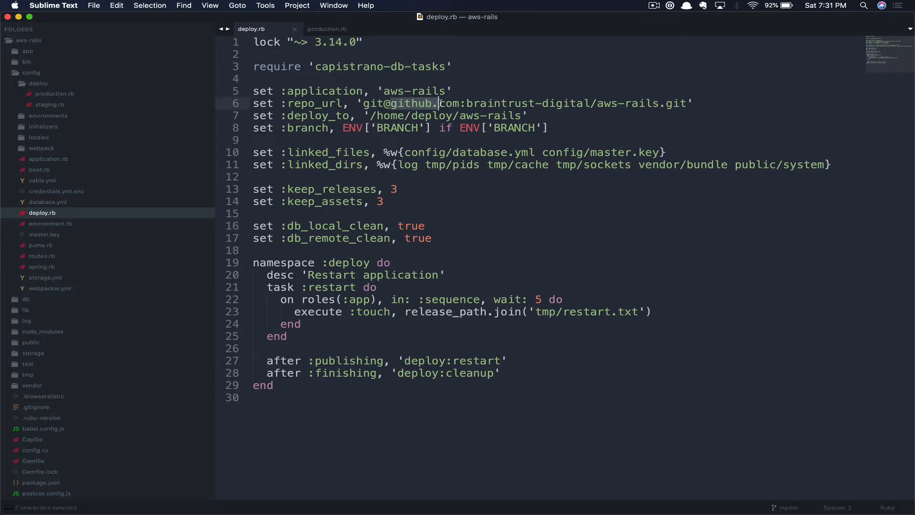
{"action": "double_click", "coordinate": [448, 104]}
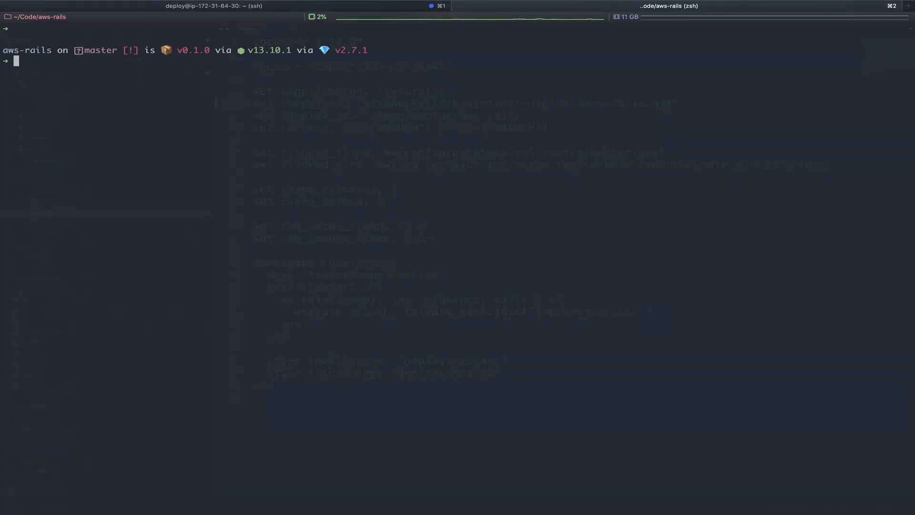
Commit deploy.rb as 'update deployment rsa' on update-deploy, merge into master, and push
{"action": "type", "text": "git status"}
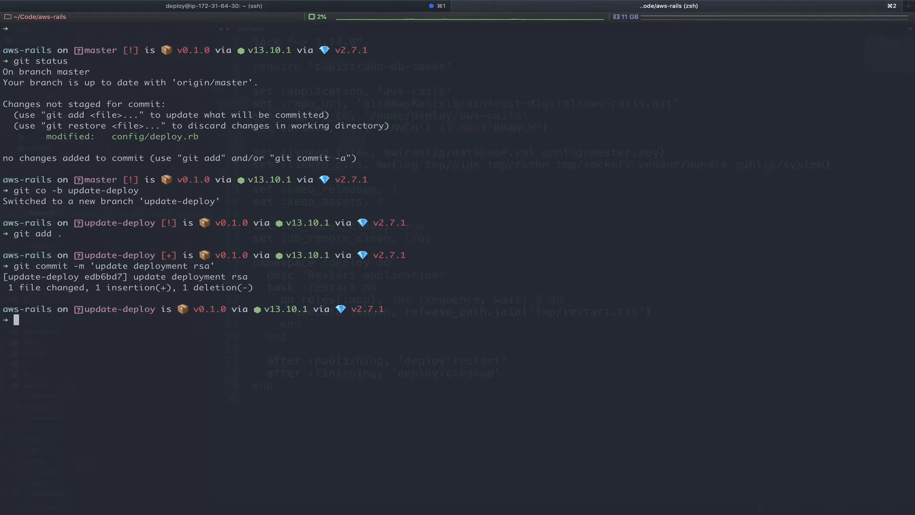
{"action": "type", "text": "git"}
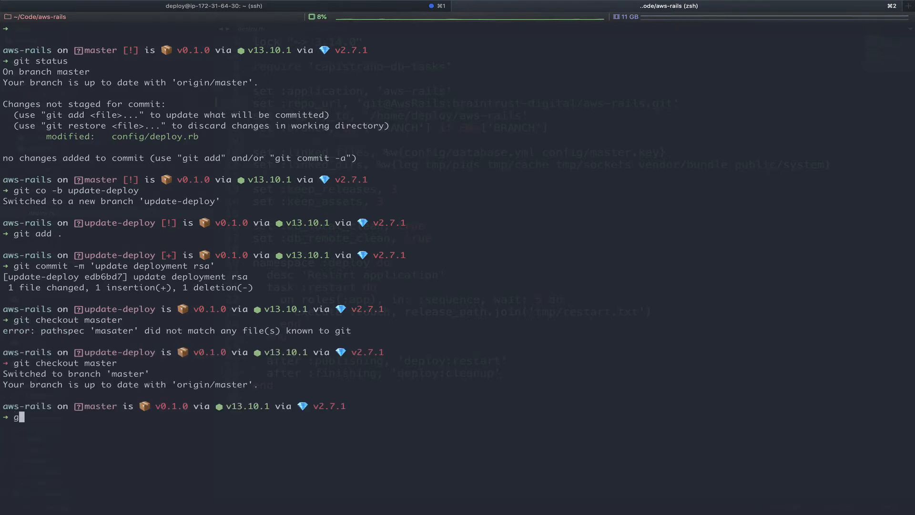
{"action": "key", "text": "Return"}
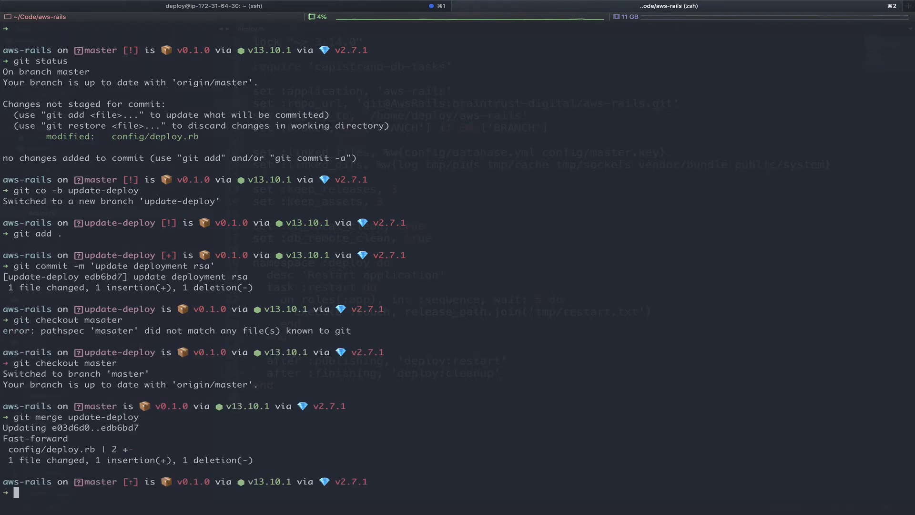
{"action": "type", "text": "git push"}
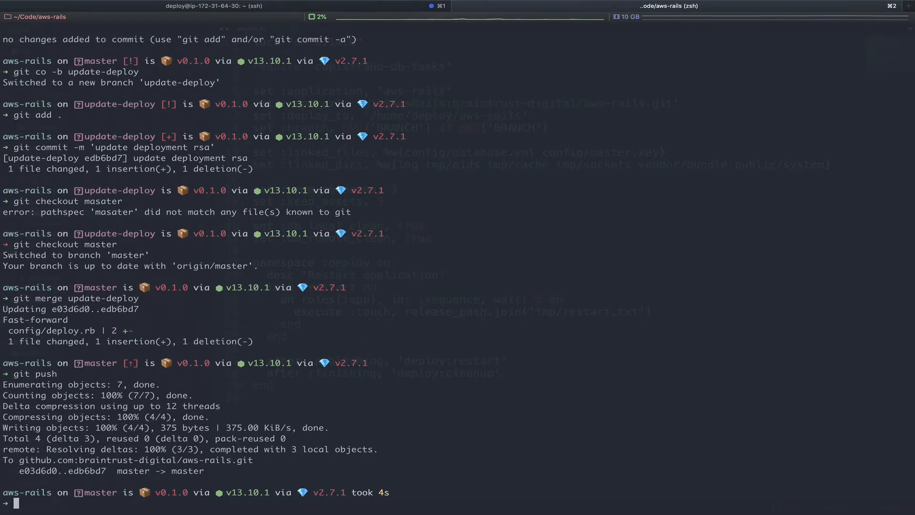
{"action": "type", "text": "be"}
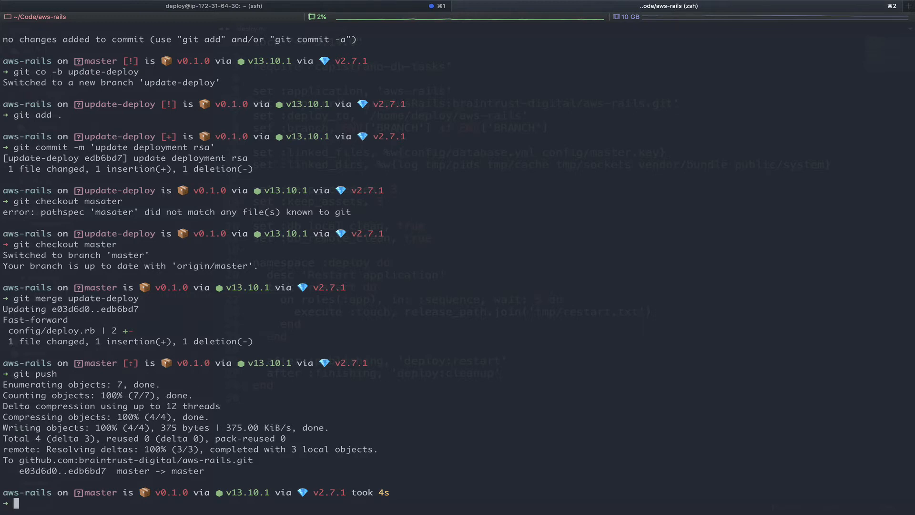
Run bundle exec cap production deploy, then check the AWS + Rails page in Safari
{"action": "type", "text": "bundle exec cap"}
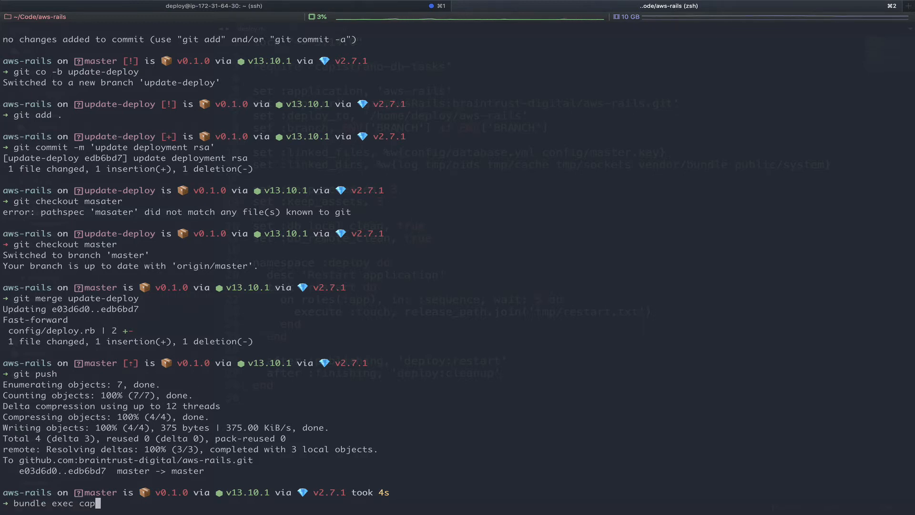
{"action": "type", "text": "production"}
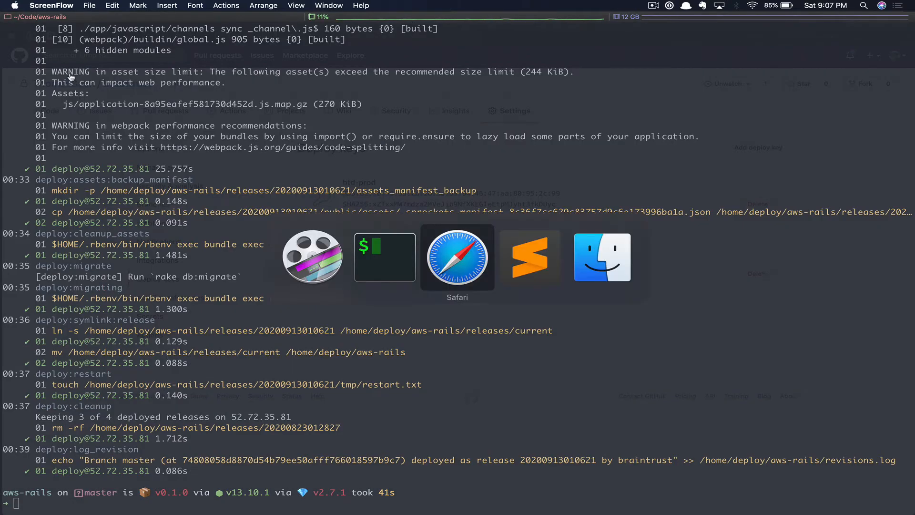
{"action": "left_click", "coordinate": [457, 257]}
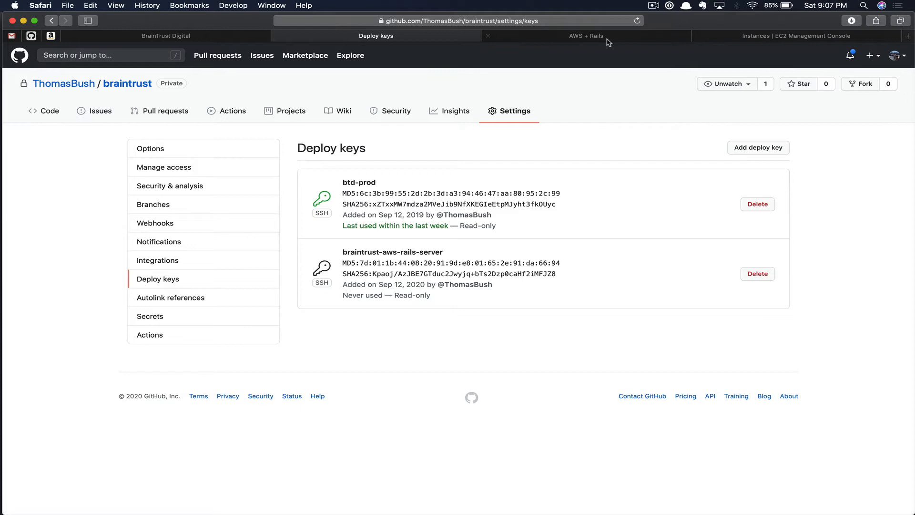
{"action": "left_click", "coordinate": [587, 36]}
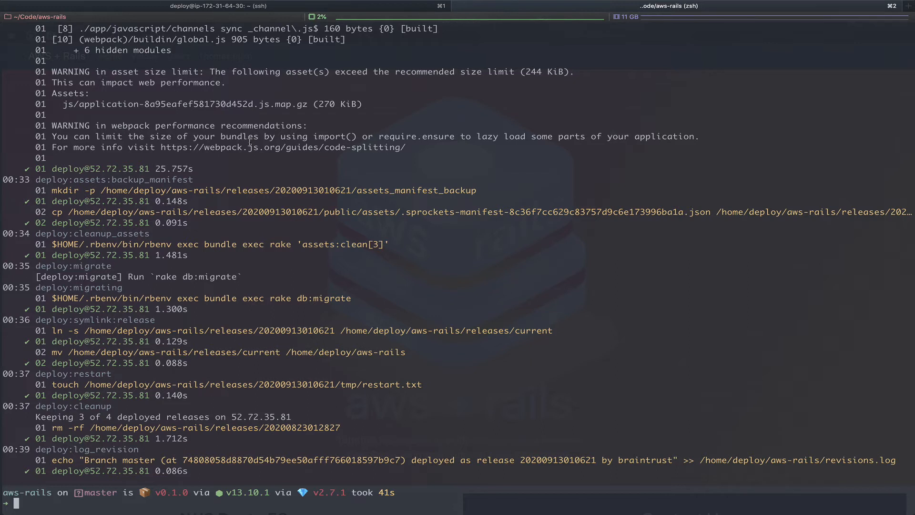
In ../braintrust, run bundle exec cap production db:pull and confirm with y
{"action": "type", "text": "cd ../brait"}
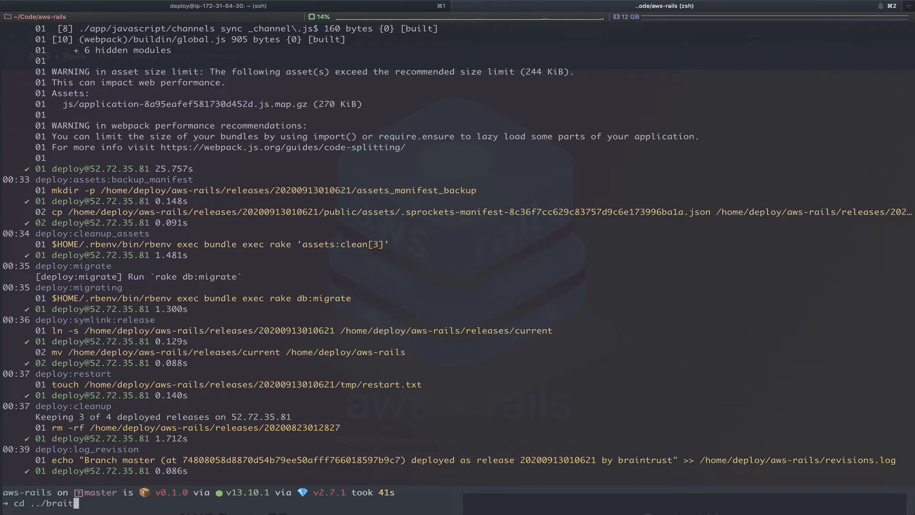
{"action": "key", "text": "Return"}
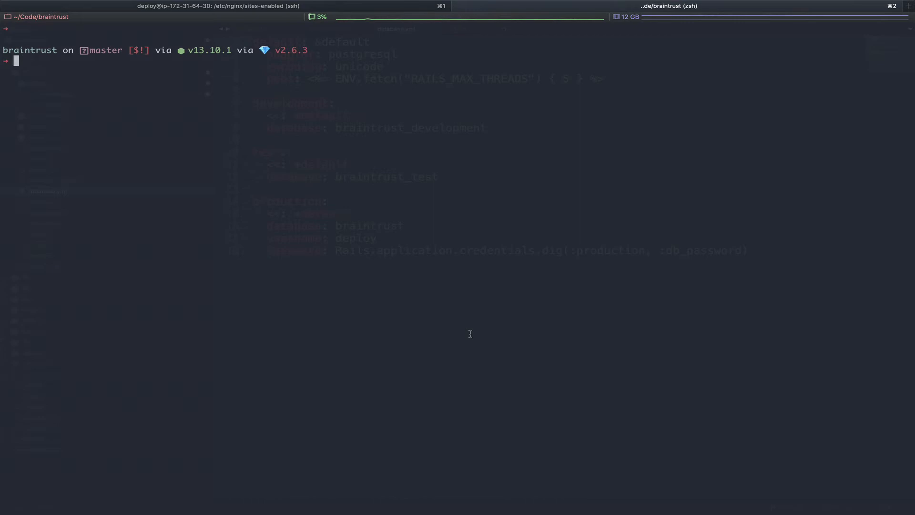
{"action": "type", "text": "bund"}
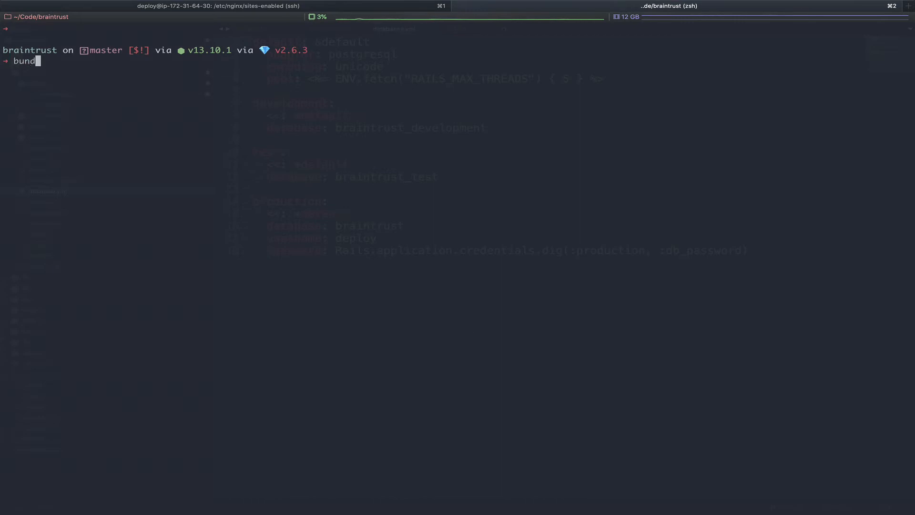
{"action": "type", "text": "le exec"}
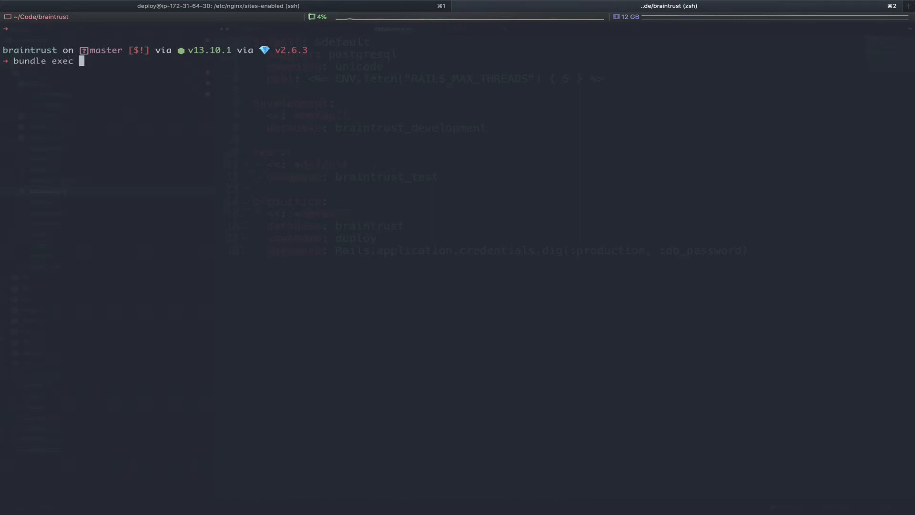
{"action": "type", "text": "cap producti"}
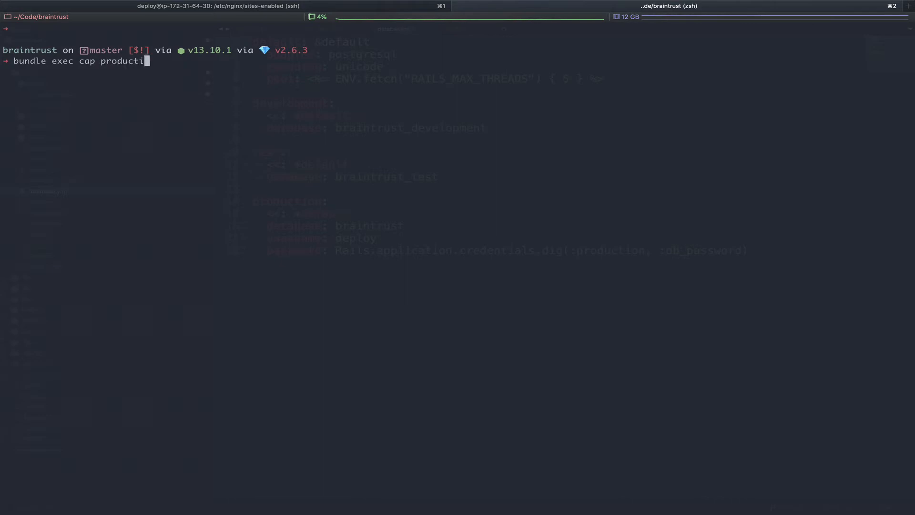
{"action": "type", "text": "on db:p"}
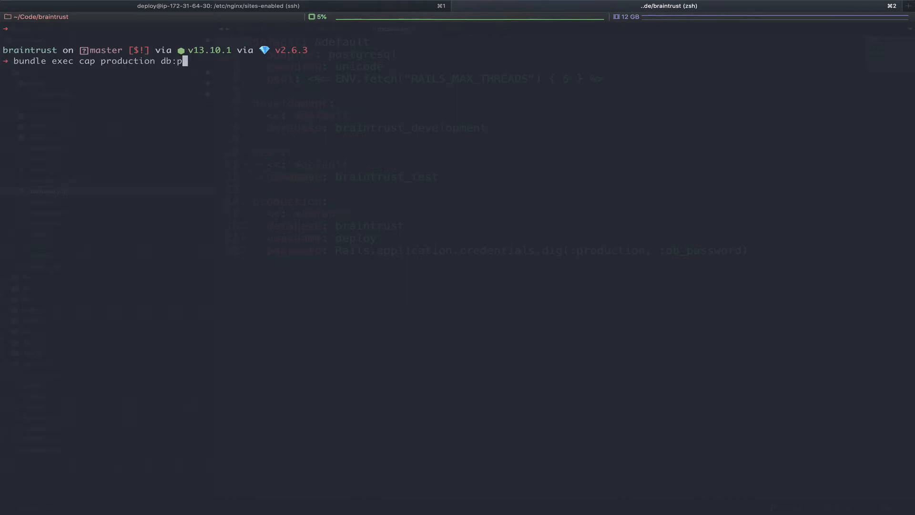
{"action": "key", "text": "Return"}
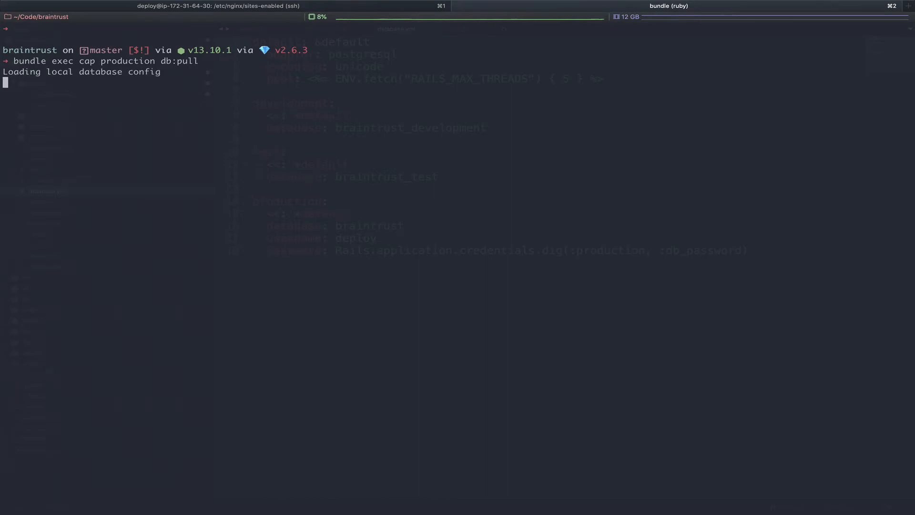
{"action": "type", "text": "y"}
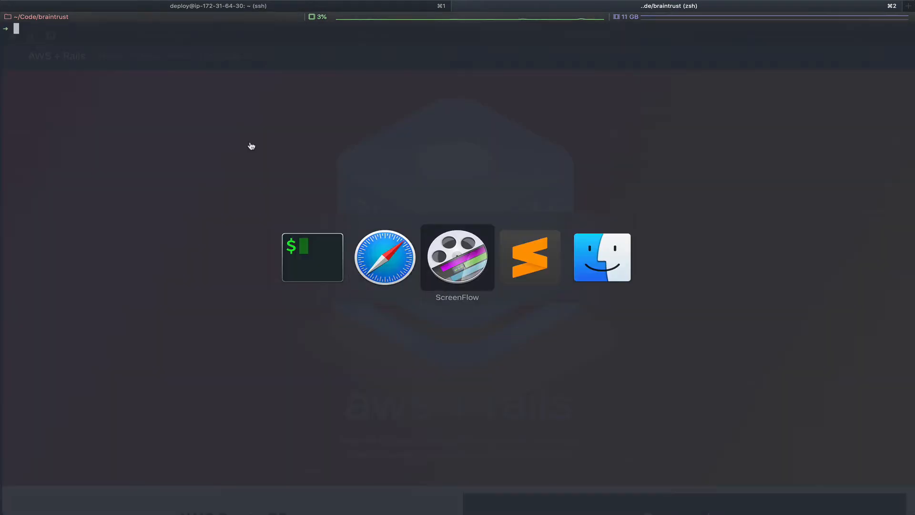
Change braintrust repo_url host to BrainTrust, open production.rb, and look up the shared server IP
{"action": "left_click", "coordinate": [530, 258]}
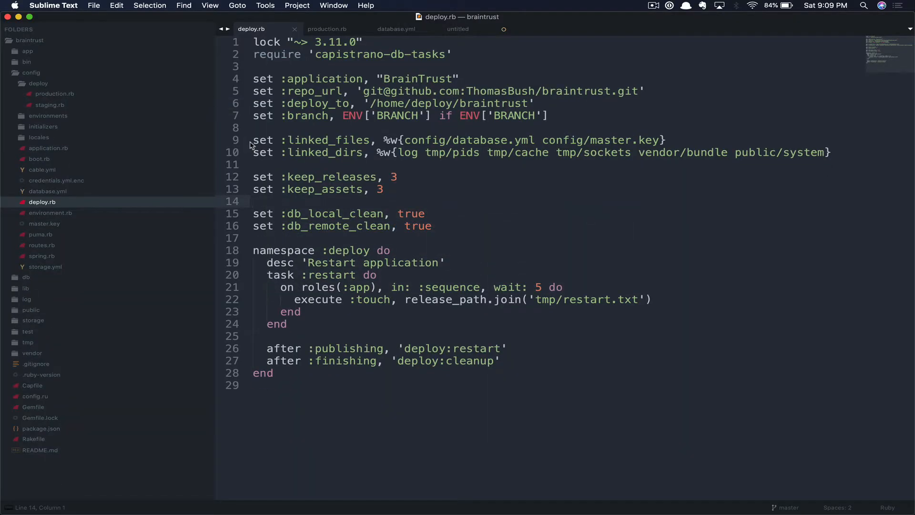
{"action": "mouse_move", "coordinate": [412, 321]}
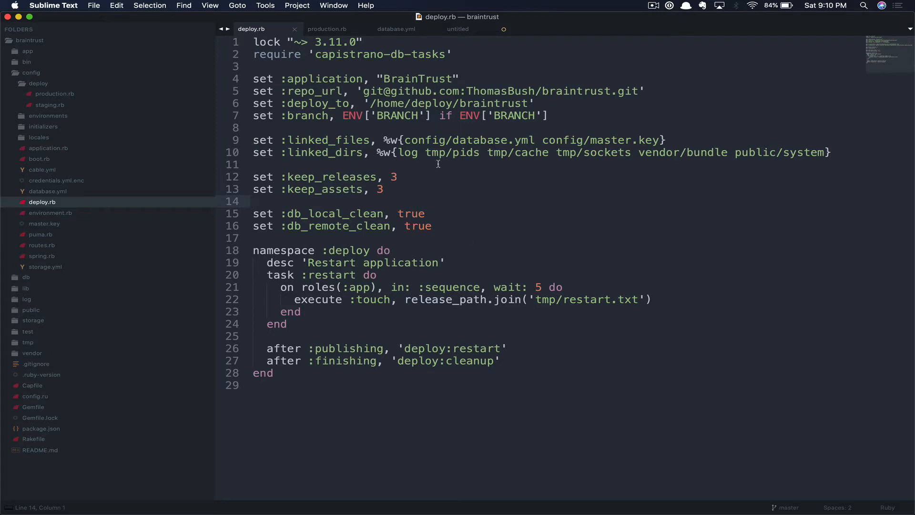
{"action": "mouse_move", "coordinate": [390, 92]}
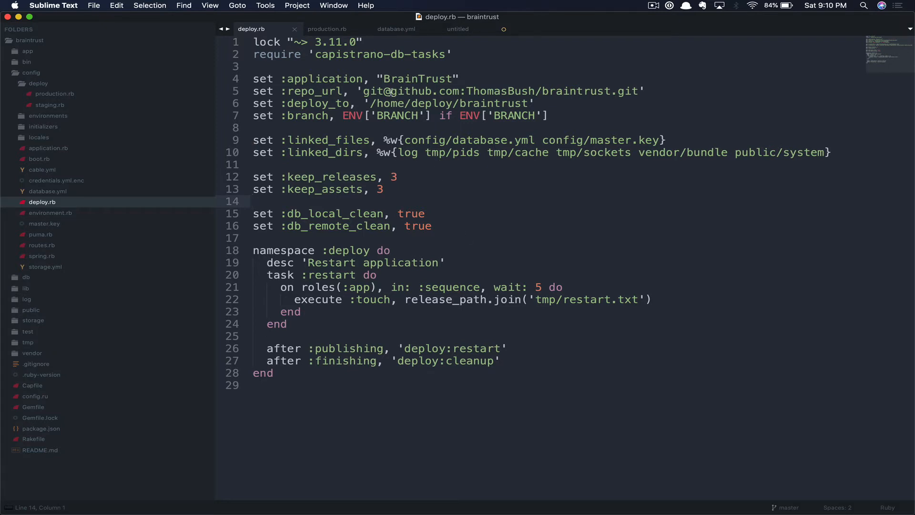
{"action": "type", "text": "BrainTrust"}
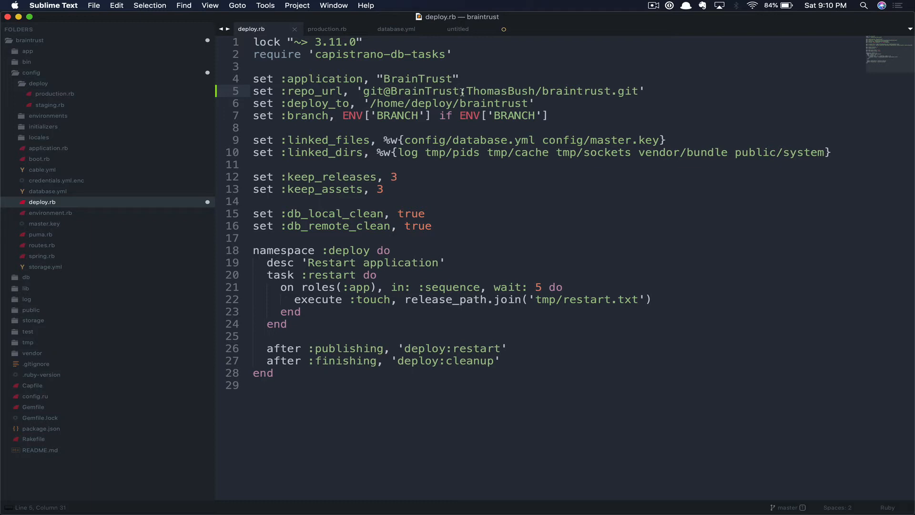
{"action": "mouse_move", "coordinate": [458, 103]}
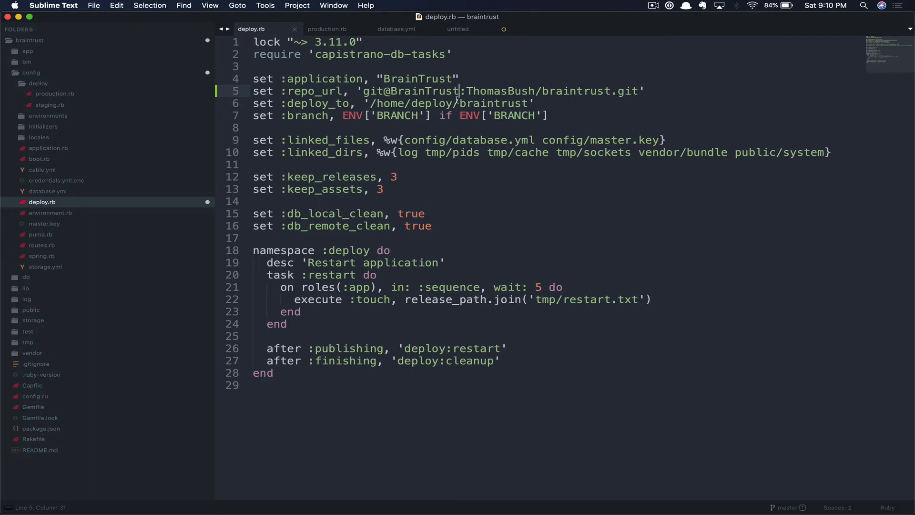
{"action": "left_click", "coordinate": [326, 28]}
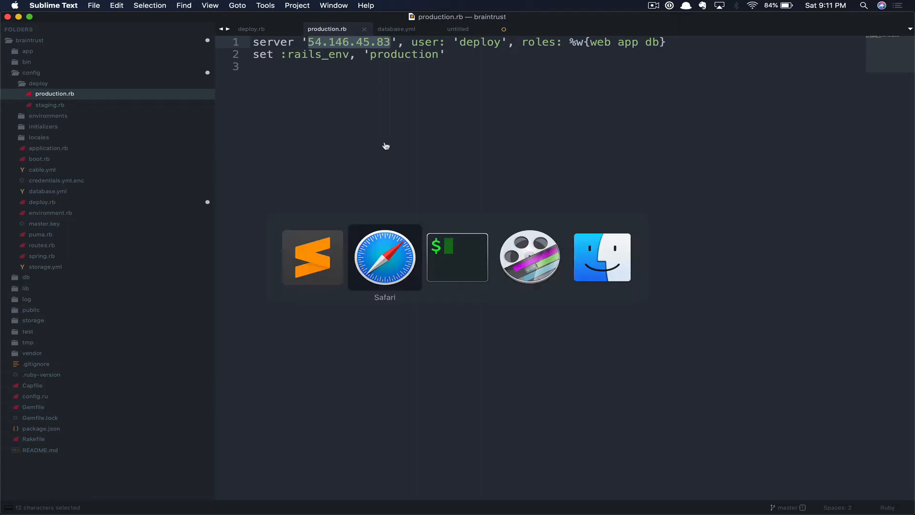
{"action": "left_click", "coordinate": [384, 257]}
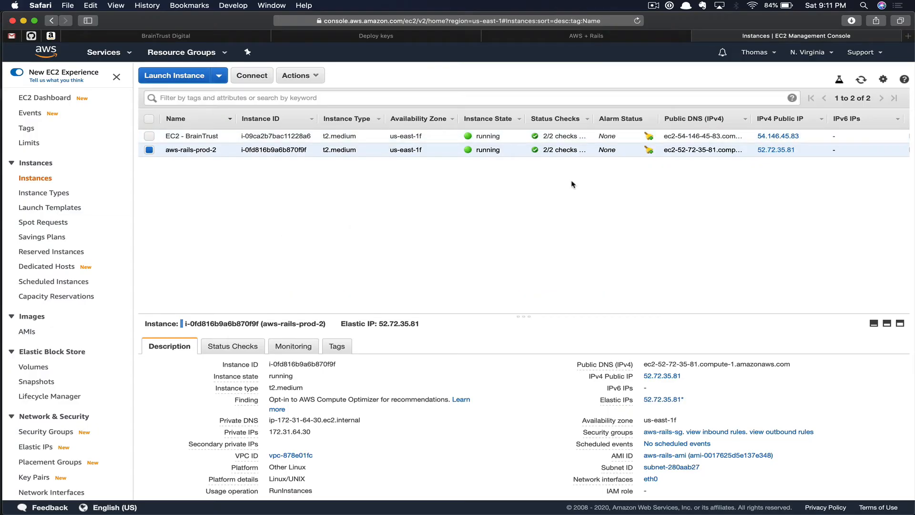
{"action": "mouse_move", "coordinate": [798, 153]}
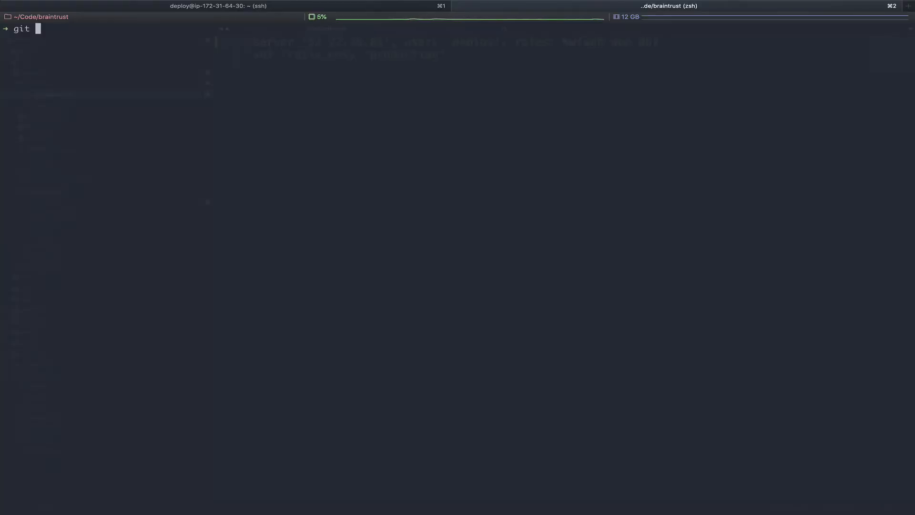
Check git status and commit the deploy changes as 'update deploy' on updaate-deploy, pushing the branch
{"action": "type", "text": "stat"}
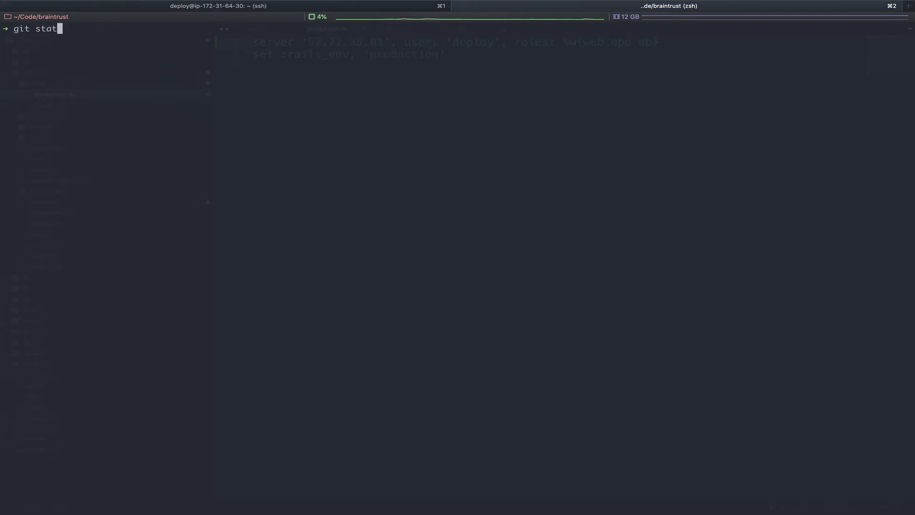
{"action": "key", "text": "Return"}
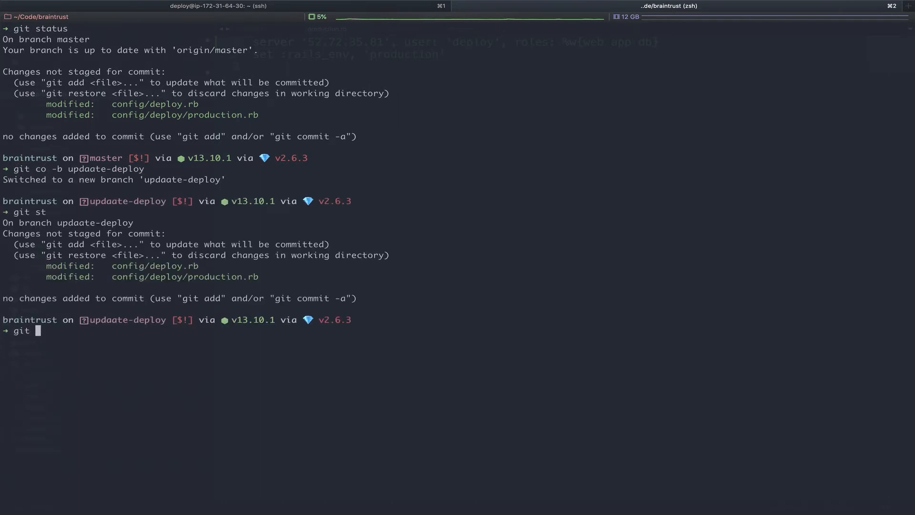
{"action": "key", "text": "ctrl+l"}
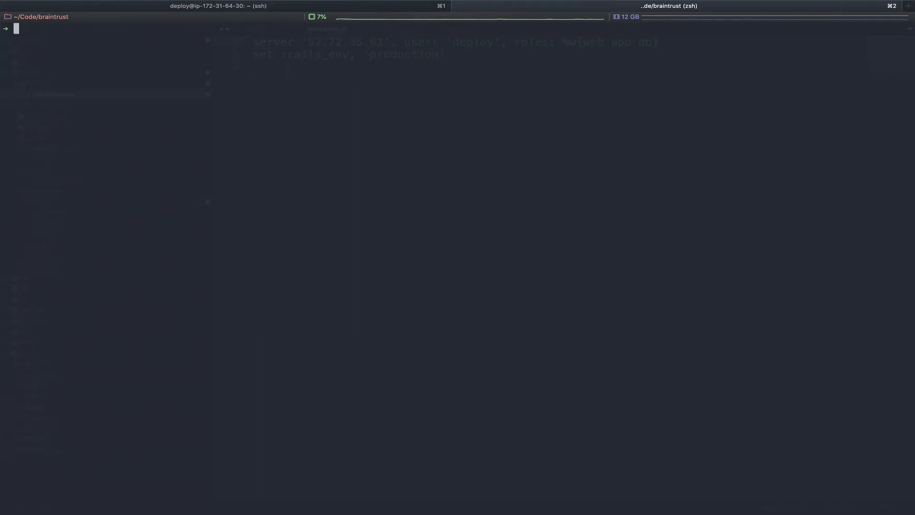
{"action": "type", "text": "git com"}
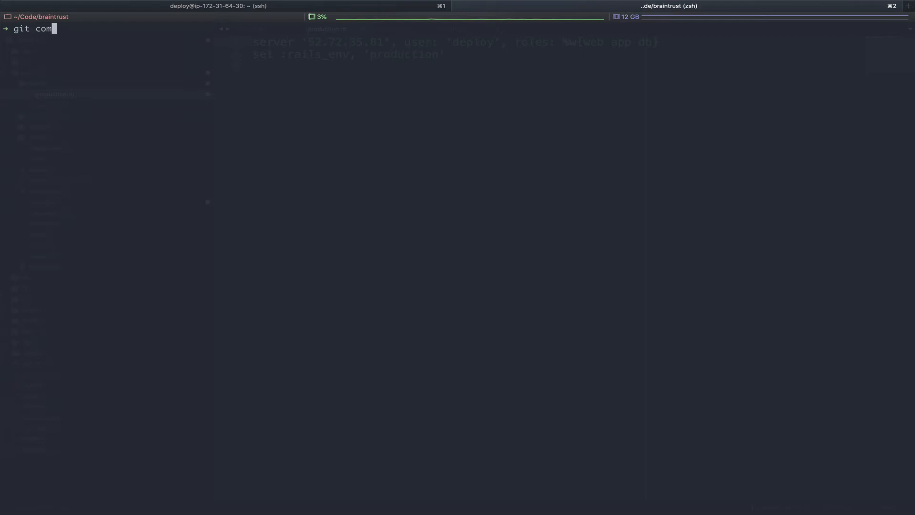
{"action": "type", "text": "mit -m 'update deploy"}
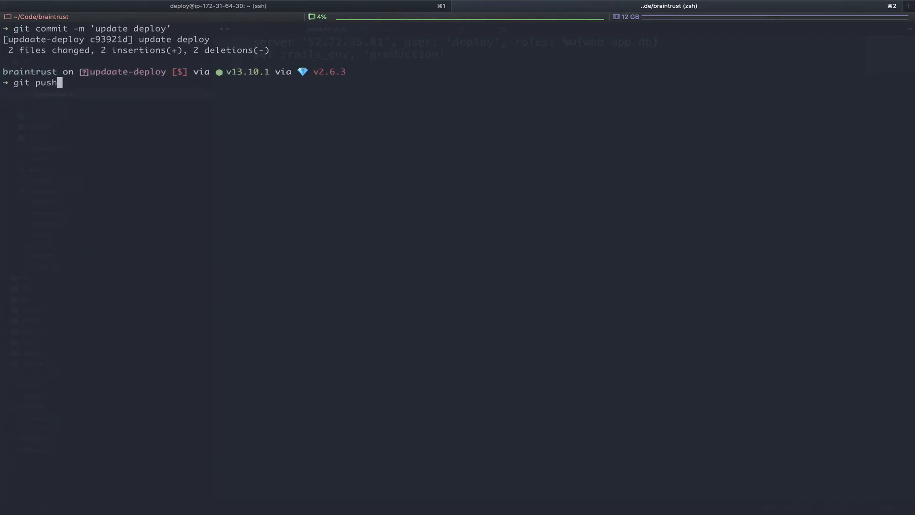
{"action": "key", "text": "Return"}
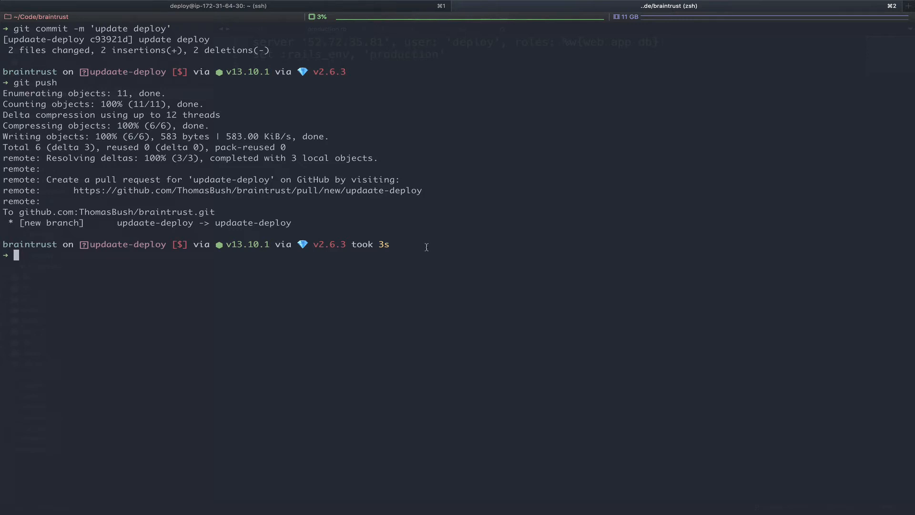
Check out master, merge updaate-deploy into it, and push master to GitHub
{"action": "type", "text": "git checkout mas"}
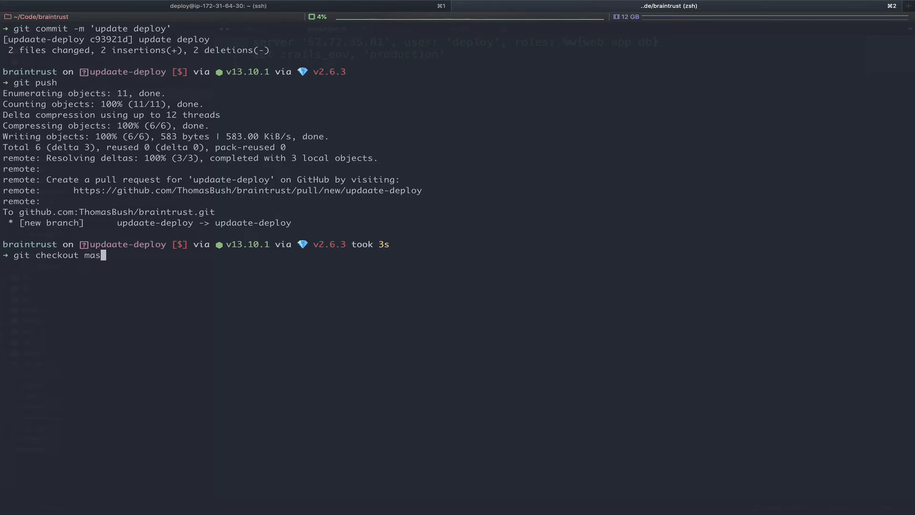
{"action": "key", "text": "Return"}
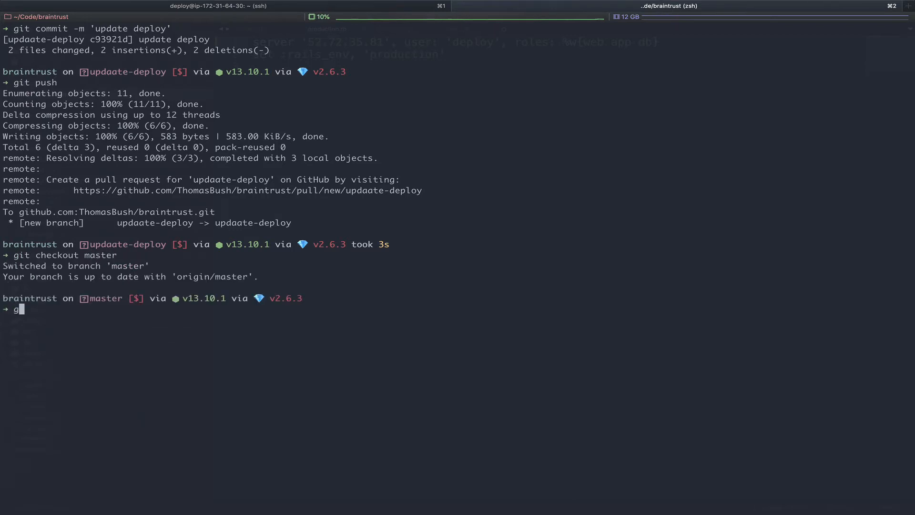
{"action": "type", "text": "it merge"}
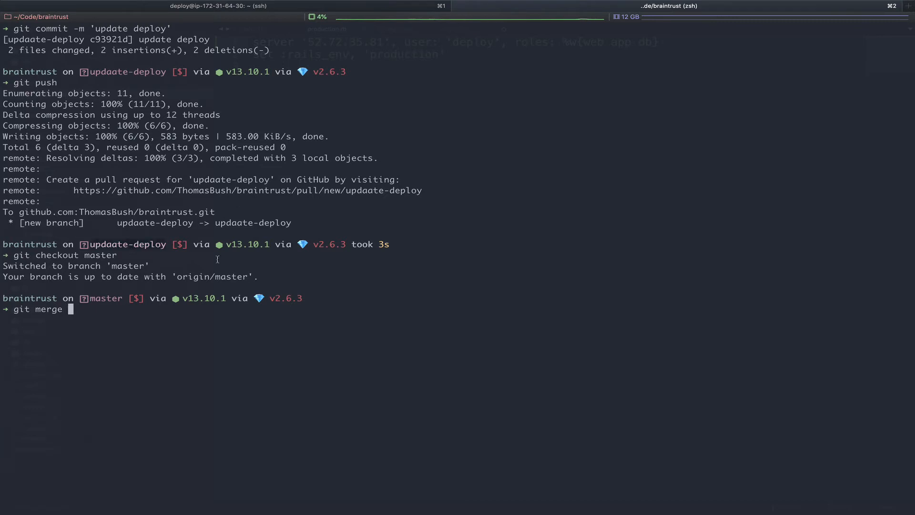
{"action": "type", "text": "updaate-deploy"}
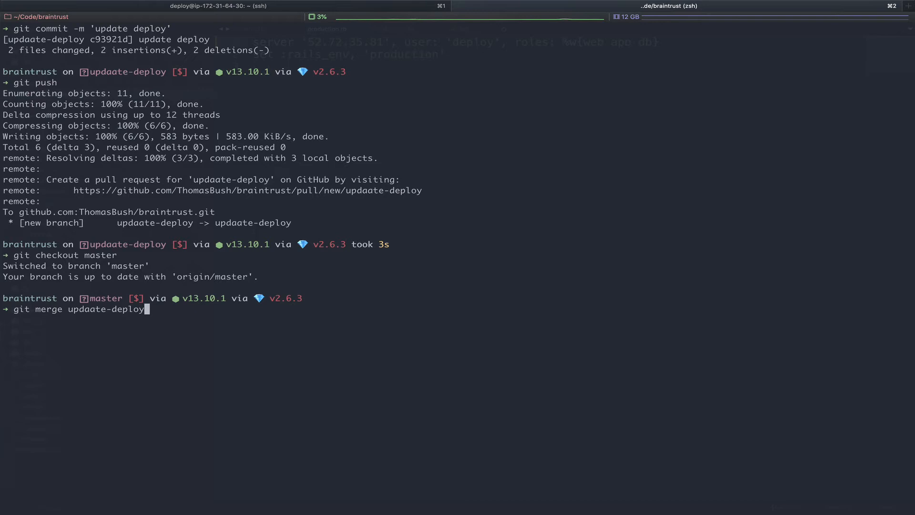
{"action": "key", "text": "Return"}
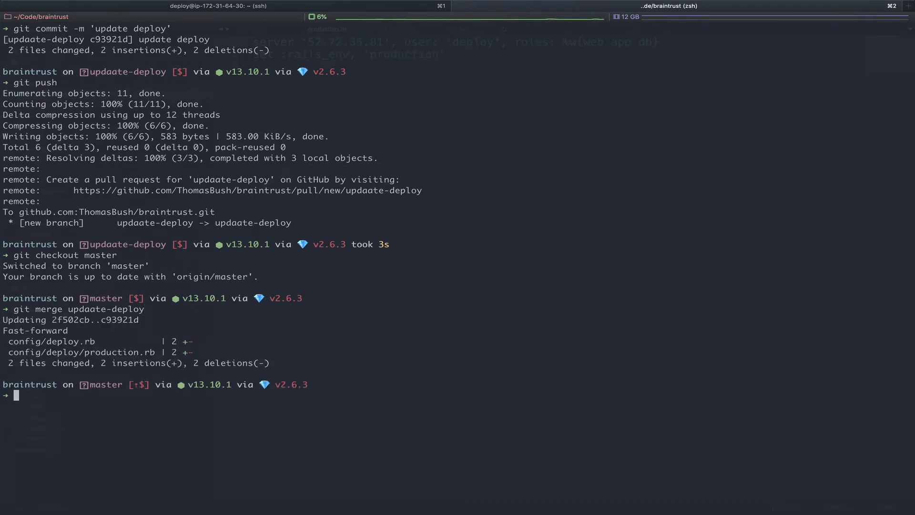
{"action": "type", "text": "git push"}
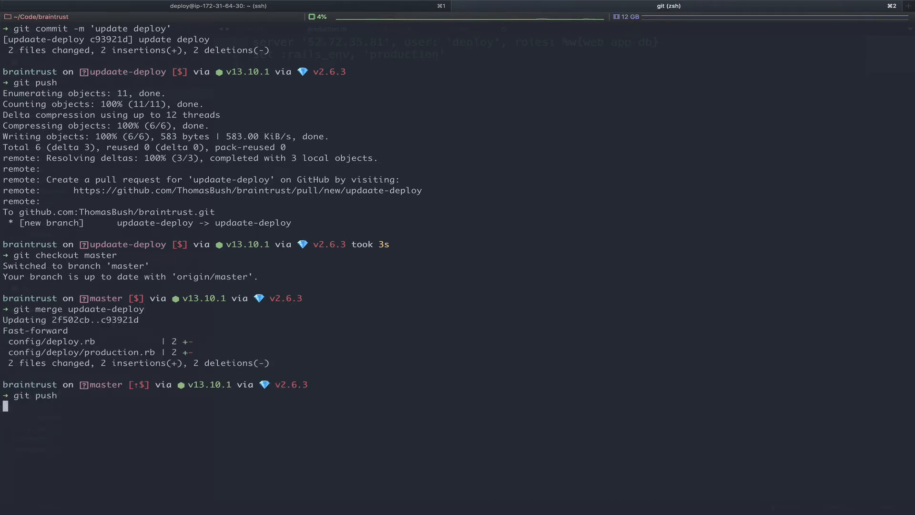
{"action": "key", "text": "Return"}
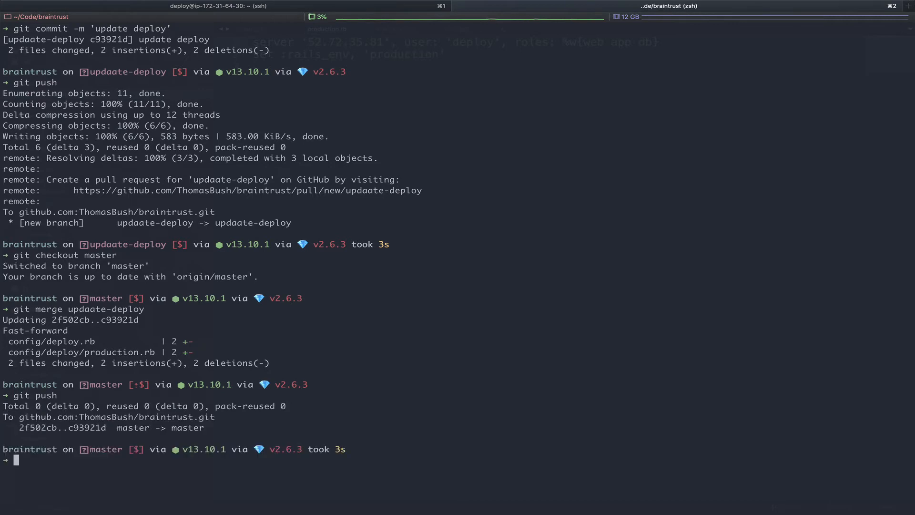
Run the production deploy with bundle exec cap production deploy
{"action": "type", "text": "bun"}
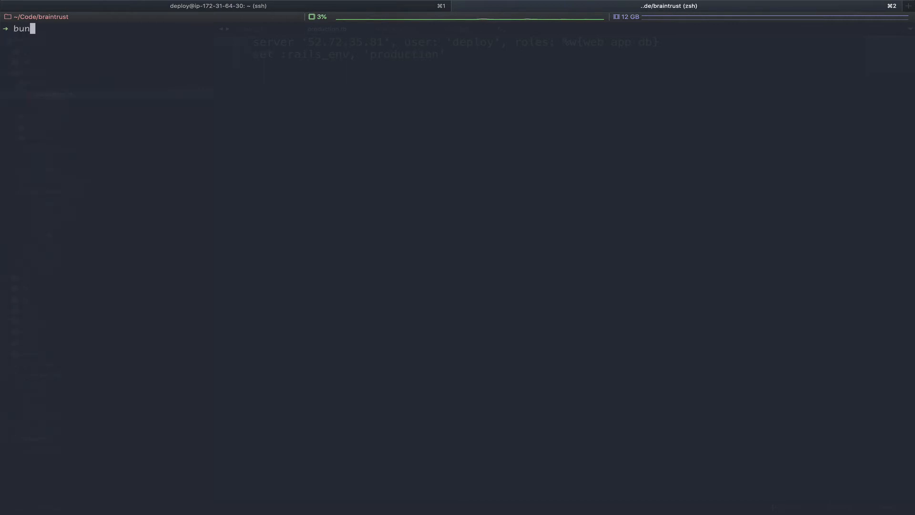
{"action": "type", "text": "dle ex"}
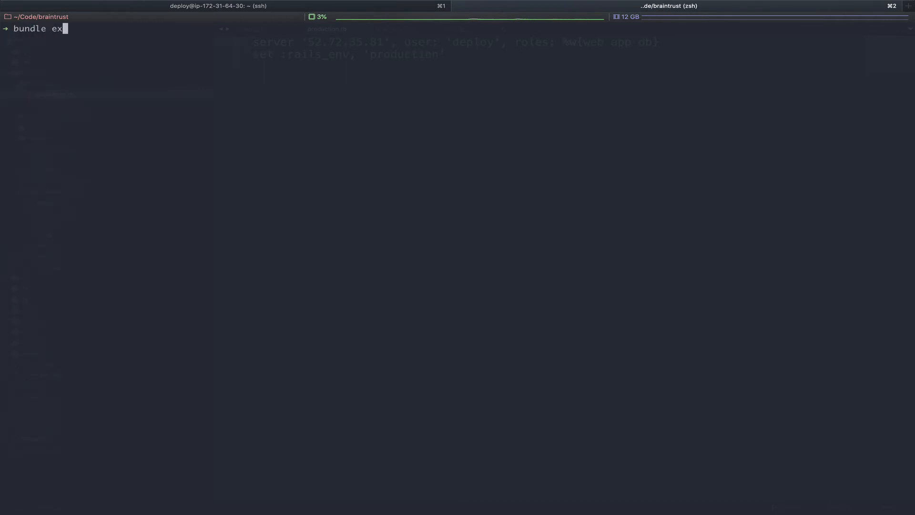
{"action": "type", "text": "ec cap p"}
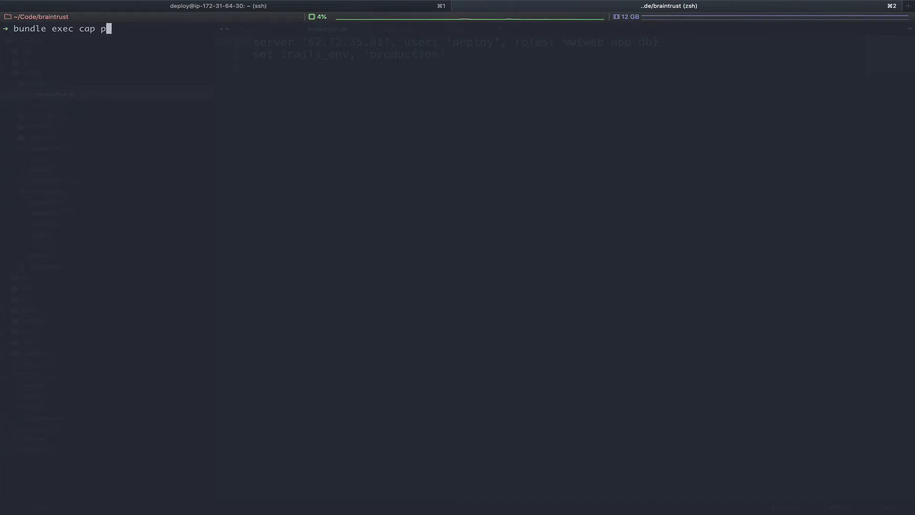
{"action": "type", "text": "roduction deploy"}
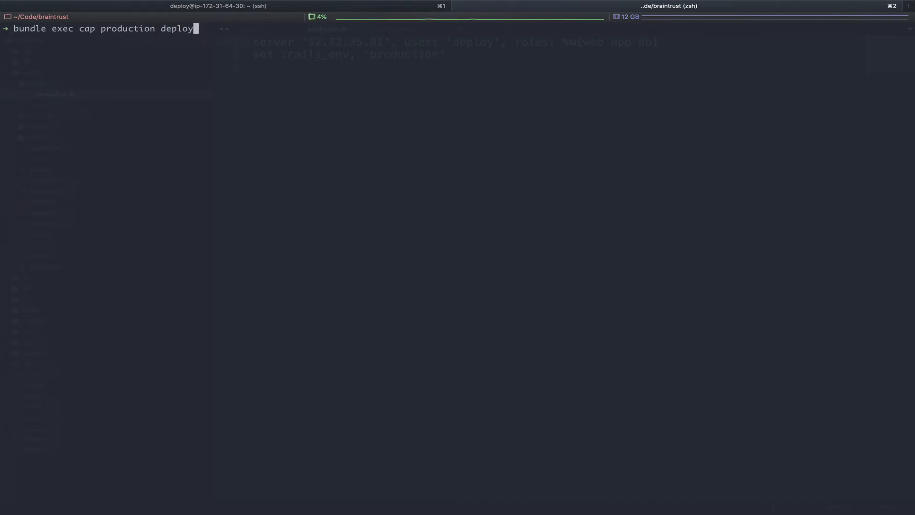
{"action": "key", "text": "Return"}
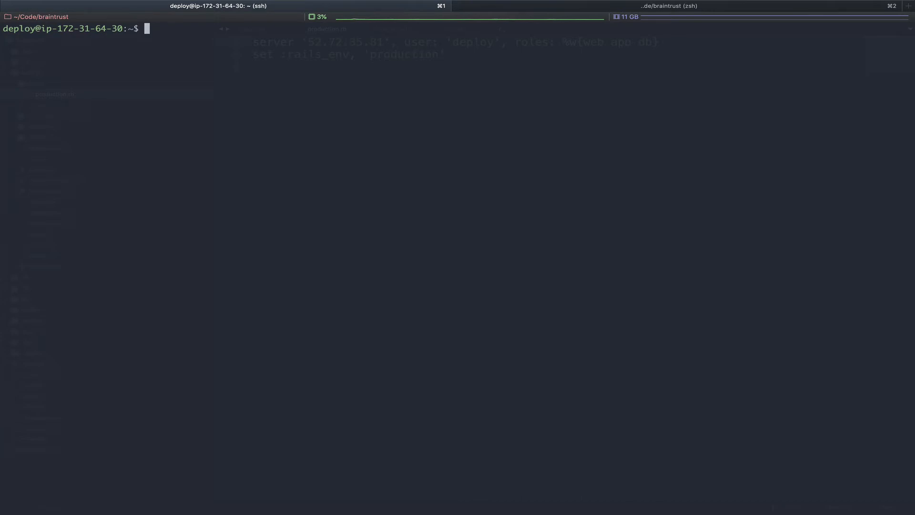
Install Ruby 2.6.3 with rbenv on the aws-rails server
{"action": "type", "text": "rb"}
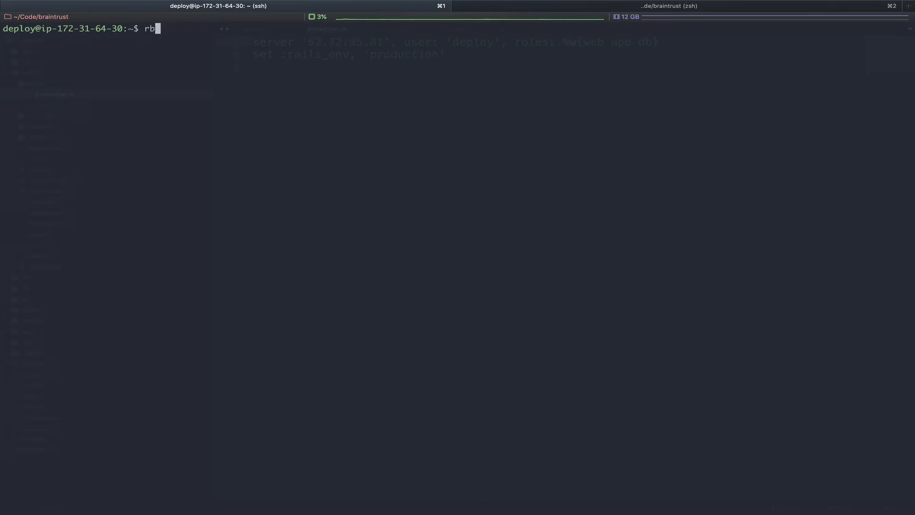
{"action": "type", "text": "env"}
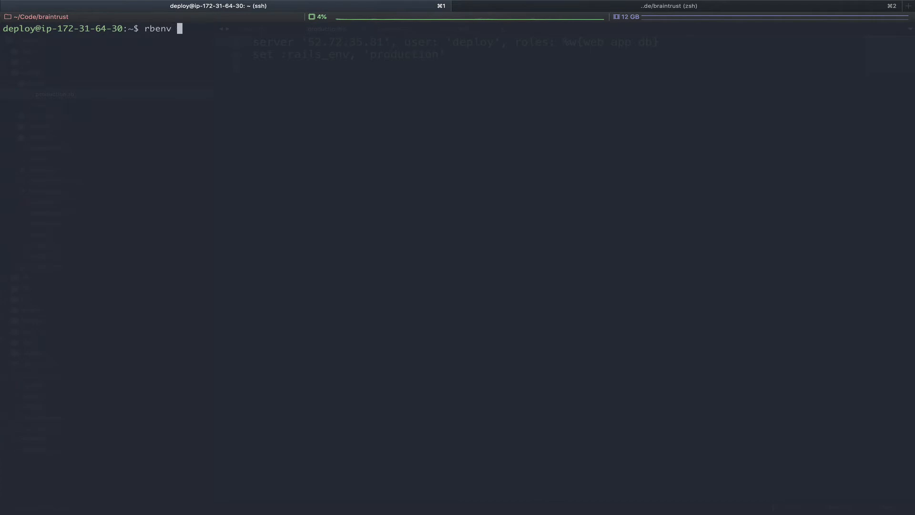
{"action": "type", "text": "install"}
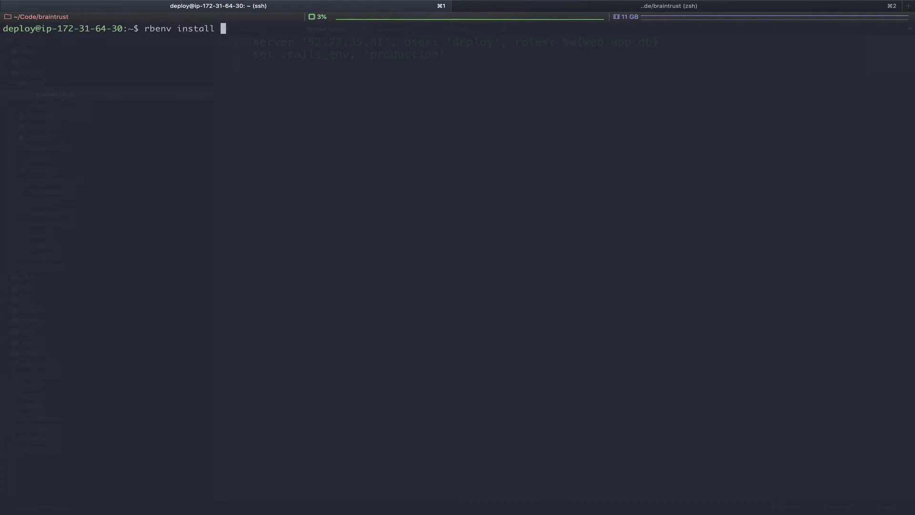
{"action": "type", "text": "2.6"}
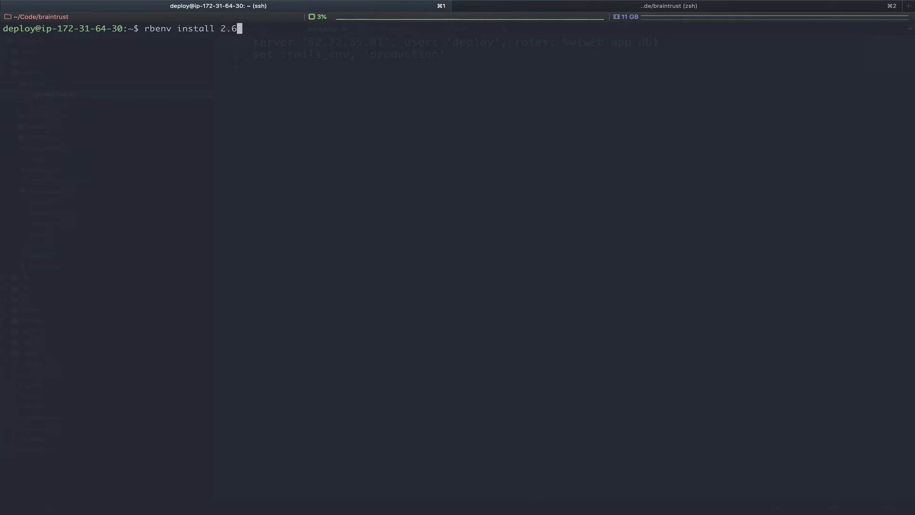
{"action": "key", "text": "Return"}
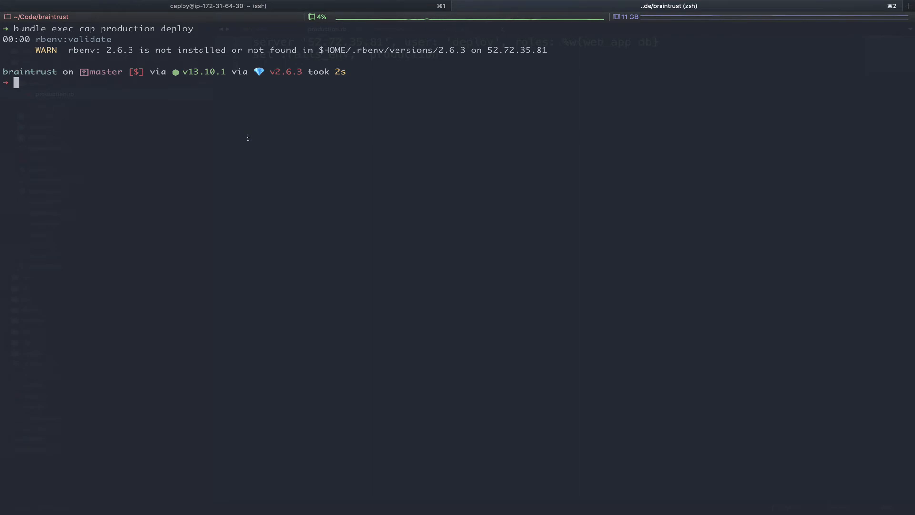
{"action": "key", "text": "Return"}
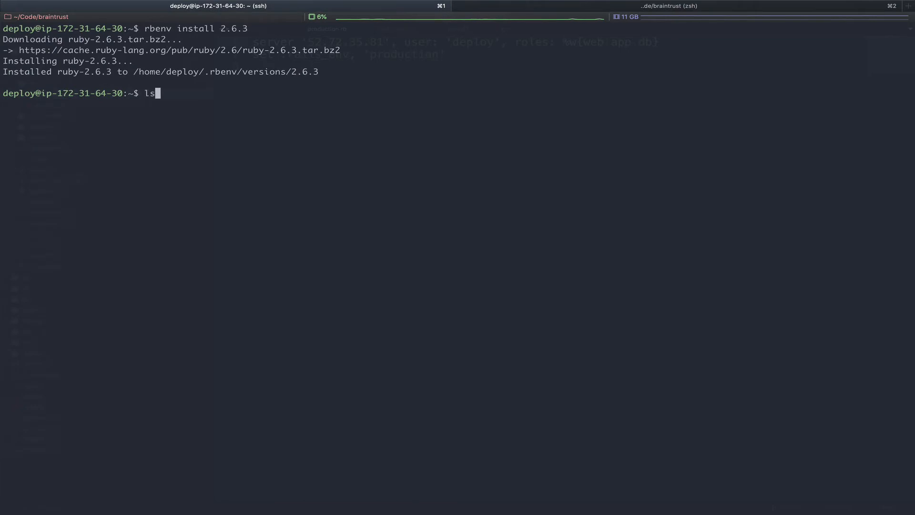
Inspect database.yml in braintrust/shared/config on the server with nano, closing it unchanged
{"action": "key", "text": "Return"}
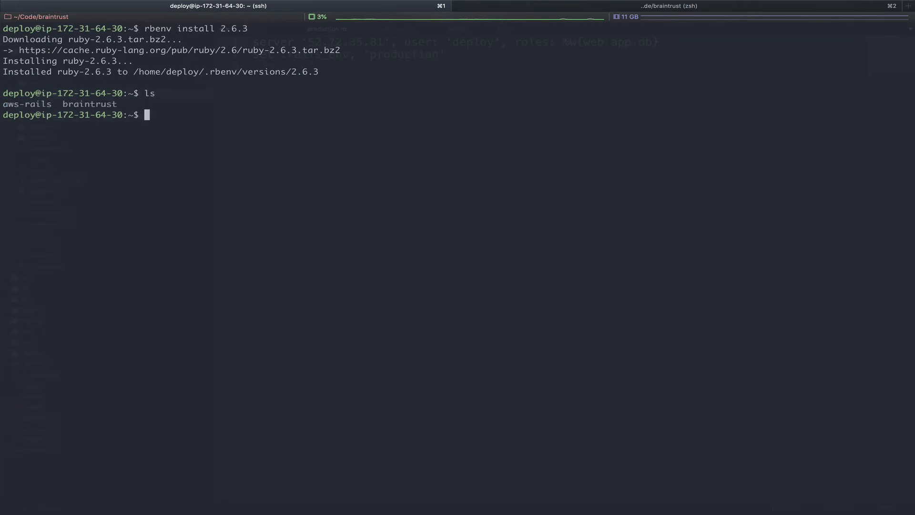
{"action": "type", "text": "cd braintrust/shared/config/"}
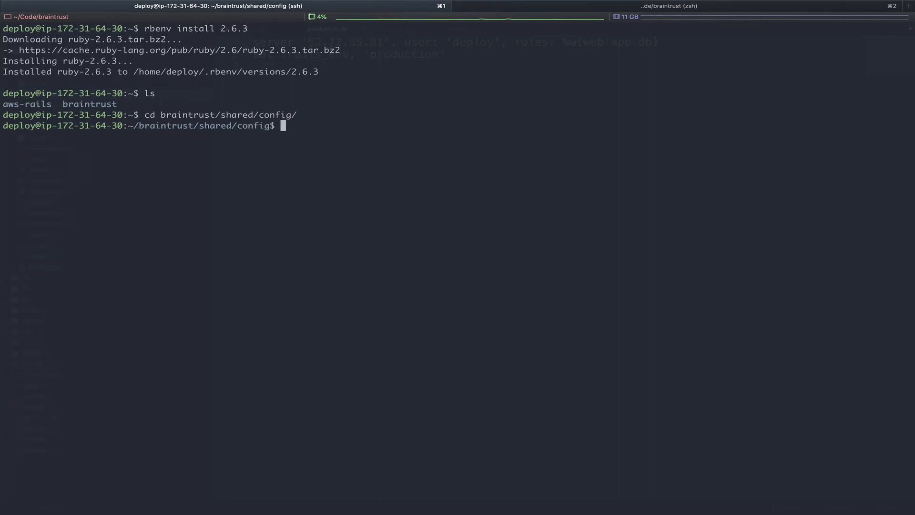
{"action": "type", "text": "sudo nano database.yml"}
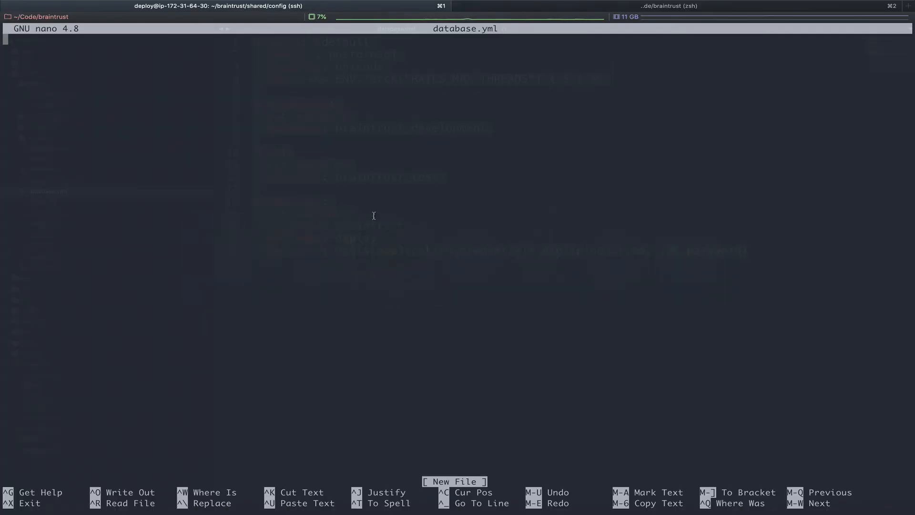
{"action": "key", "text": "ctrl+x"}
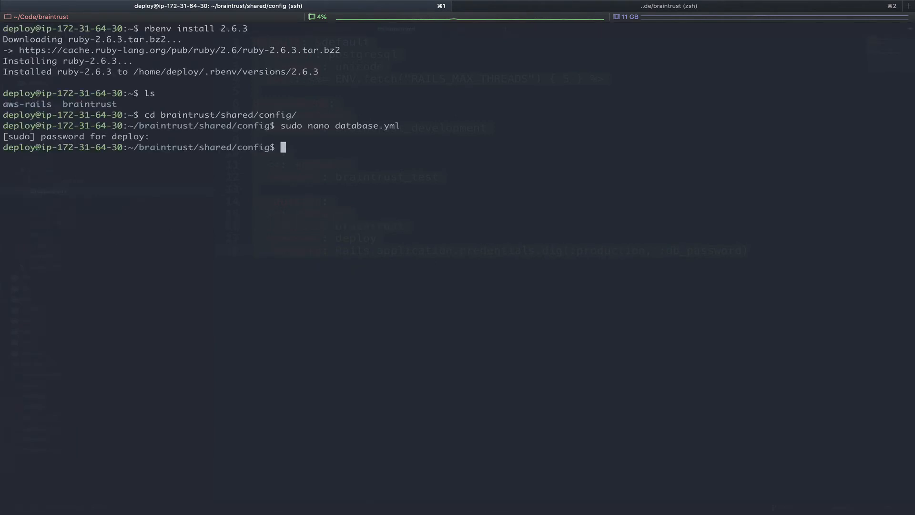
Open master.key on the server with nano, then move to the local braintrust shell
{"action": "type", "text": "sudo nano master.key"}
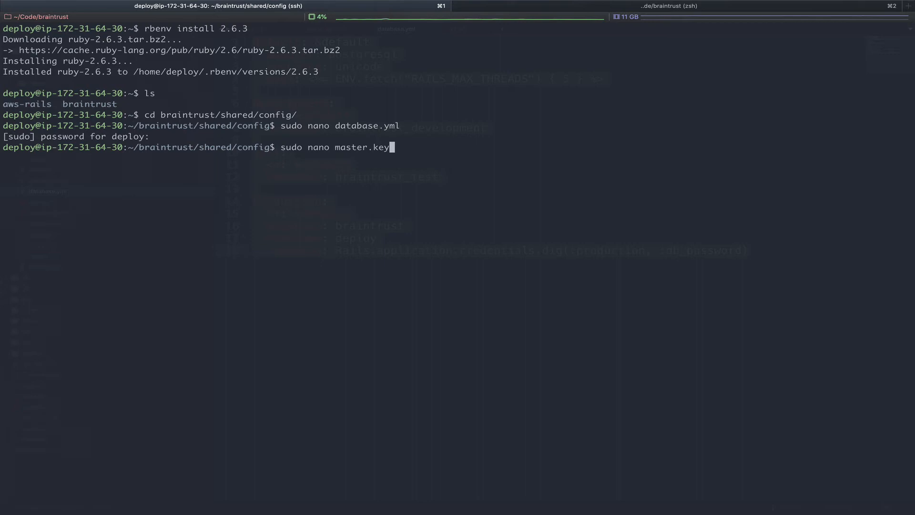
{"action": "key", "text": "Return"}
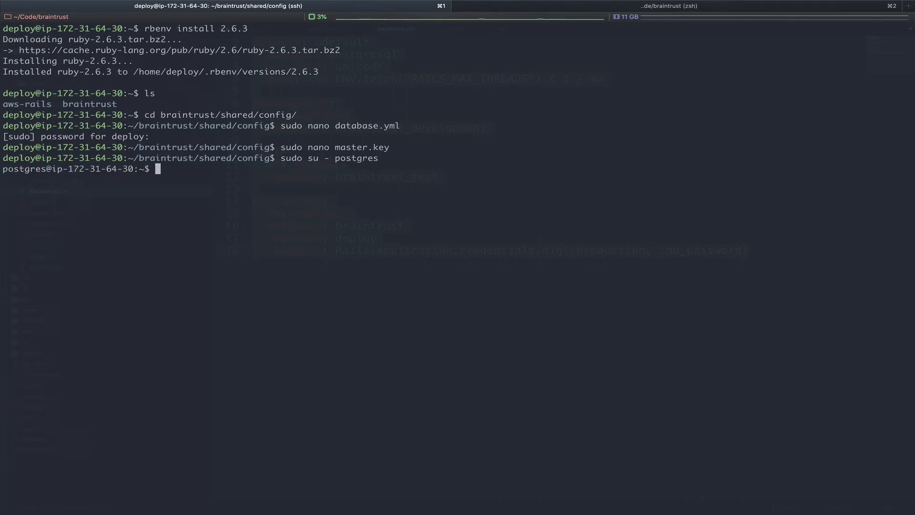
{"action": "key", "text": "Return"}
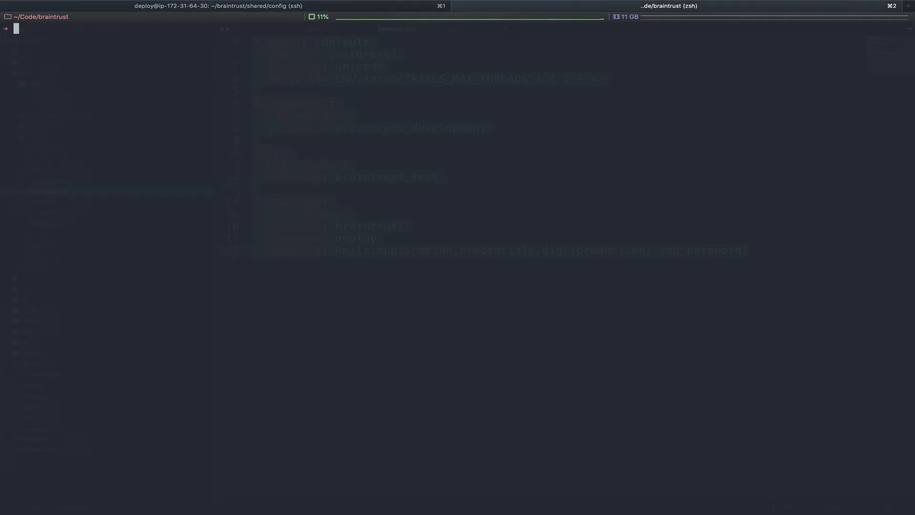
Run bundle exec cap production deploy from the local braintrust tab, running the migrations
{"action": "type", "text": "bundle exec cap production deploy"}
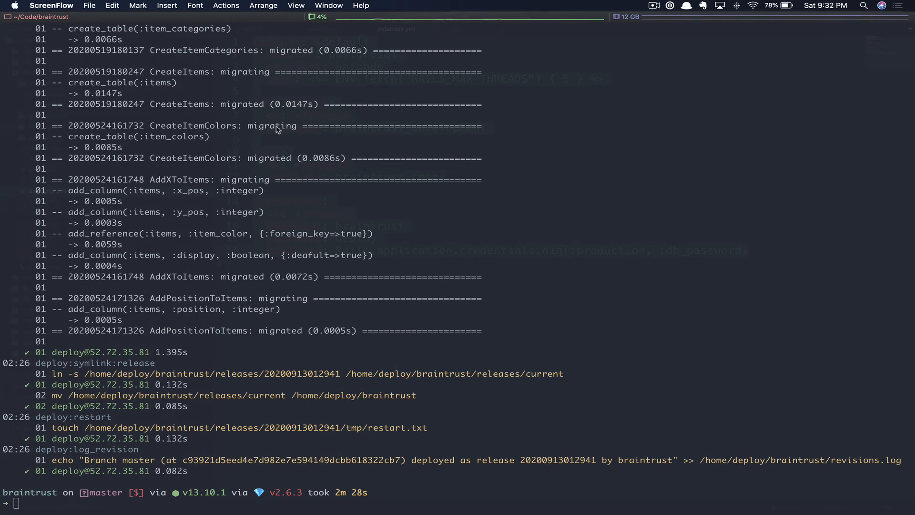
{"action": "mouse_move", "coordinate": [310, 149]}
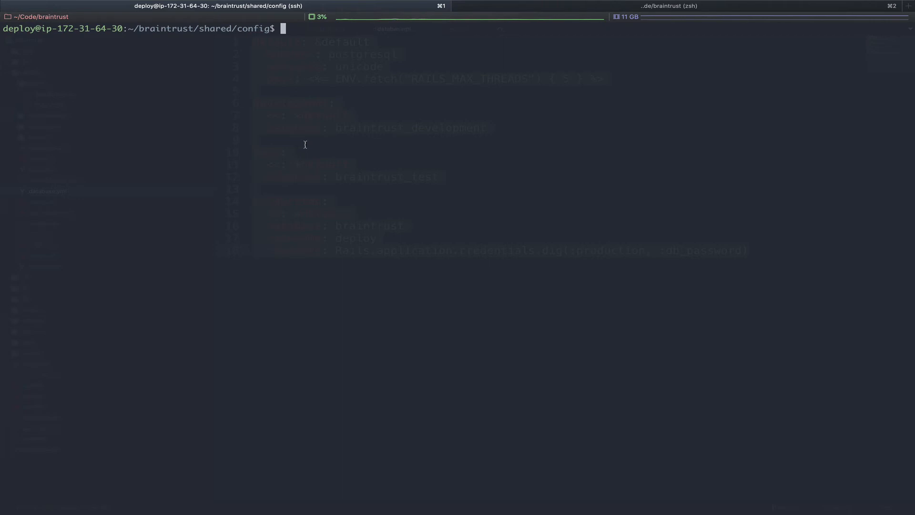
{"action": "mouse_move", "coordinate": [444, 304]}
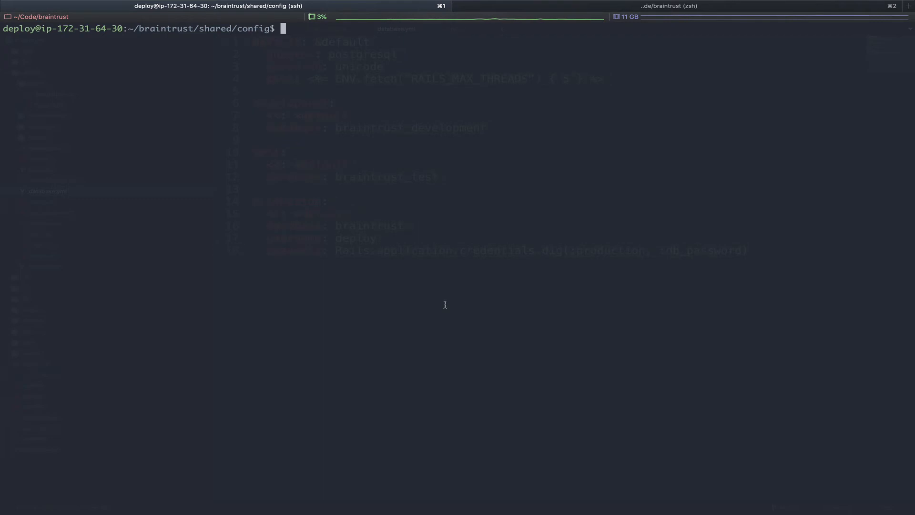
Edit /etc/nginx/sites-enabled/brain-trust.io with nano, then run sudo service nginx restart
{"action": "type", "text": "sudo nano /etc/nginx/sites-enabled/brain-trust.io"}
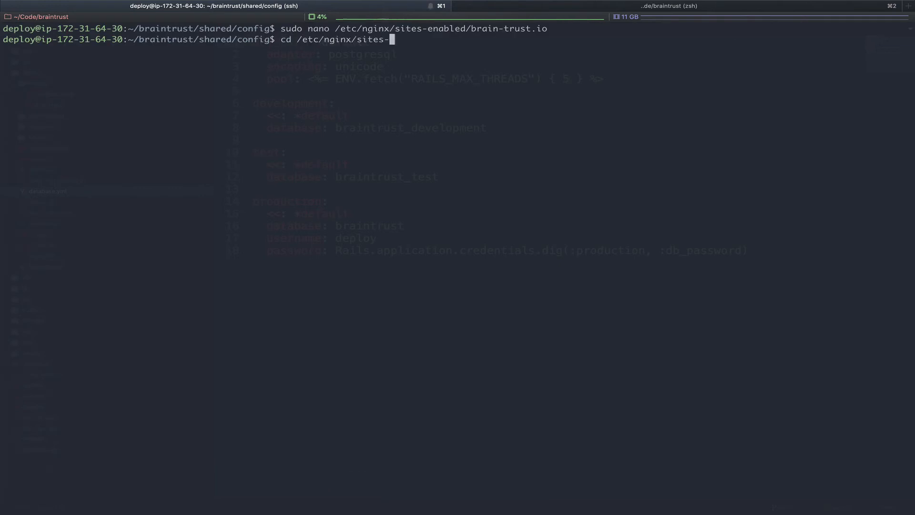
{"action": "key", "text": "Return"}
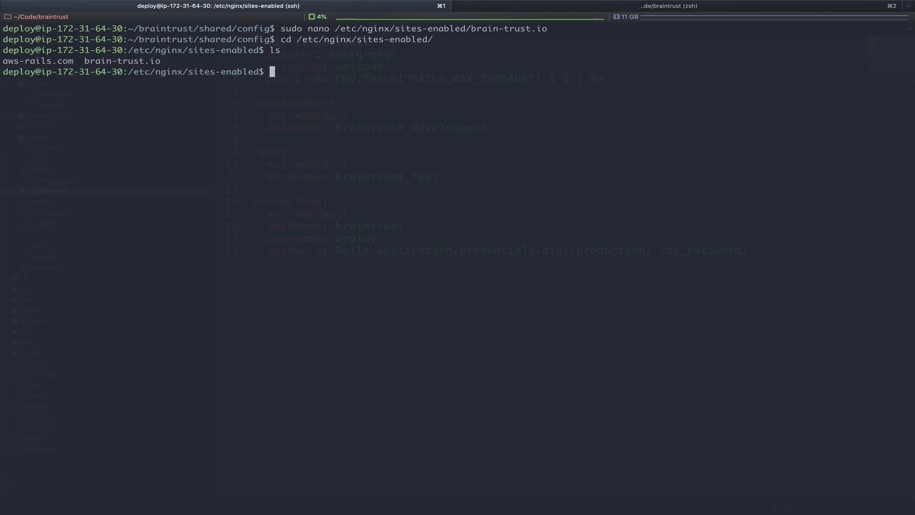
{"action": "type", "text": "sudo"}
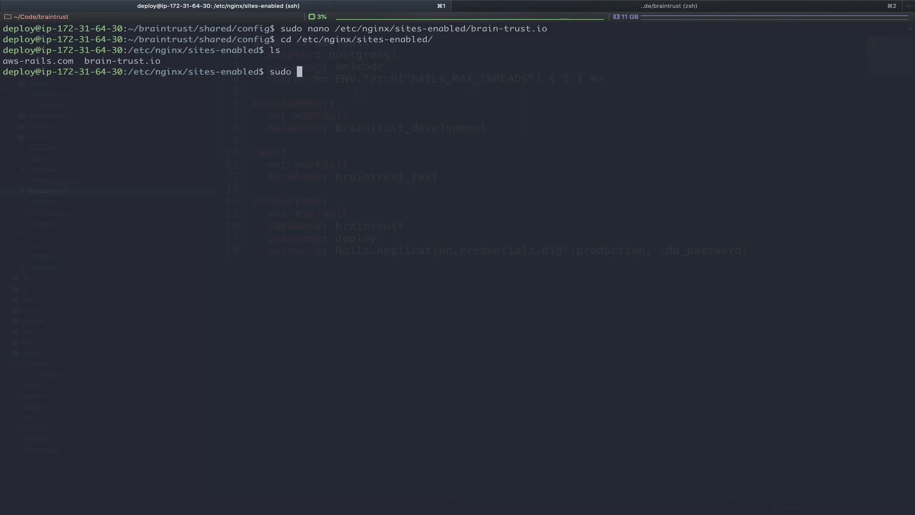
{"action": "type", "text": "servi"}
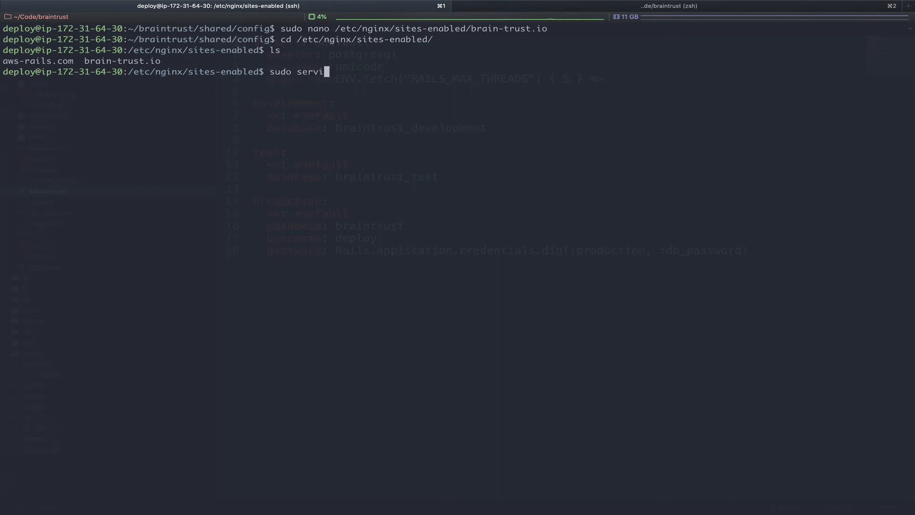
{"action": "key", "text": "Return"}
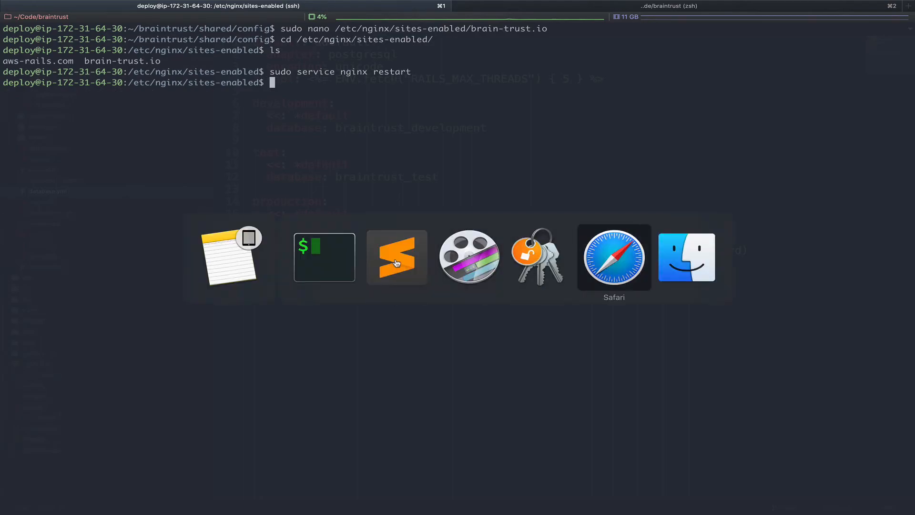
Go to Route 53 from the AWS services list and begin editing the brain-trust.io A record
{"action": "left_click", "coordinate": [613, 257]}
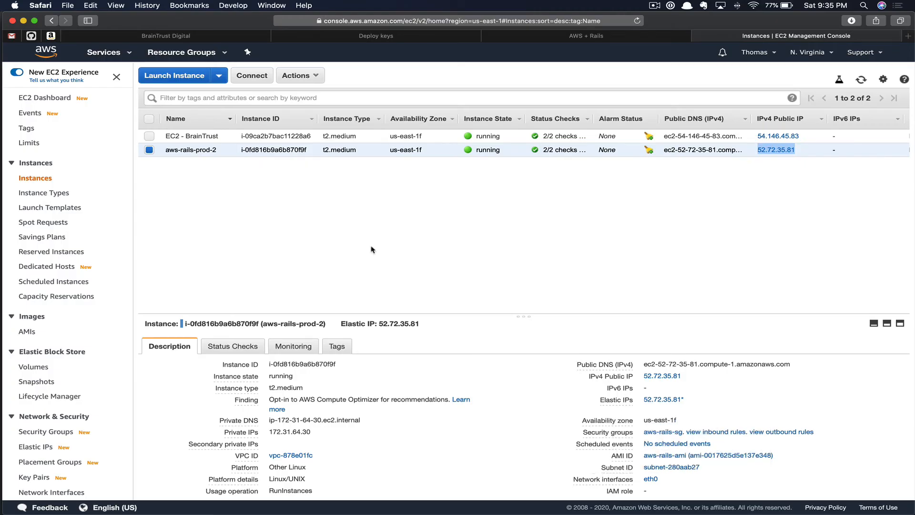
{"action": "mouse_move", "coordinate": [128, 55]}
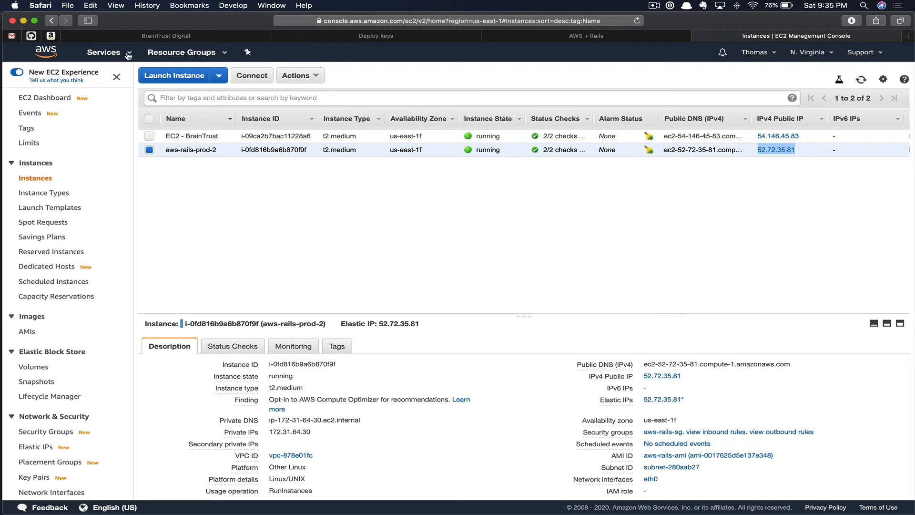
{"action": "mouse_move", "coordinate": [266, 248]}
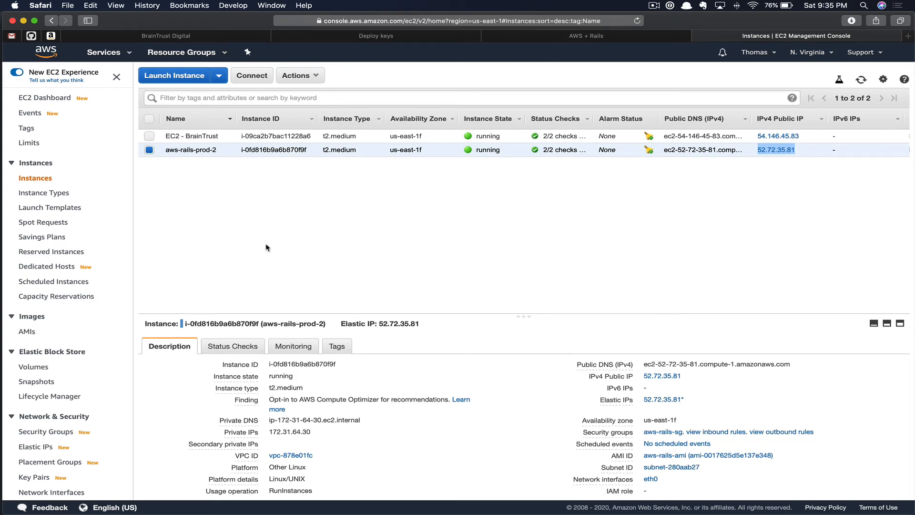
{"action": "left_click", "coordinate": [104, 51]}
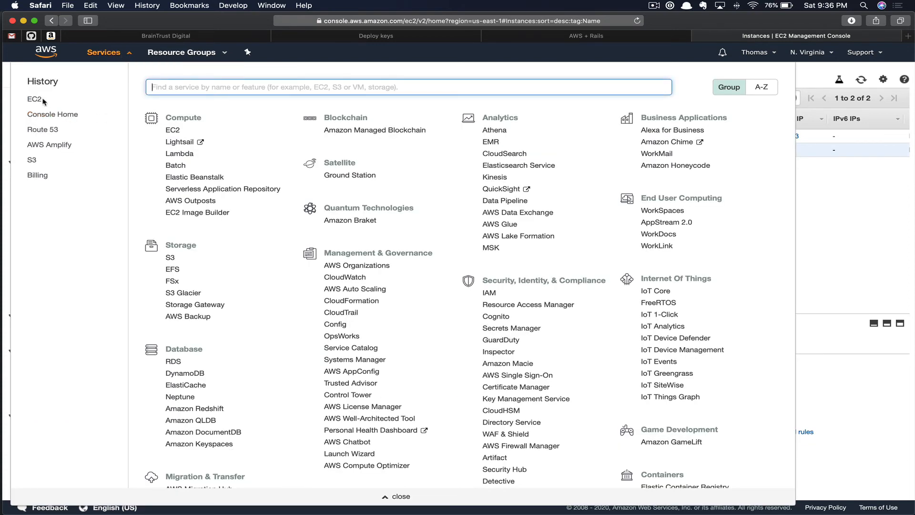
{"action": "mouse_move", "coordinate": [42, 129]}
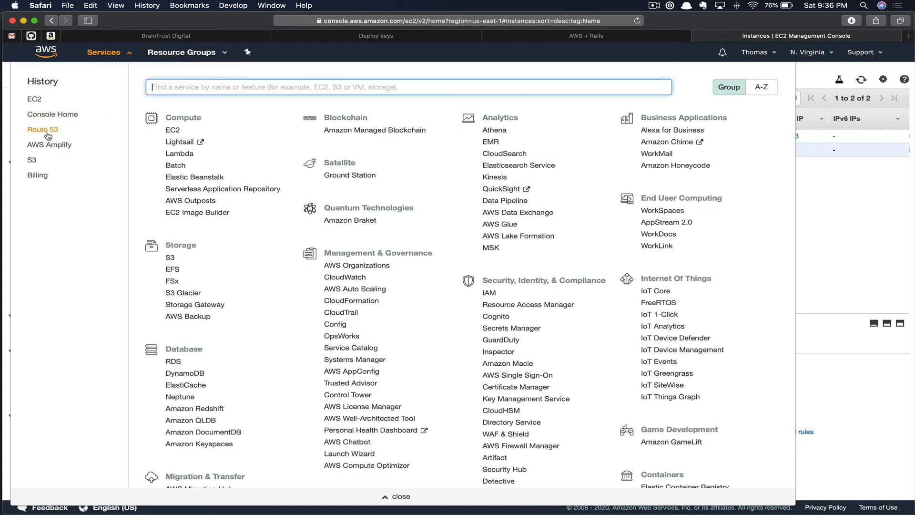
{"action": "left_click", "coordinate": [42, 129]}
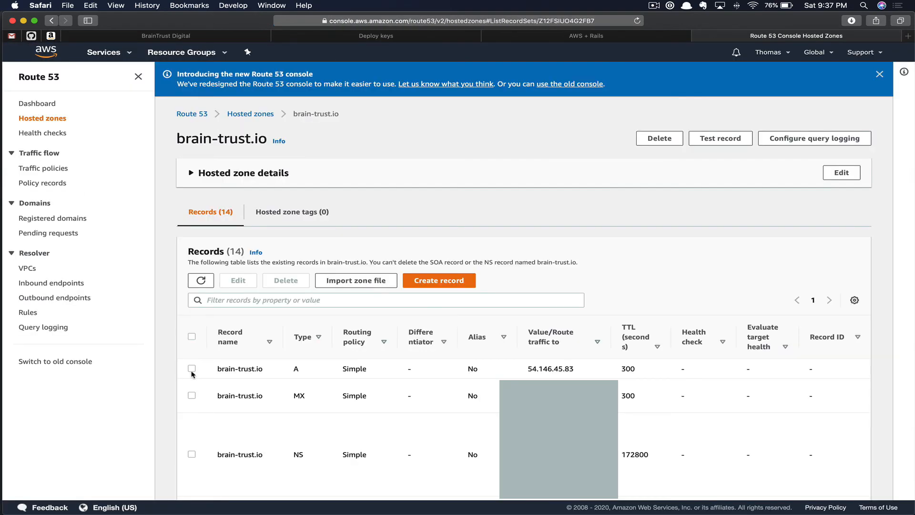
{"action": "left_click", "coordinate": [192, 368]}
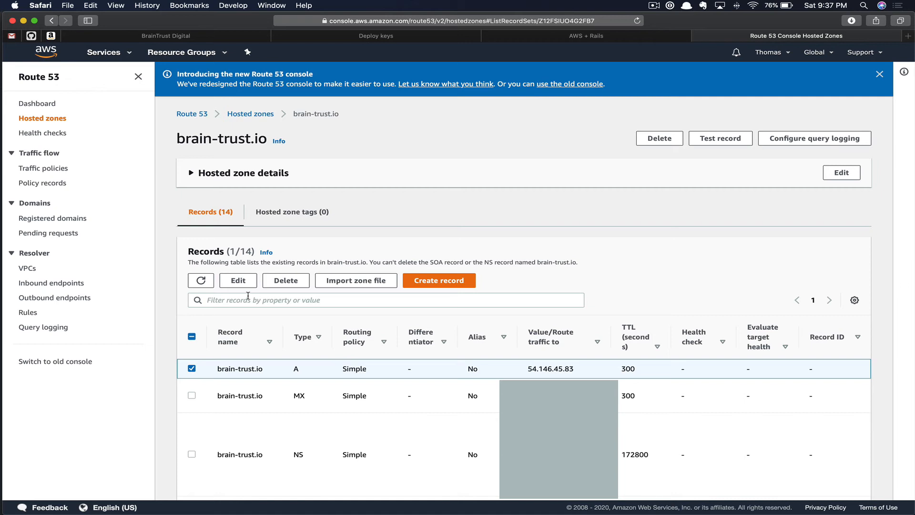
{"action": "left_click", "coordinate": [237, 280]}
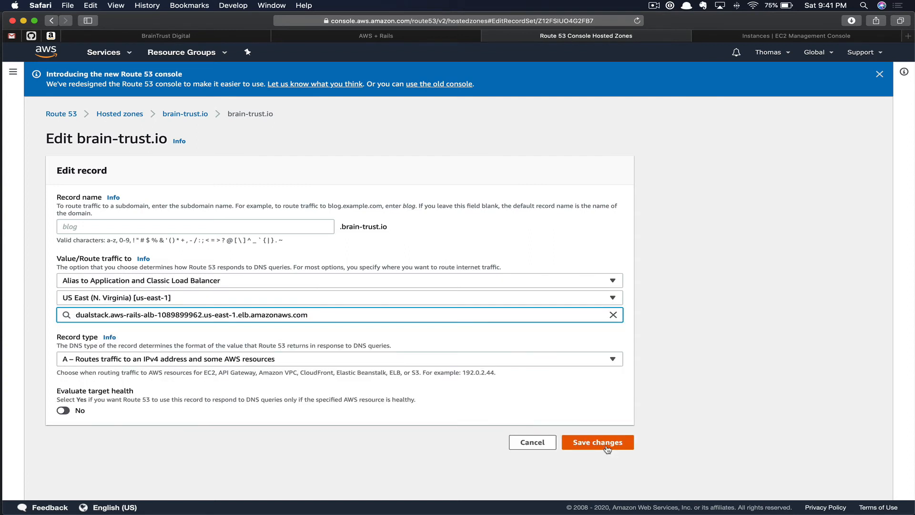
{"action": "mouse_move", "coordinate": [473, 374]}
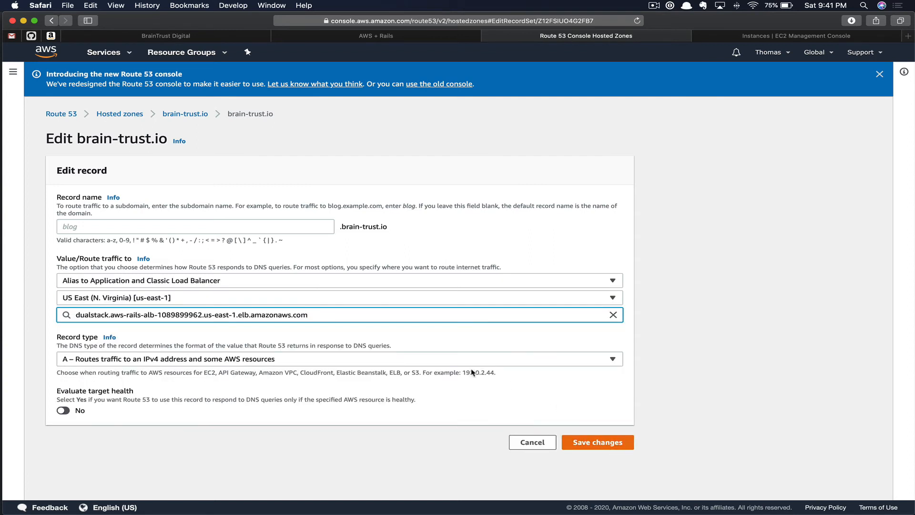
{"action": "mouse_move", "coordinate": [578, 453]}
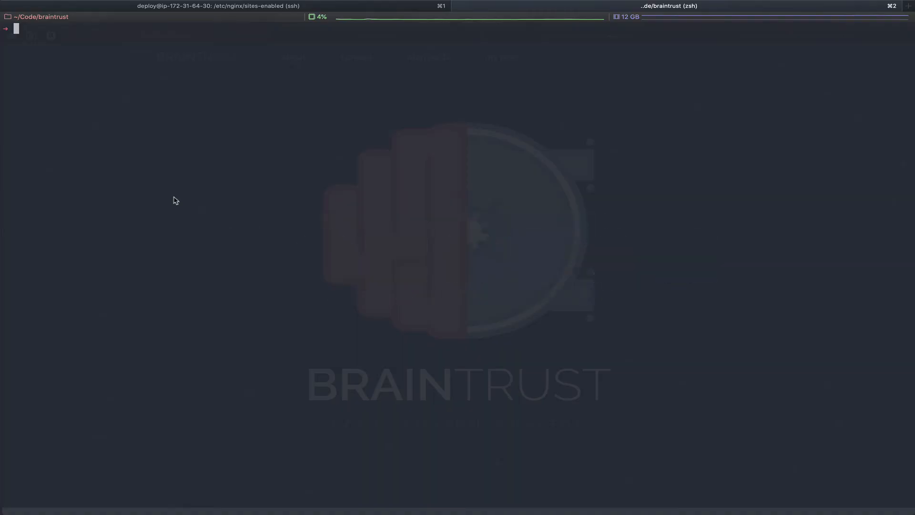
Ping brain-trust.io to check it resolves to 3.232.120.89, then view the BrainTrust site in Safari
{"action": "type", "text": "ping brain-trust.io"}
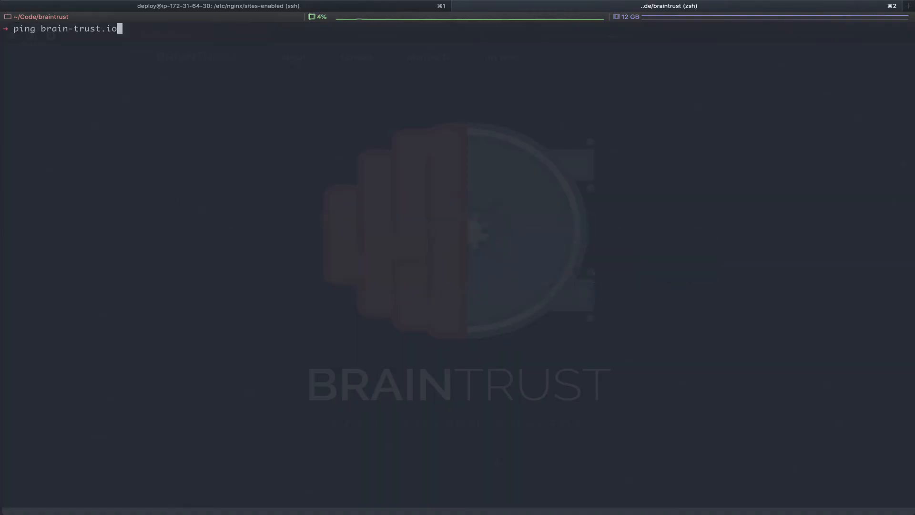
{"action": "key", "text": "Return"}
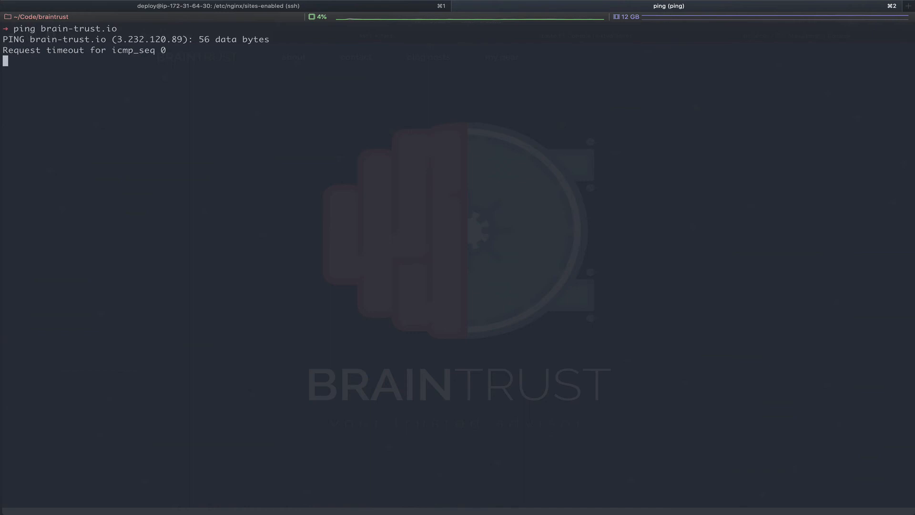
{"action": "key", "text": "ctrl+c"}
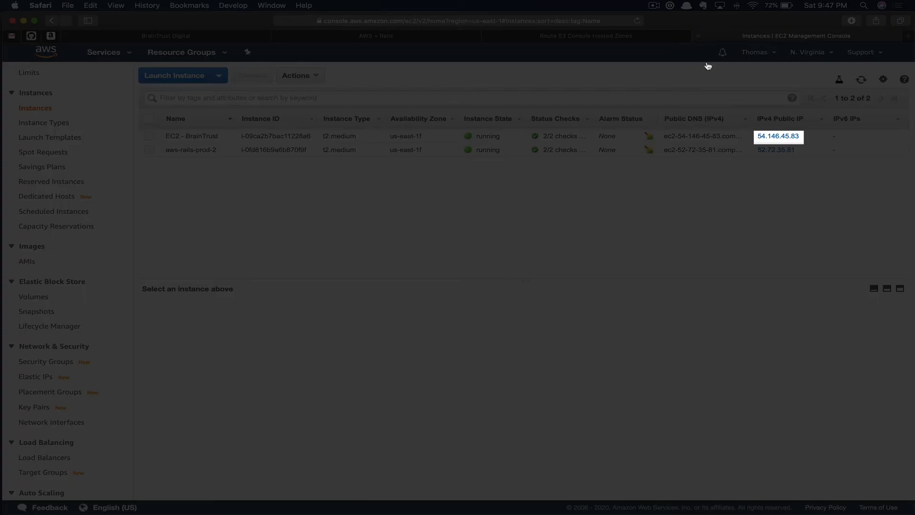
{"action": "left_click", "coordinate": [190, 136]}
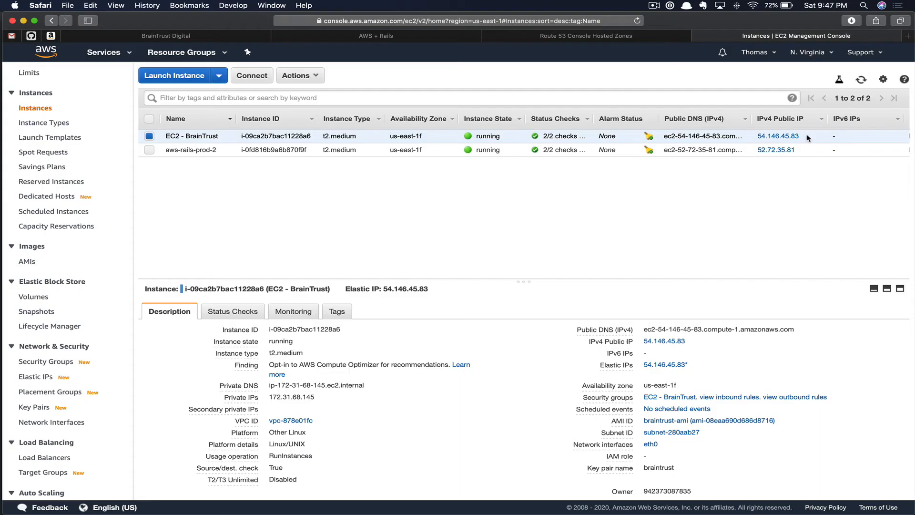
{"action": "left_click", "coordinate": [165, 36]}
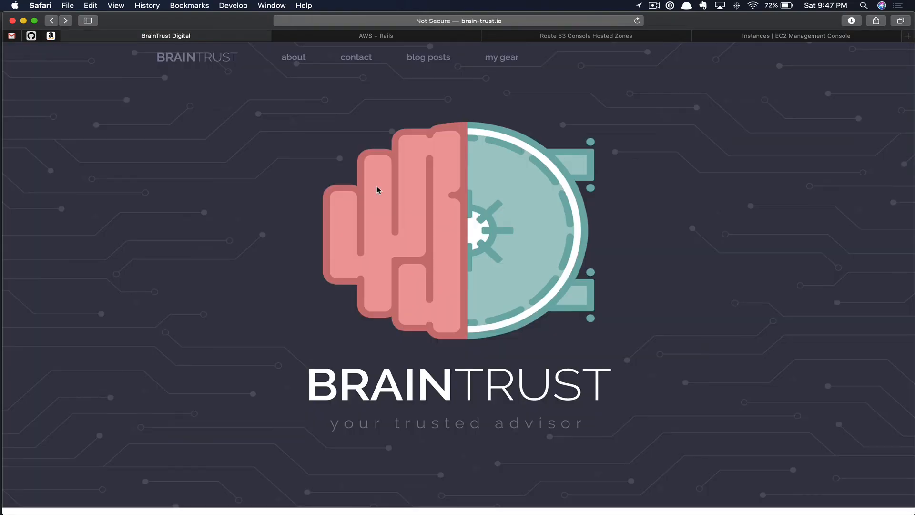
{"action": "mouse_move", "coordinate": [369, 119]}
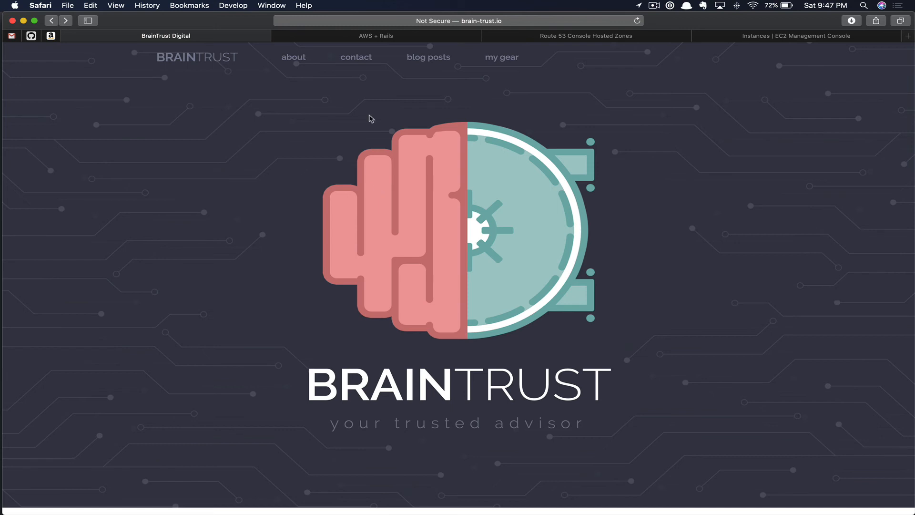
Open the blog posts page, then the my-gear page, which returns a 500 error
{"action": "left_click", "coordinate": [428, 58]}
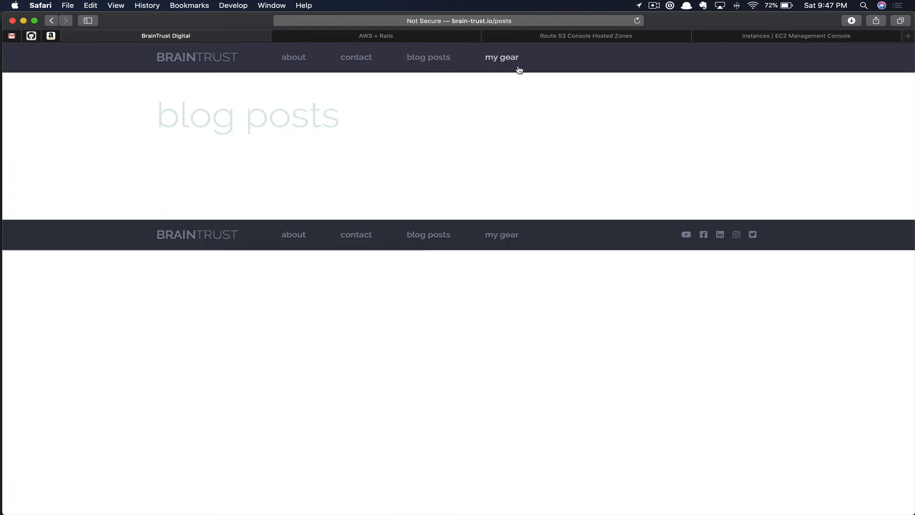
{"action": "left_click", "coordinate": [502, 57]}
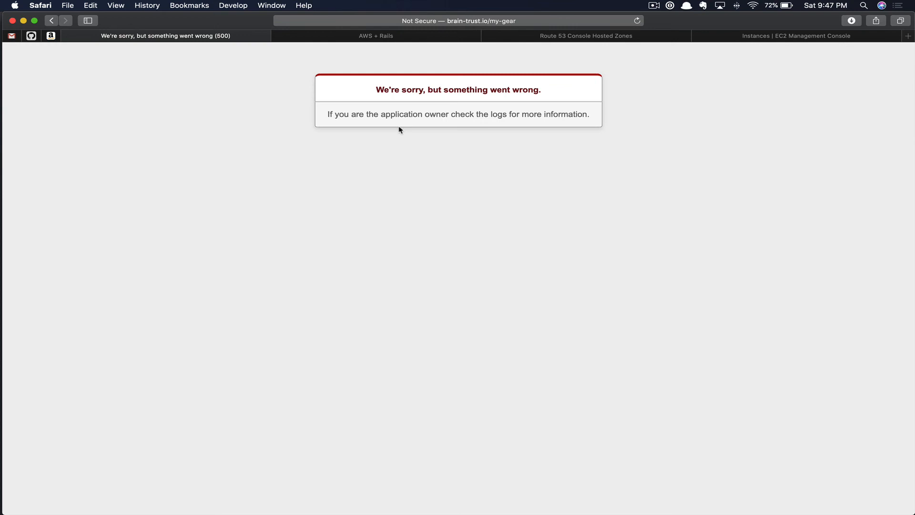
{"action": "mouse_move", "coordinate": [332, 49]}
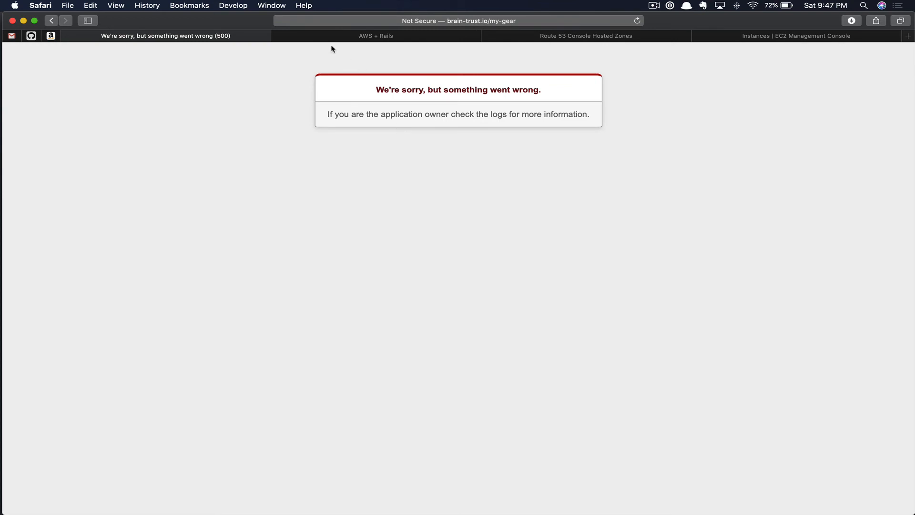
{"action": "mouse_move", "coordinate": [51, 21]}
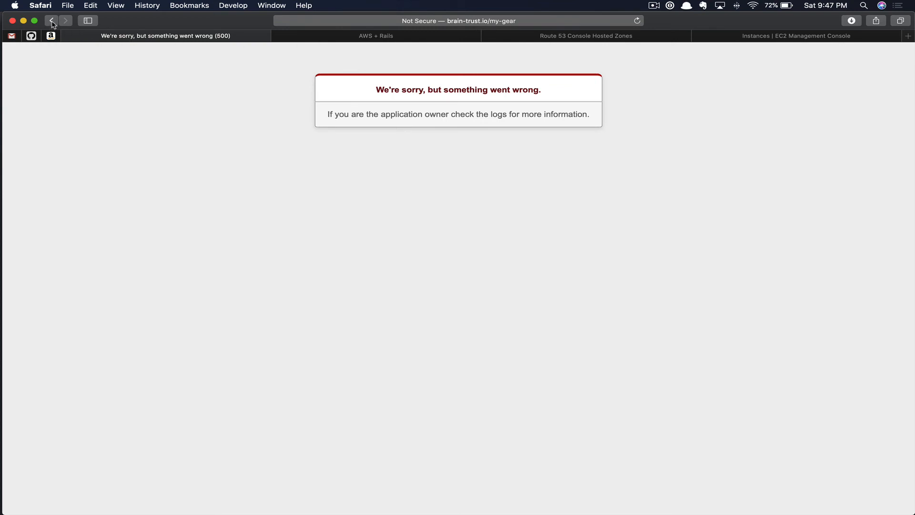
{"action": "mouse_move", "coordinate": [52, 21]}
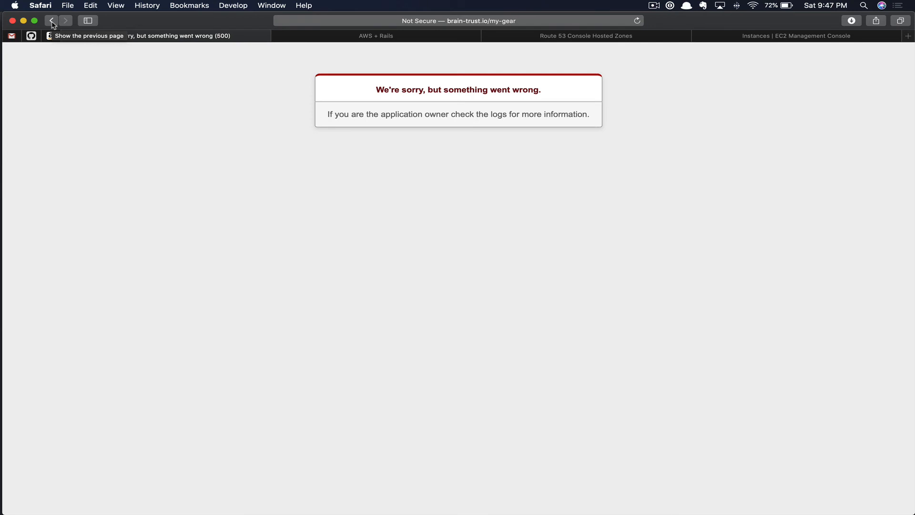
{"action": "mouse_move", "coordinate": [559, 229]}
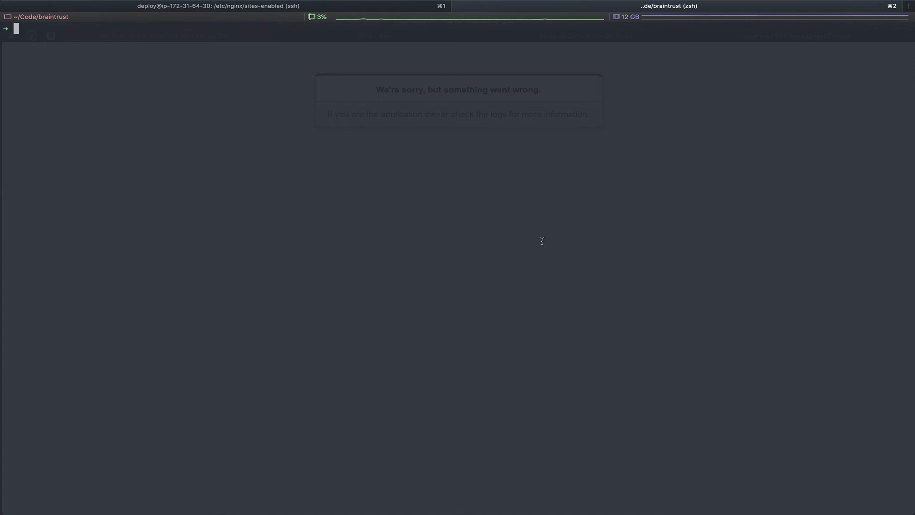
Run bundle exec cap production db:push, which fails with a createdb permission-denied error
{"action": "type", "text": "bundle"}
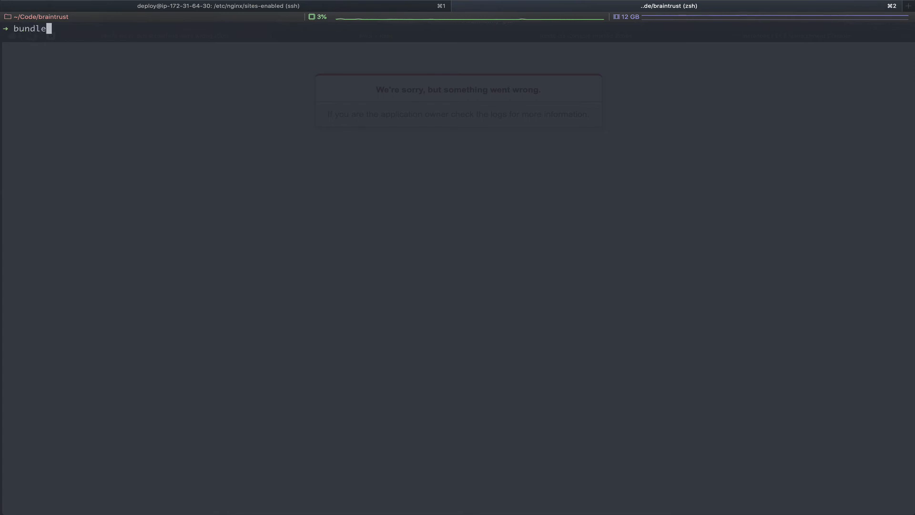
{"action": "type", "text": "exec cap produc"}
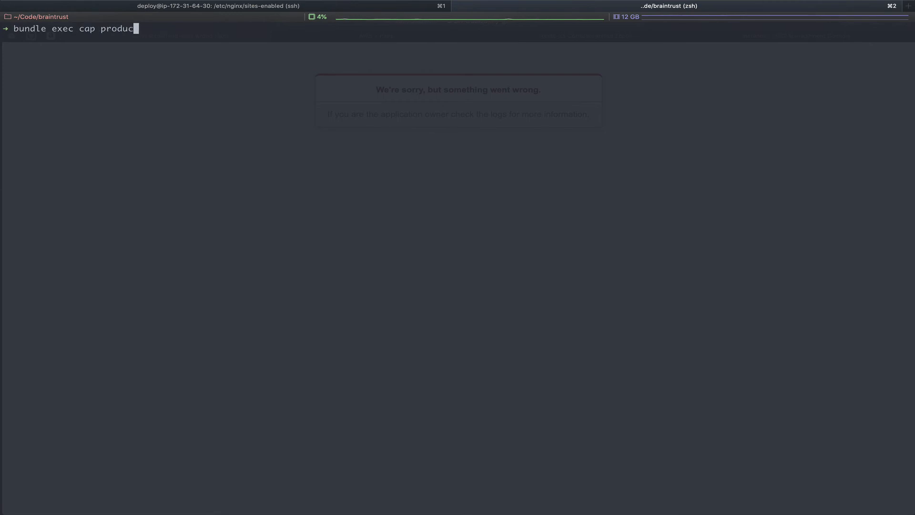
{"action": "type", "text": "tion db:push"}
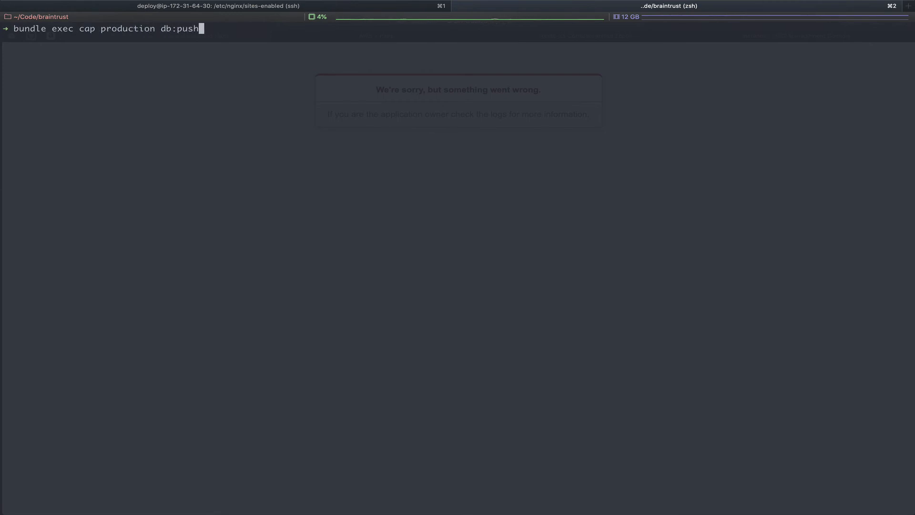
{"action": "key", "text": "Return"}
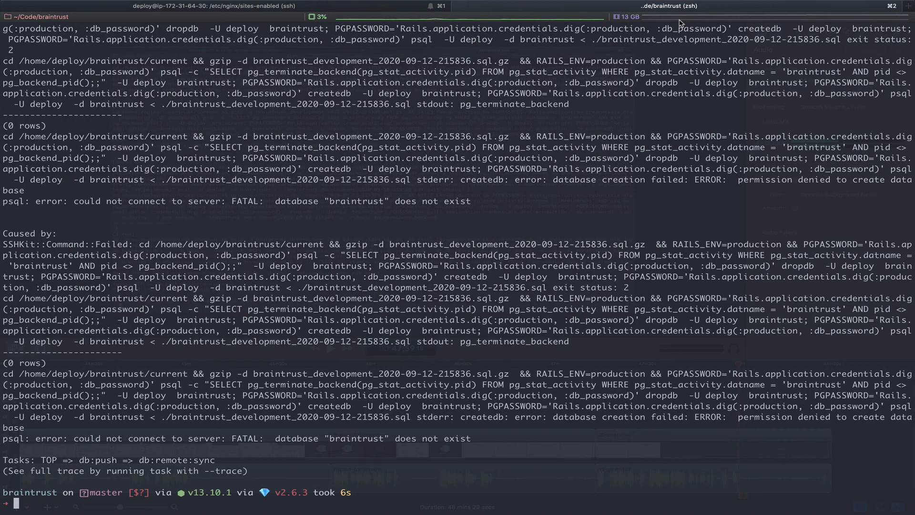
{"action": "mouse_move", "coordinate": [560, 249]}
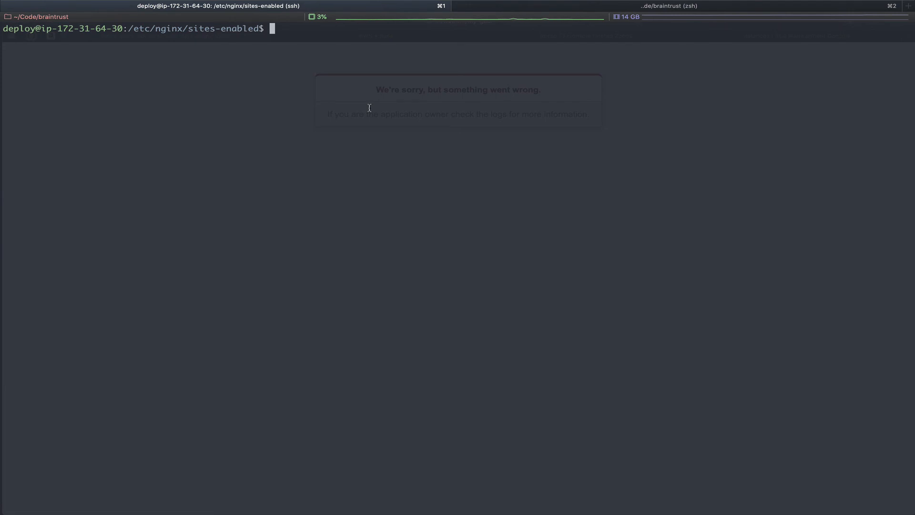
Become the postgres user and create the braintrust database owned by deploy
{"action": "type", "text": "sudo su"}
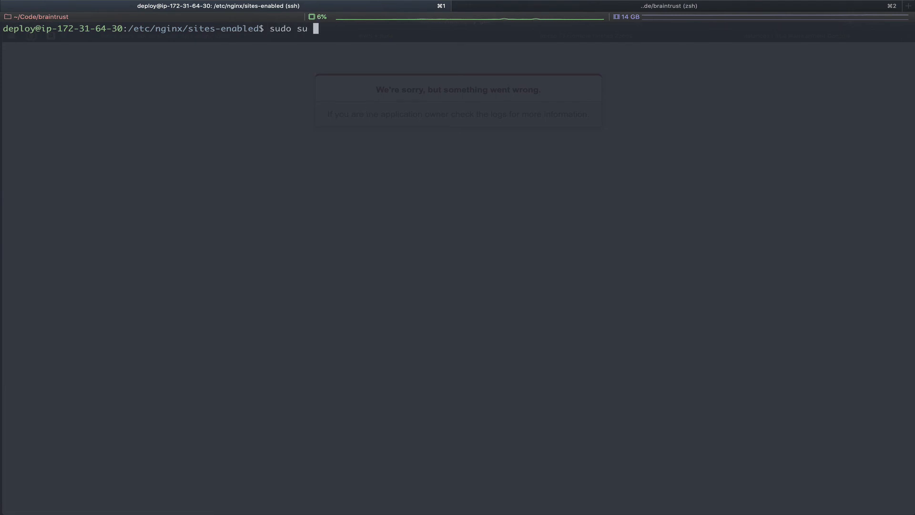
{"action": "type", "text": "- postgres"}
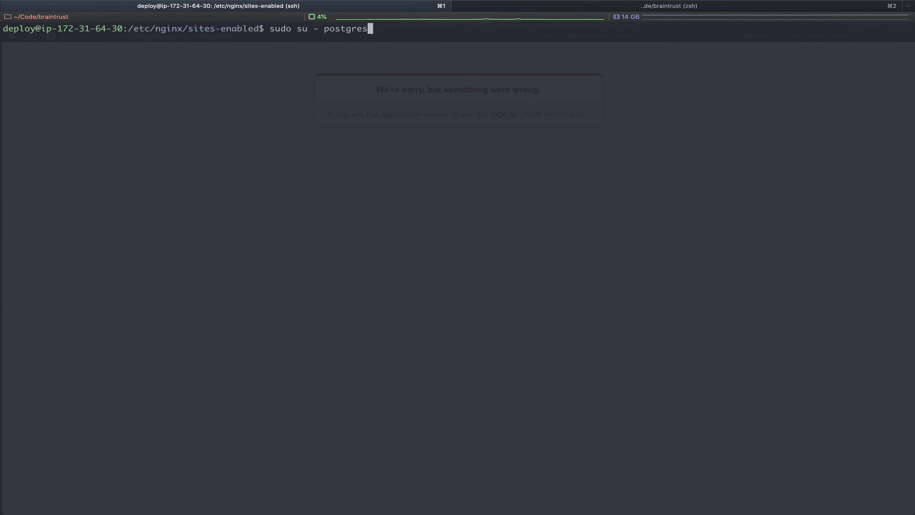
{"action": "key", "text": "Return"}
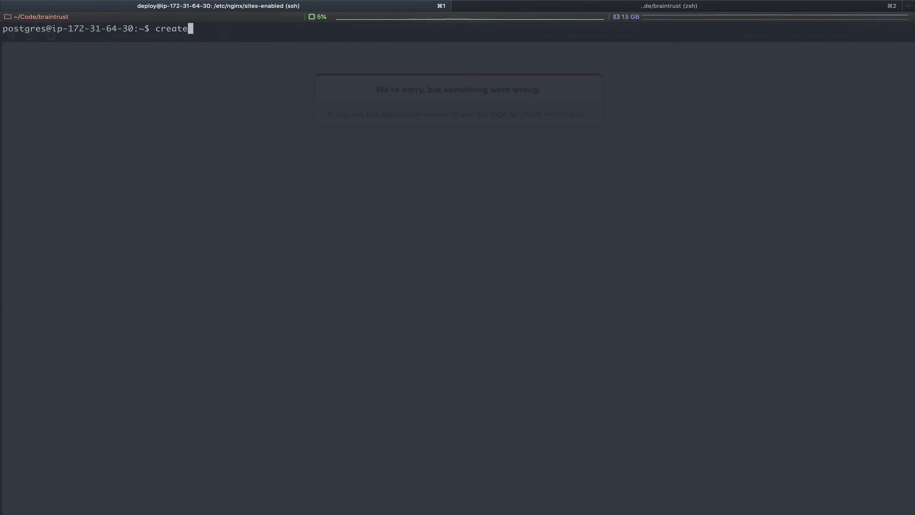
{"action": "type", "text": "db -O"}
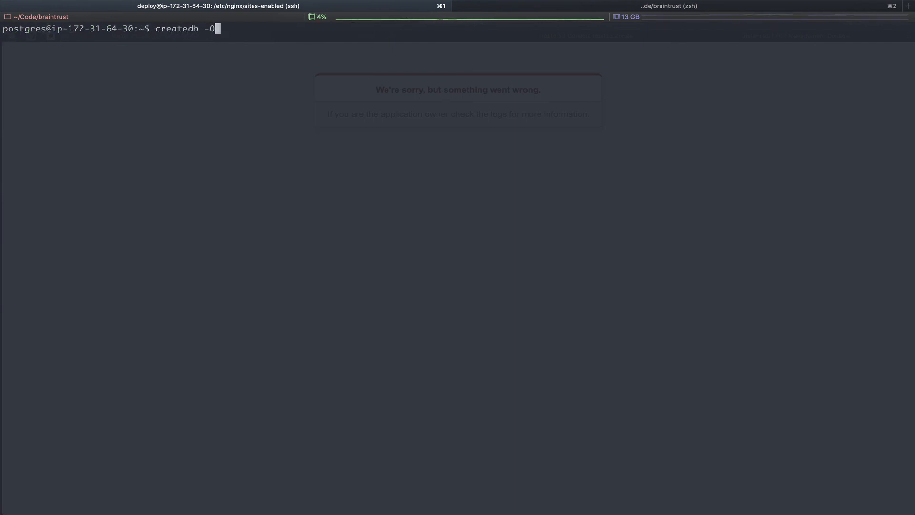
{"action": "type", "text": "deploy bra"}
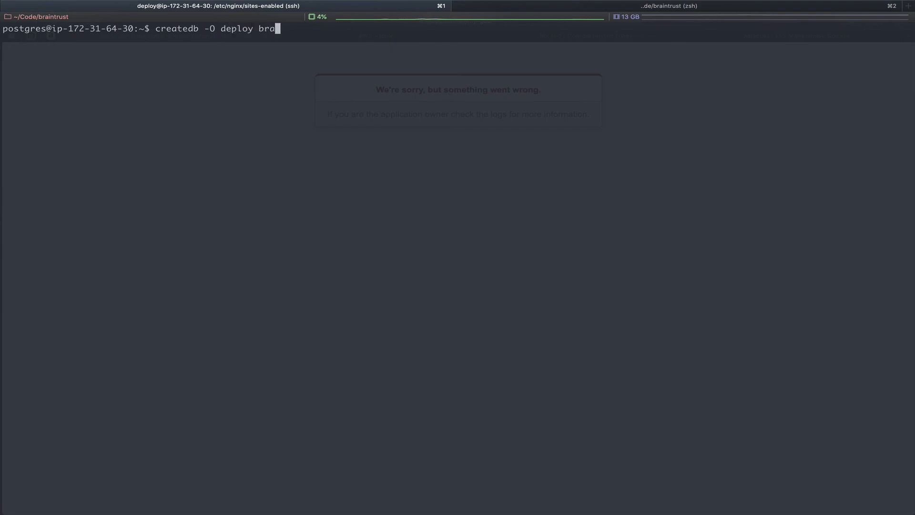
{"action": "key", "text": "Return"}
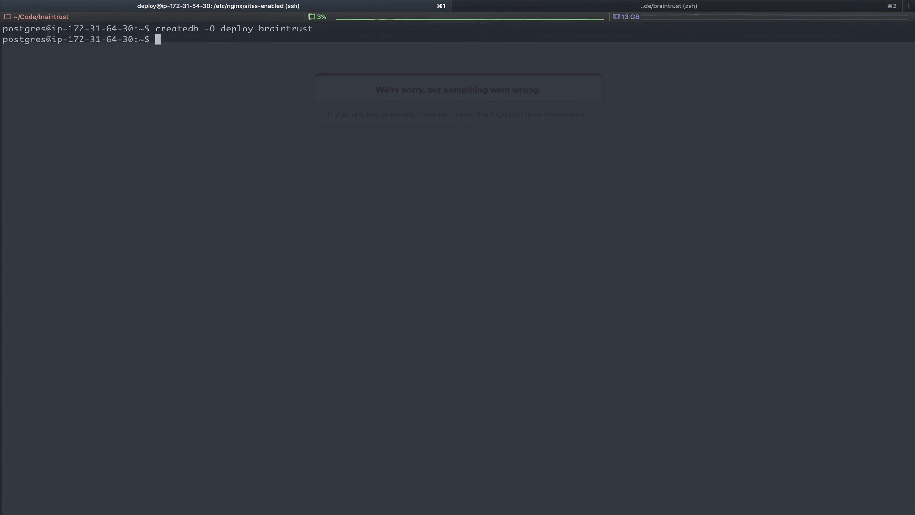
In psql, alter user deploy to allow createdb, then return to the local shell
{"action": "type", "text": "psql"}
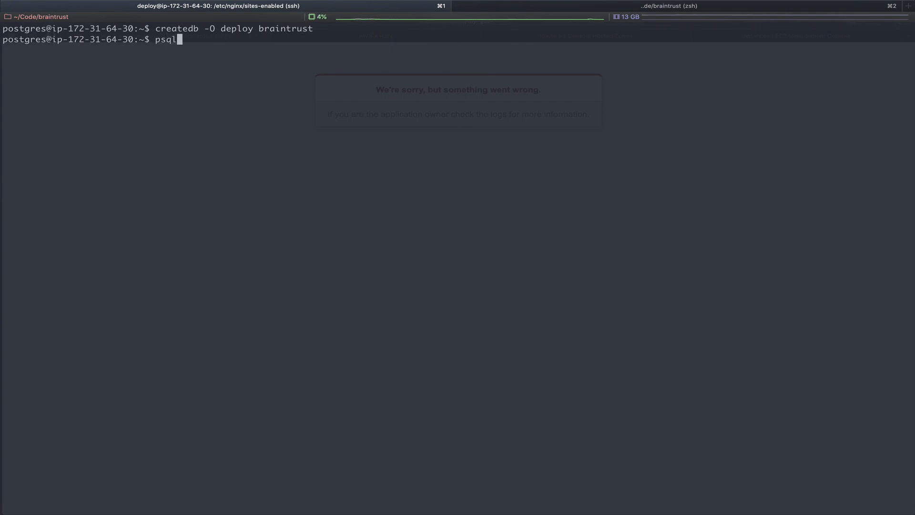
{"action": "type", "text": "alter user"}
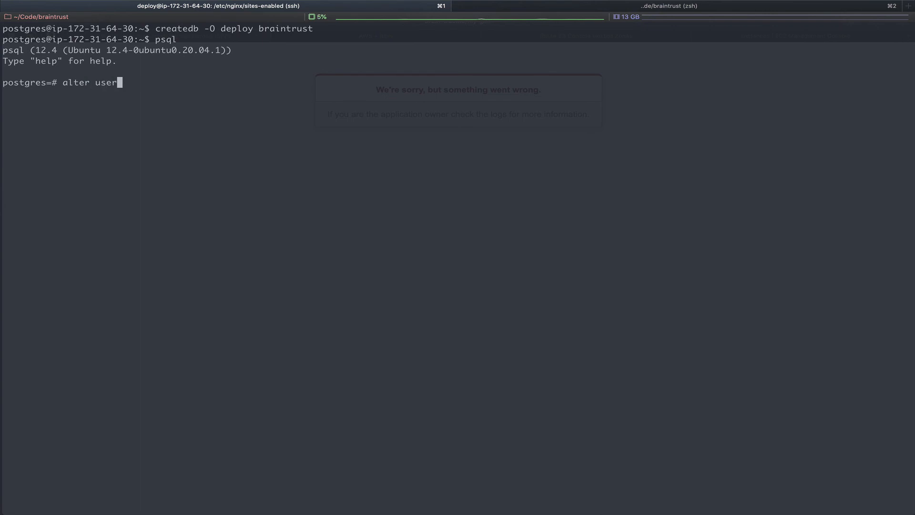
{"action": "type", "text": "deploy createdb;"}
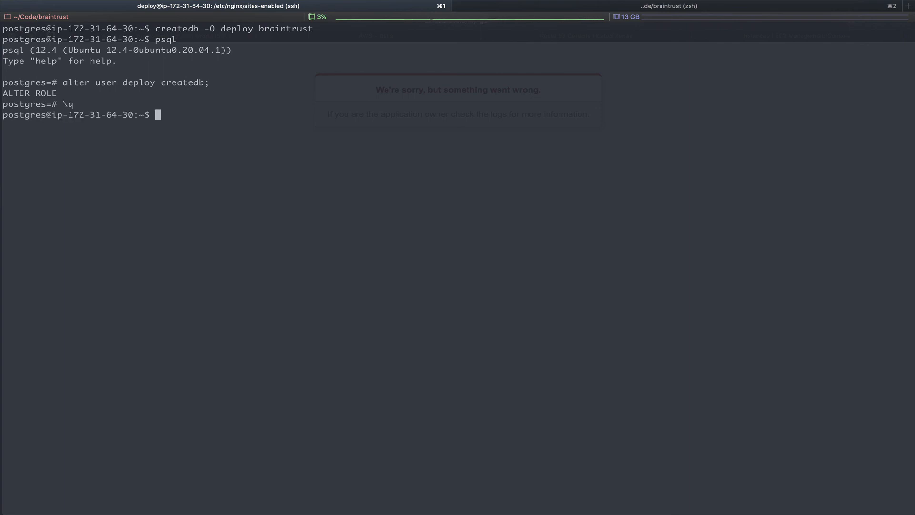
{"action": "key", "text": "ctrl+l"}
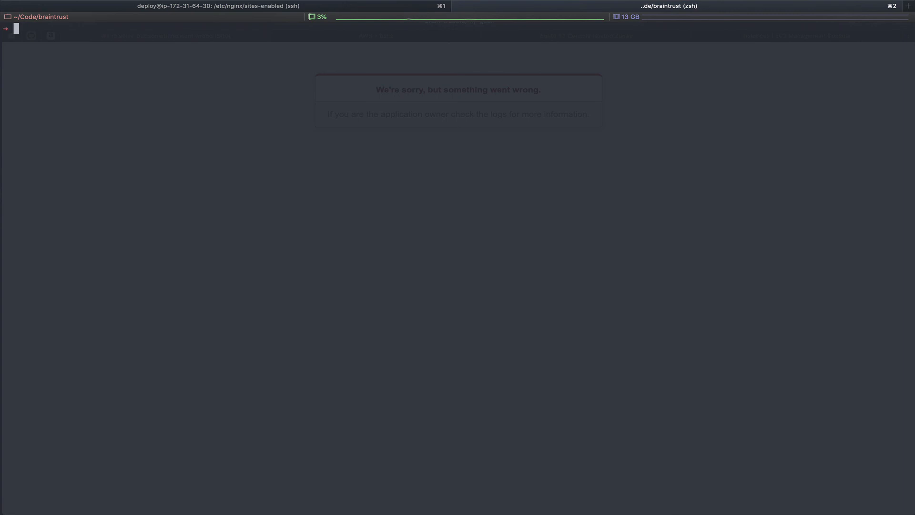
Rerun bundle exec cap production db:push to push the local database to production
{"action": "type", "text": "bundle exec cap production db:push"}
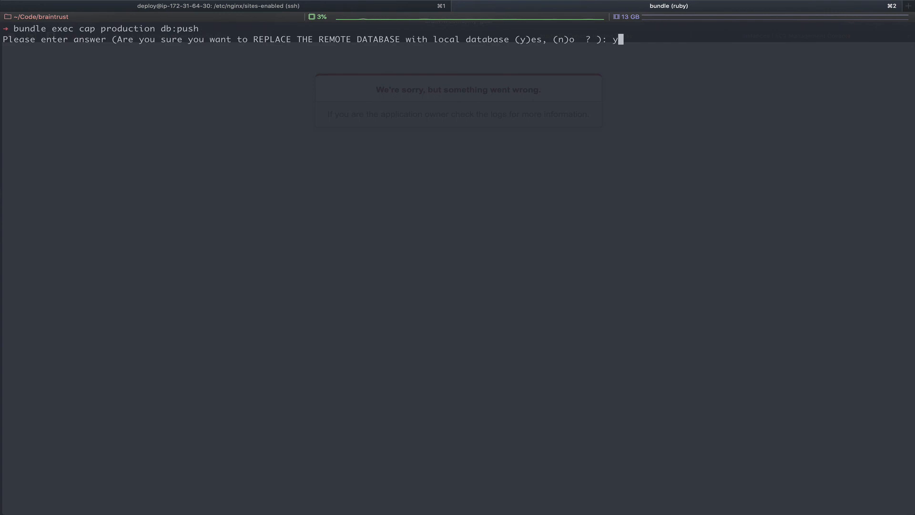
{"action": "key", "text": "Return"}
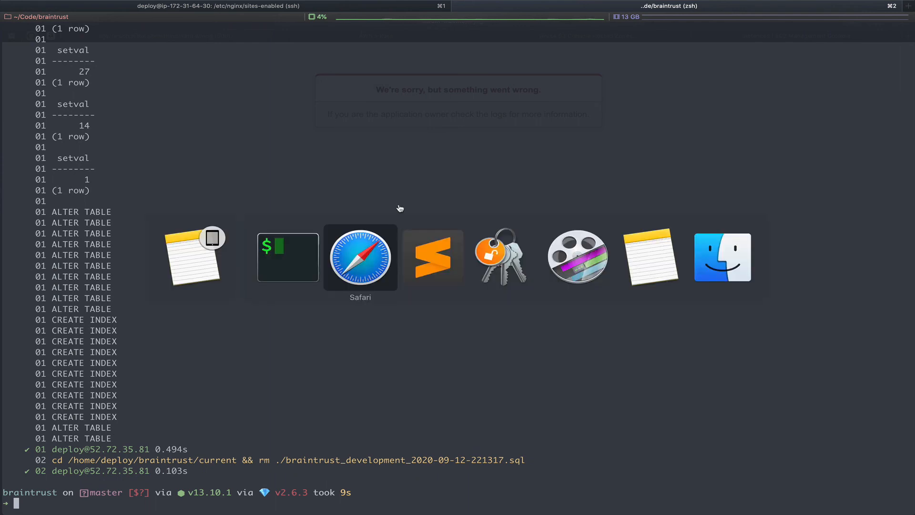
Confirm the reloaded my-gear page shows the gear, accessories and bookshelf lists
{"action": "left_click", "coordinate": [360, 257]}
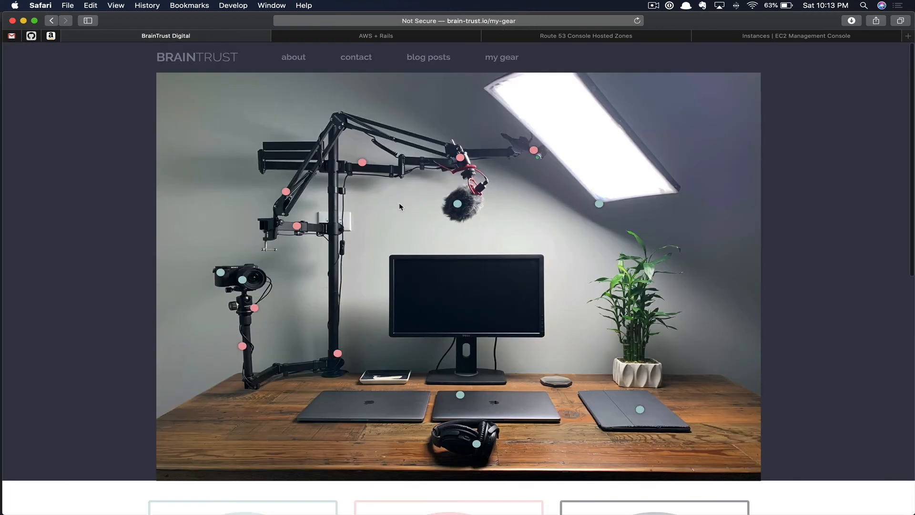
{"action": "scroll", "scroll_direction": "down", "scroll_amount": 3}
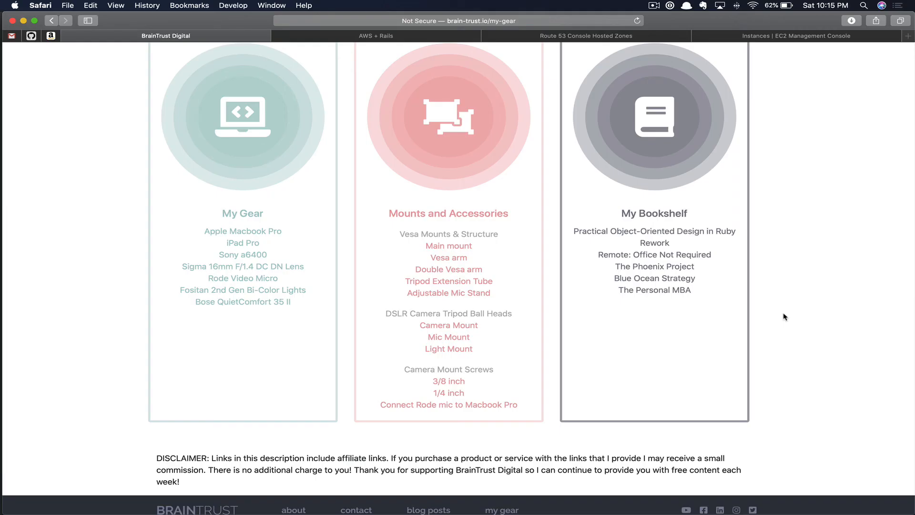
{"action": "mouse_move", "coordinate": [659, 46]}
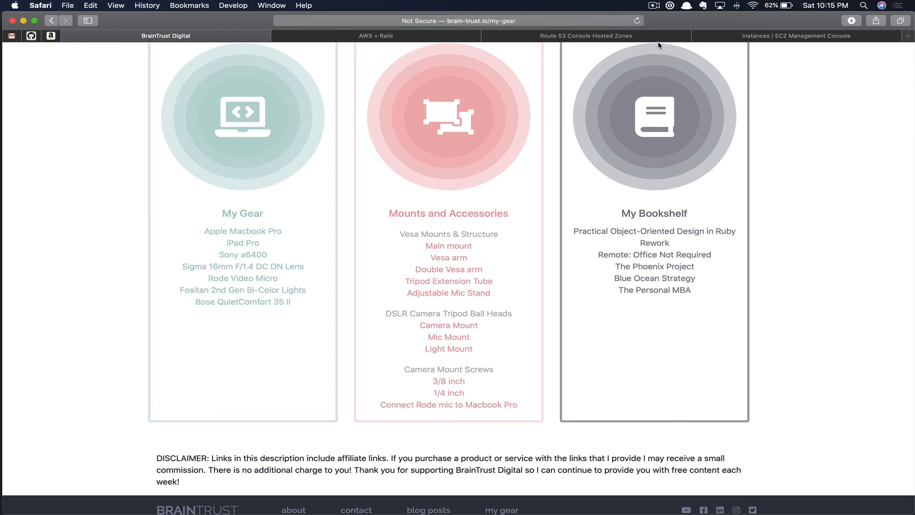
{"action": "left_click", "coordinate": [794, 36]}
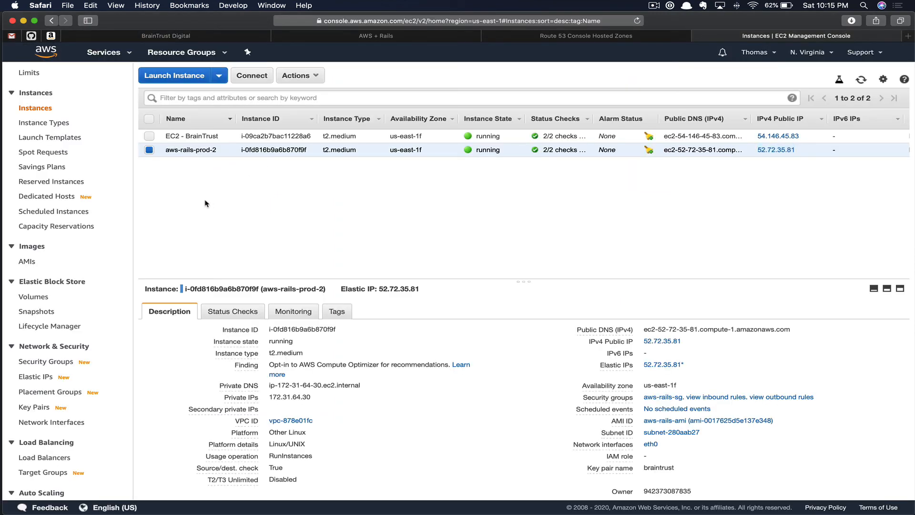
Stop the old EC2 - BrainTrust instance, leaving aws-rails-prod-2 running
{"action": "left_click", "coordinate": [192, 136]}
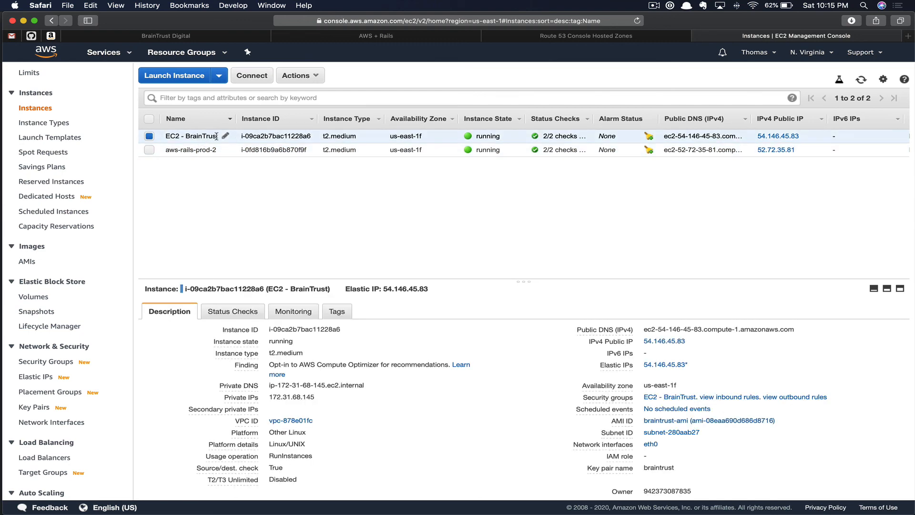
{"action": "left_click", "coordinate": [300, 76]}
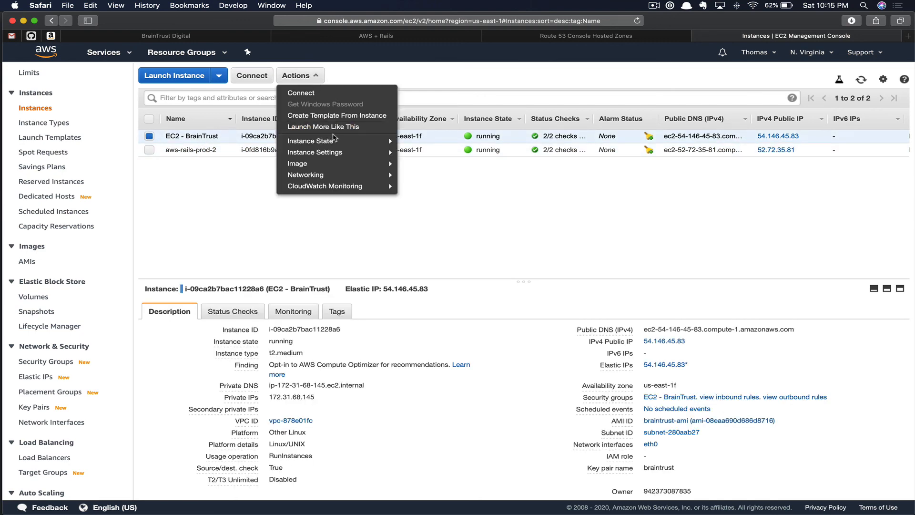
{"action": "left_click", "coordinate": [312, 140]}
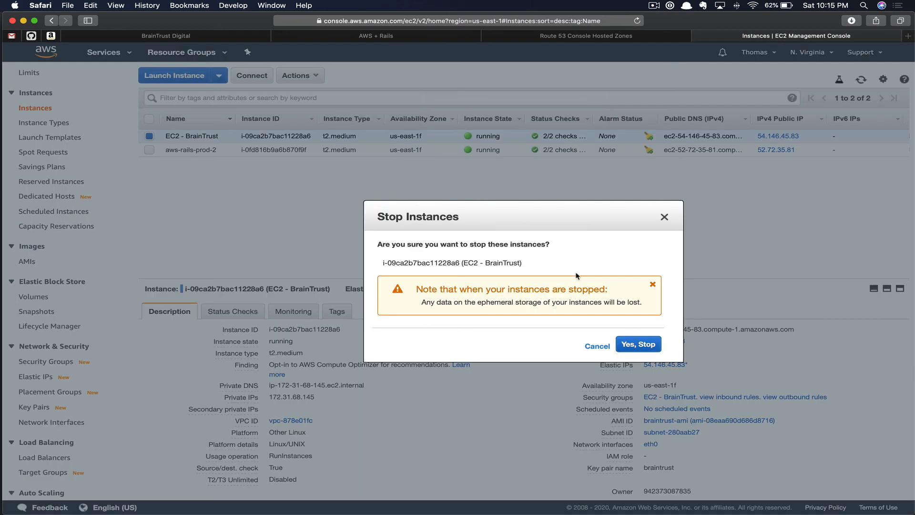
{"action": "left_click", "coordinate": [638, 344]}
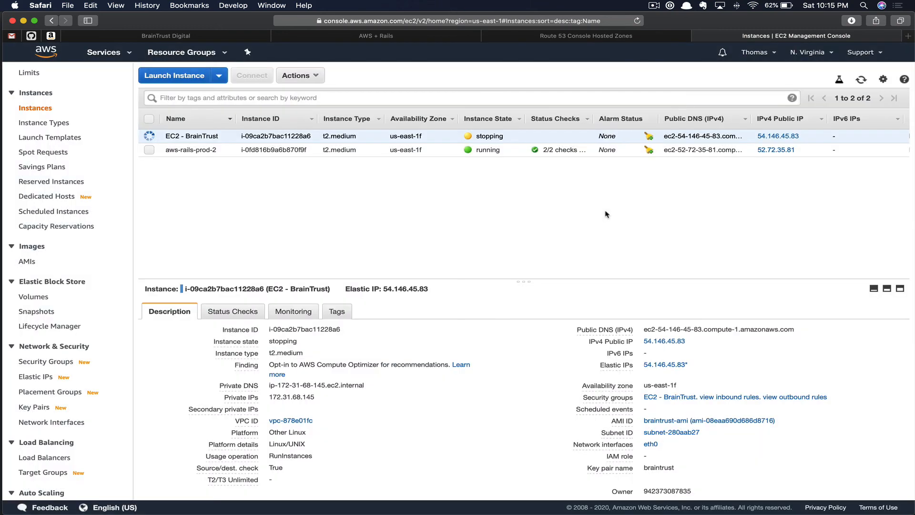